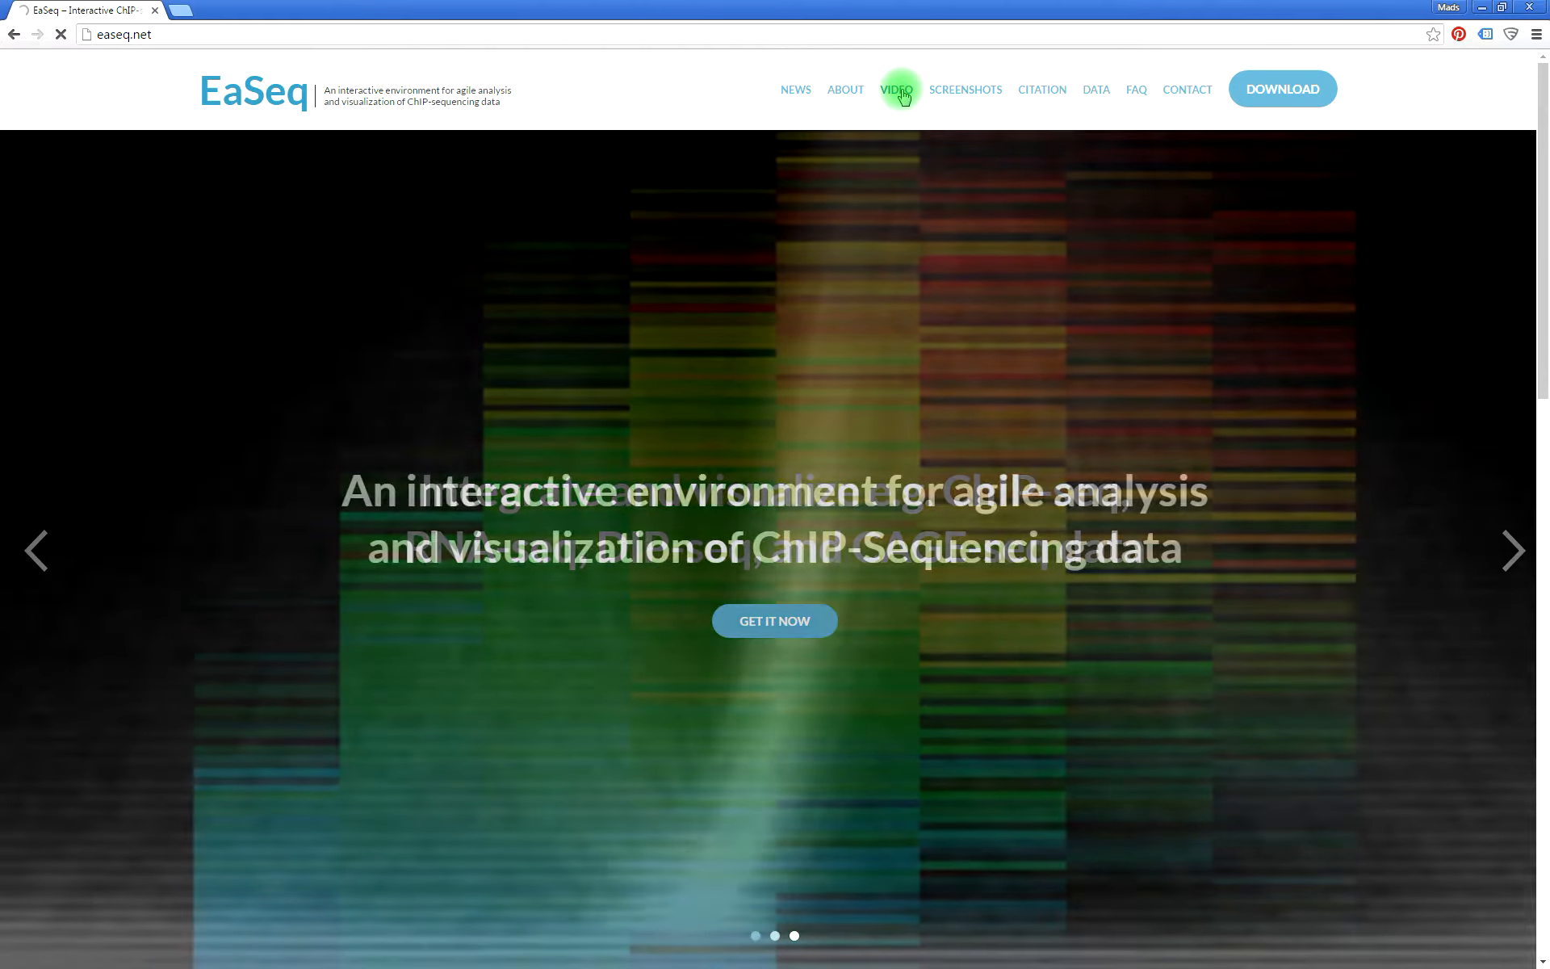
# - Browse to easeq.net's video page and scroll to the log2 fold difference tutorial
pyautogui.click(897, 89)
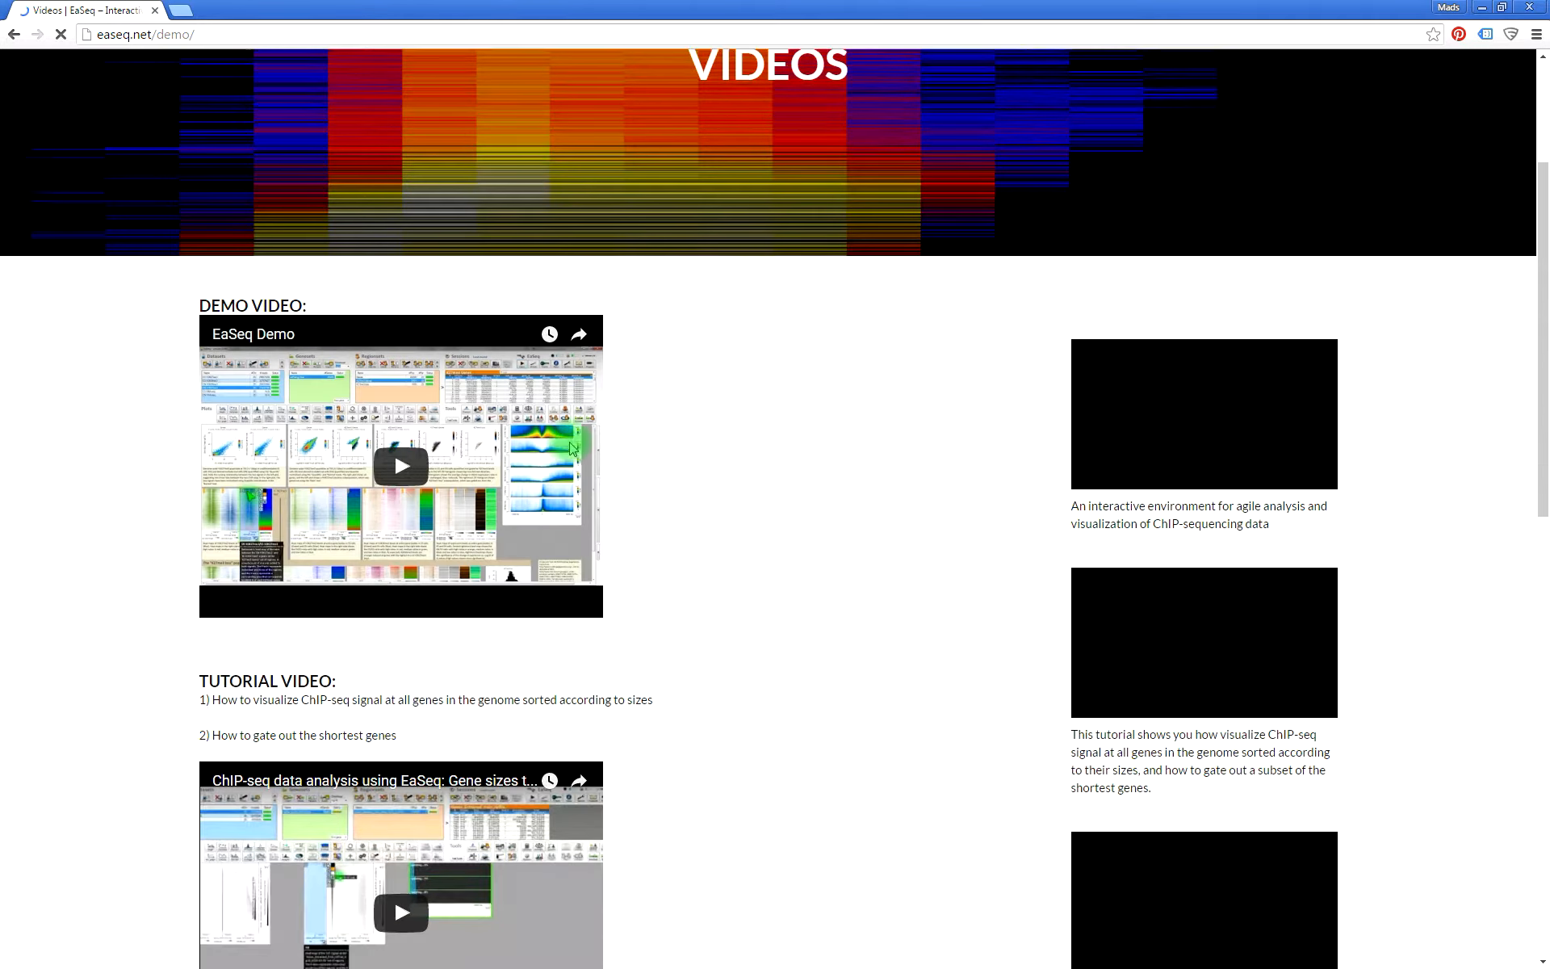
pyautogui.scroll(-3)
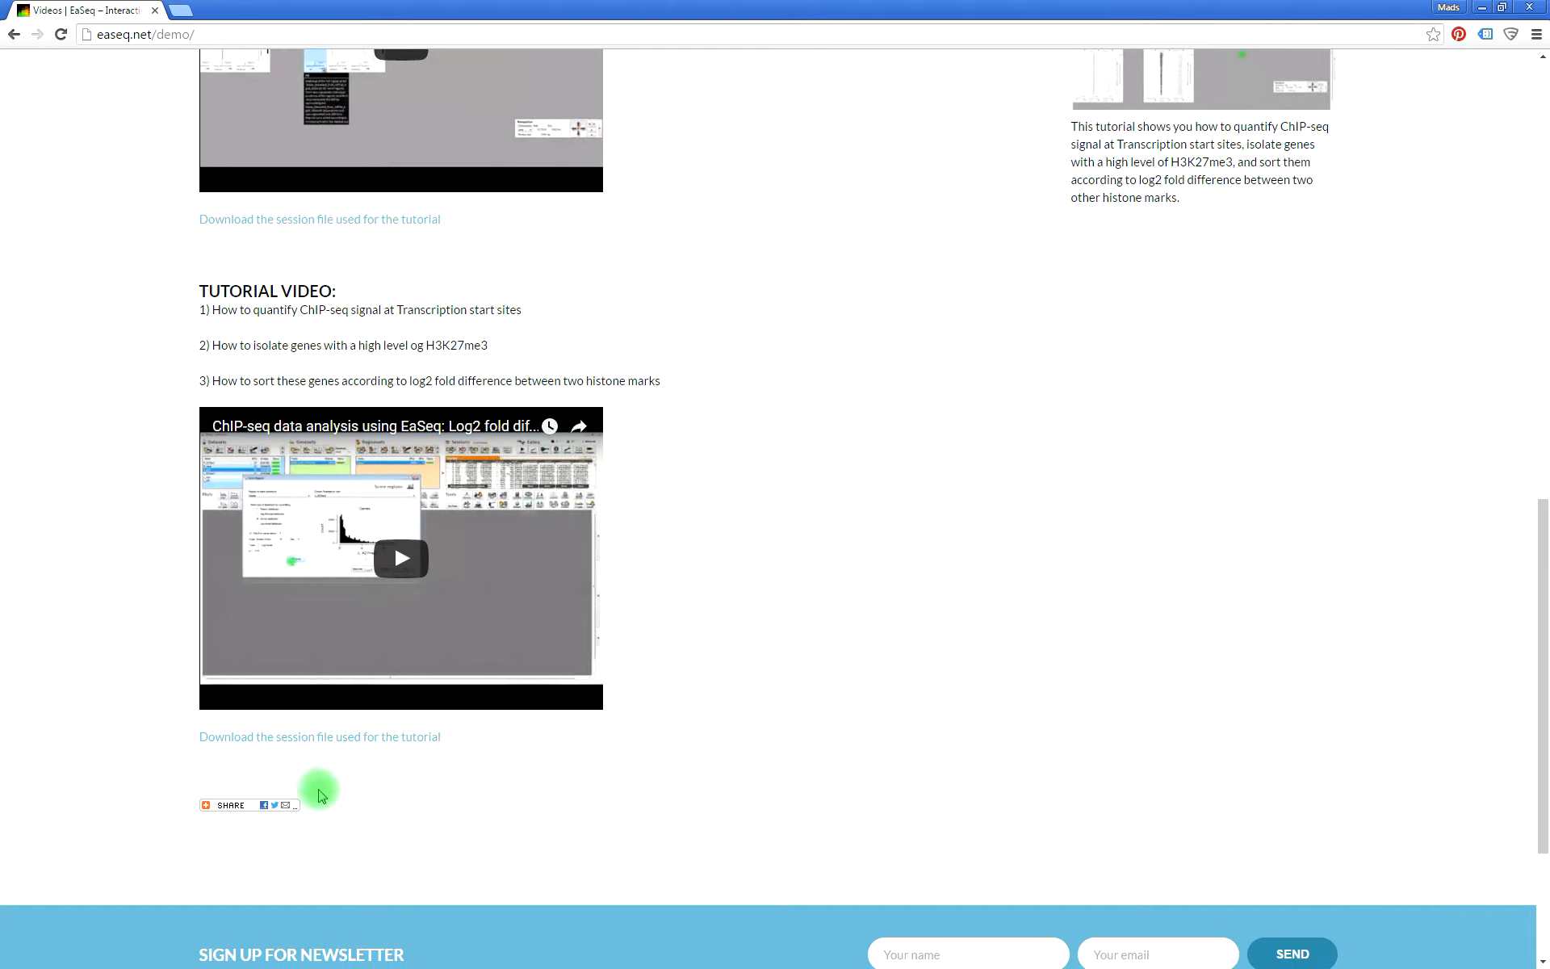
pyautogui.click(319, 737)
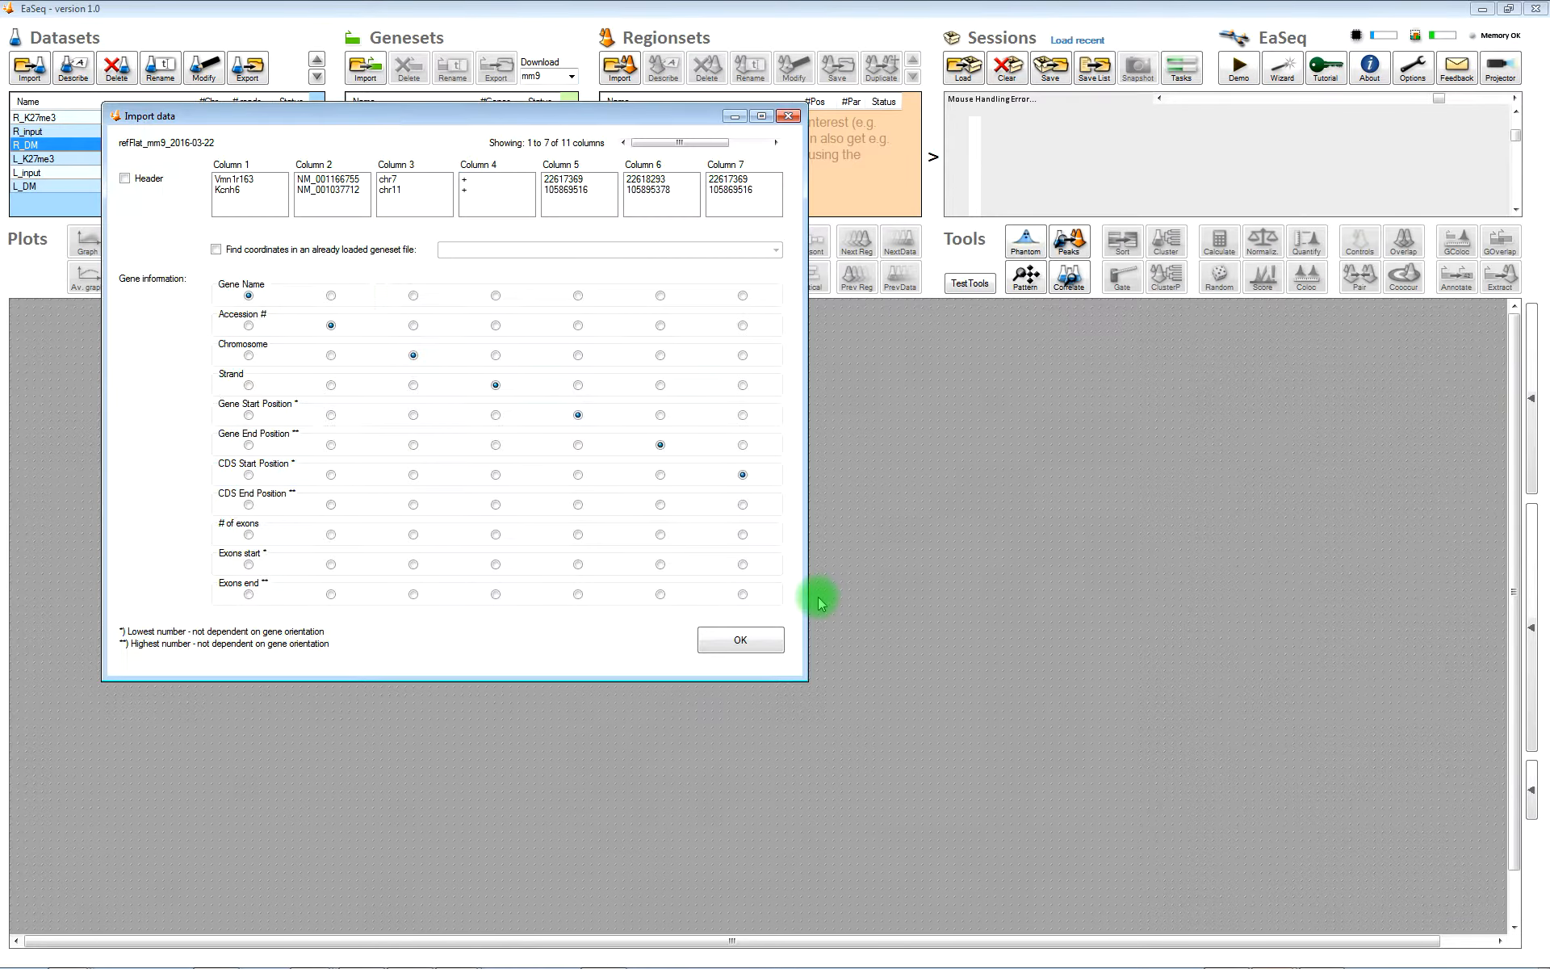
# - Import refFlat_mm9_2016-03-22 as a geneset, keeping the default column assignments
pyautogui.click(740, 640)
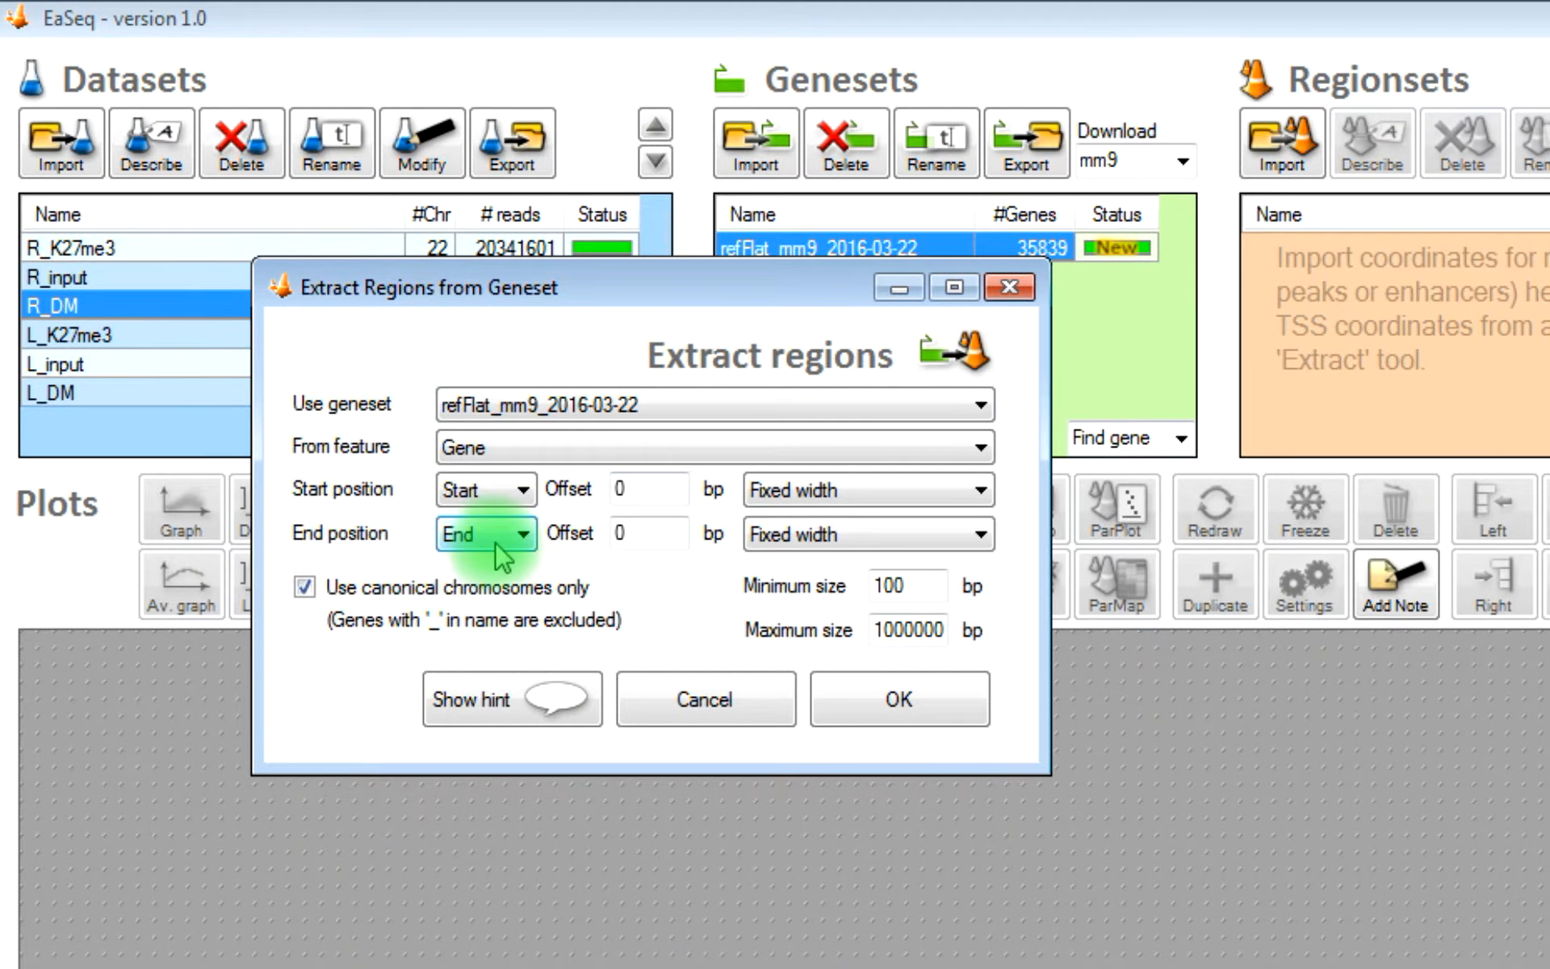
# - Extract 35,652 gene regions from the refFlat geneset and name the regionset 'Genes'
pyautogui.click(896, 698)
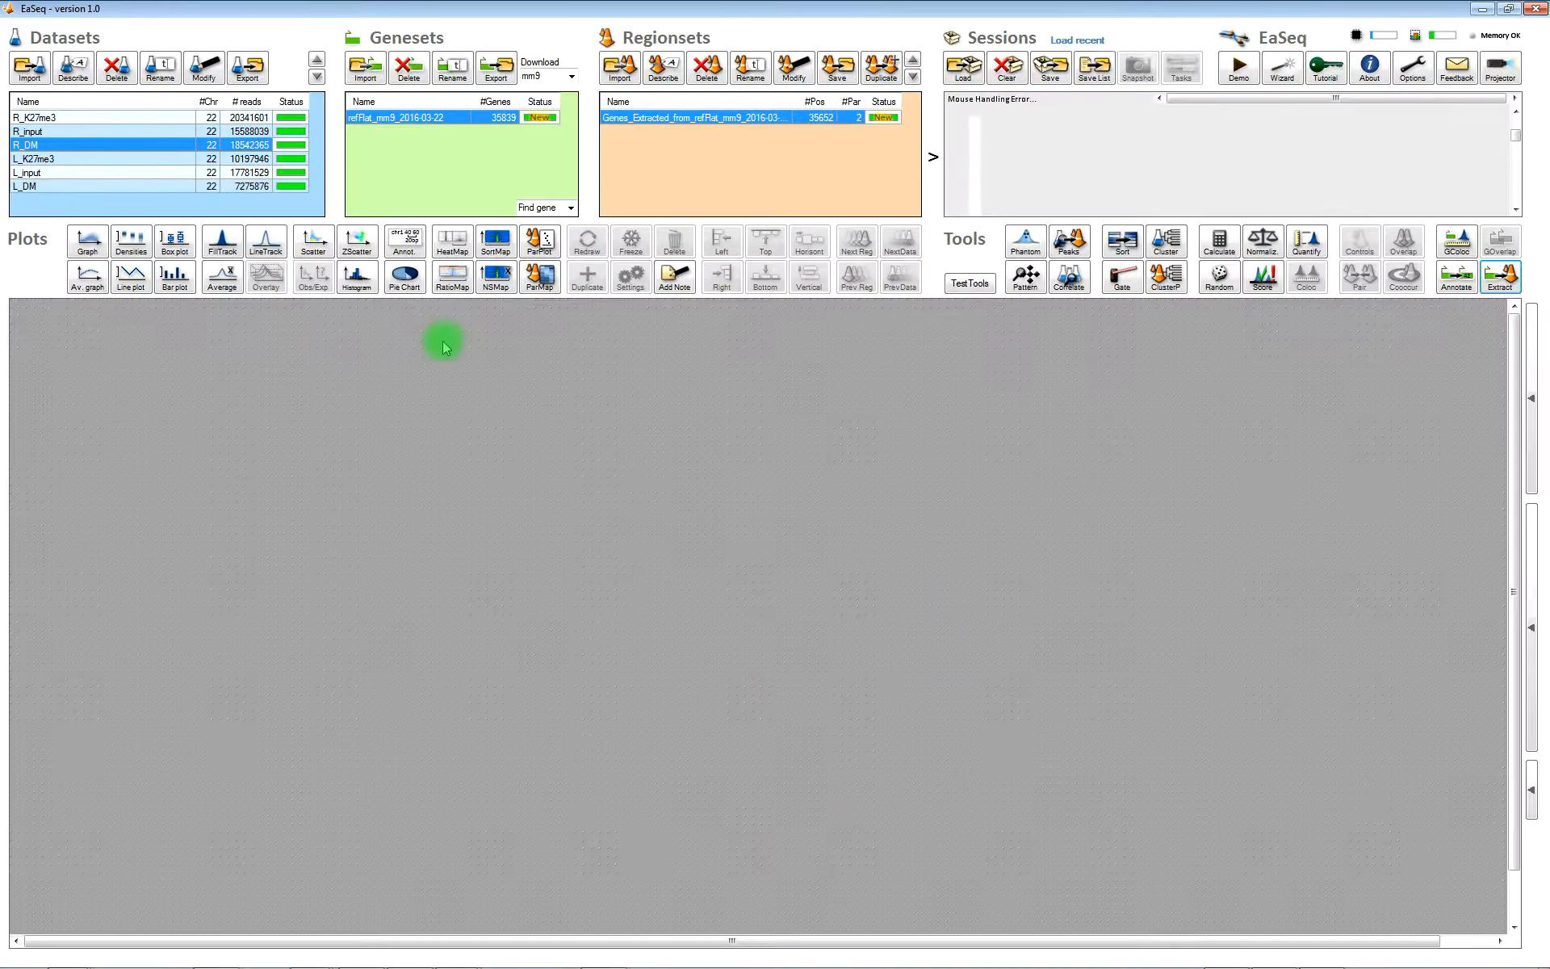
pyautogui.click(749, 67)
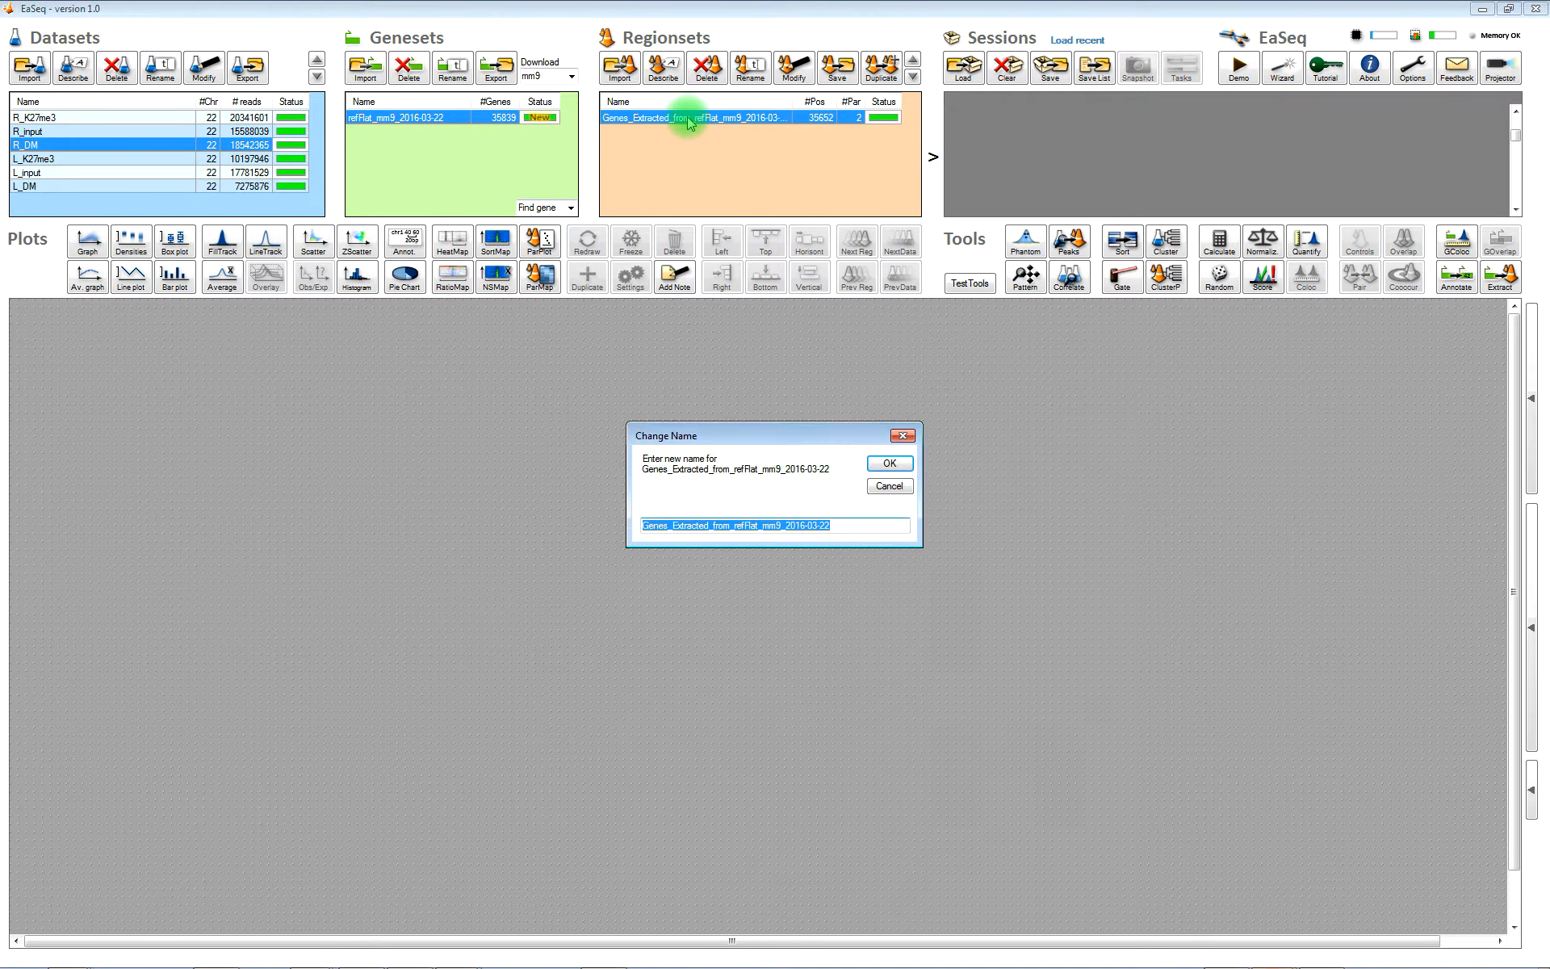
pyautogui.write('Genes')
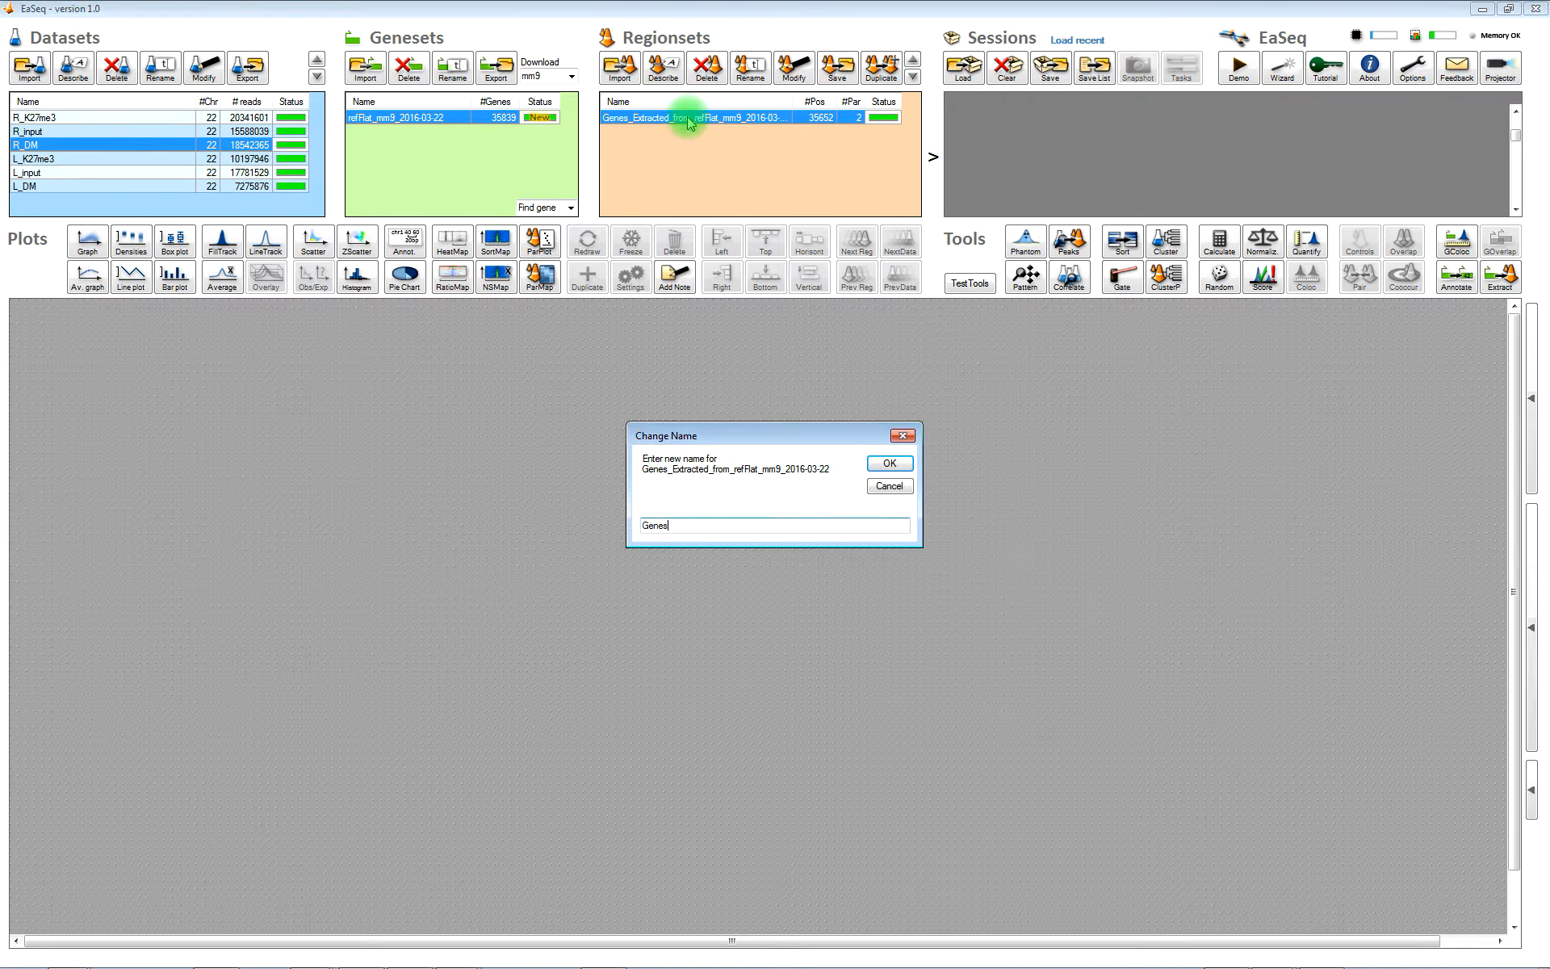
pyautogui.click(886, 463)
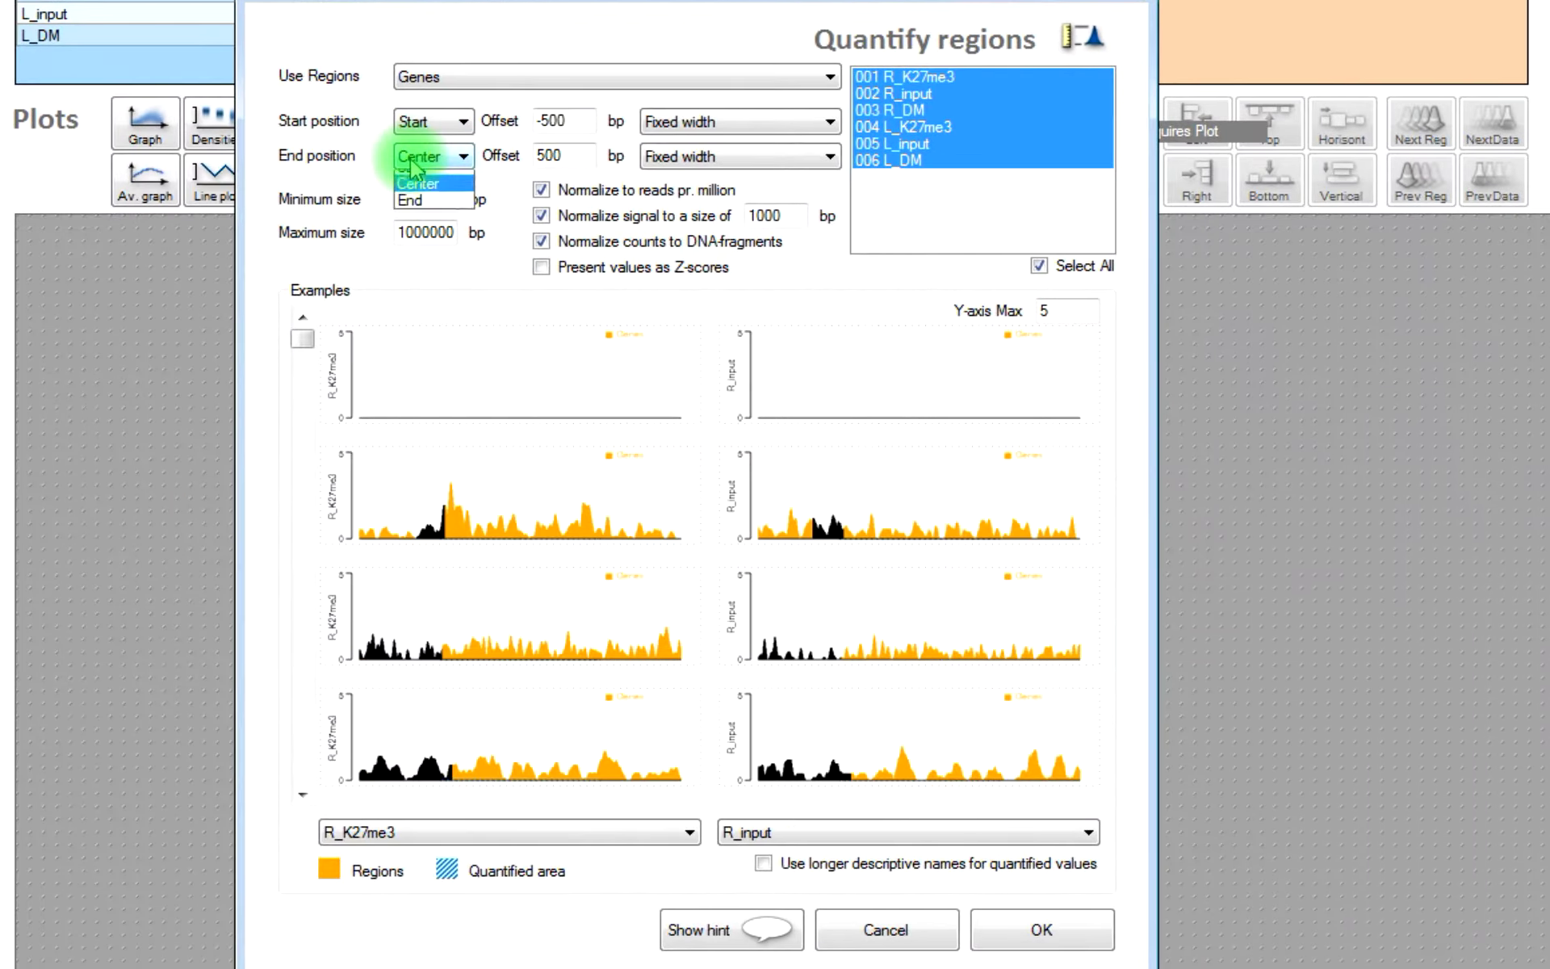
# - Quantify the four non-input datasets at gene starts (-2000/2000), without size normalization
pyautogui.click(429, 156)
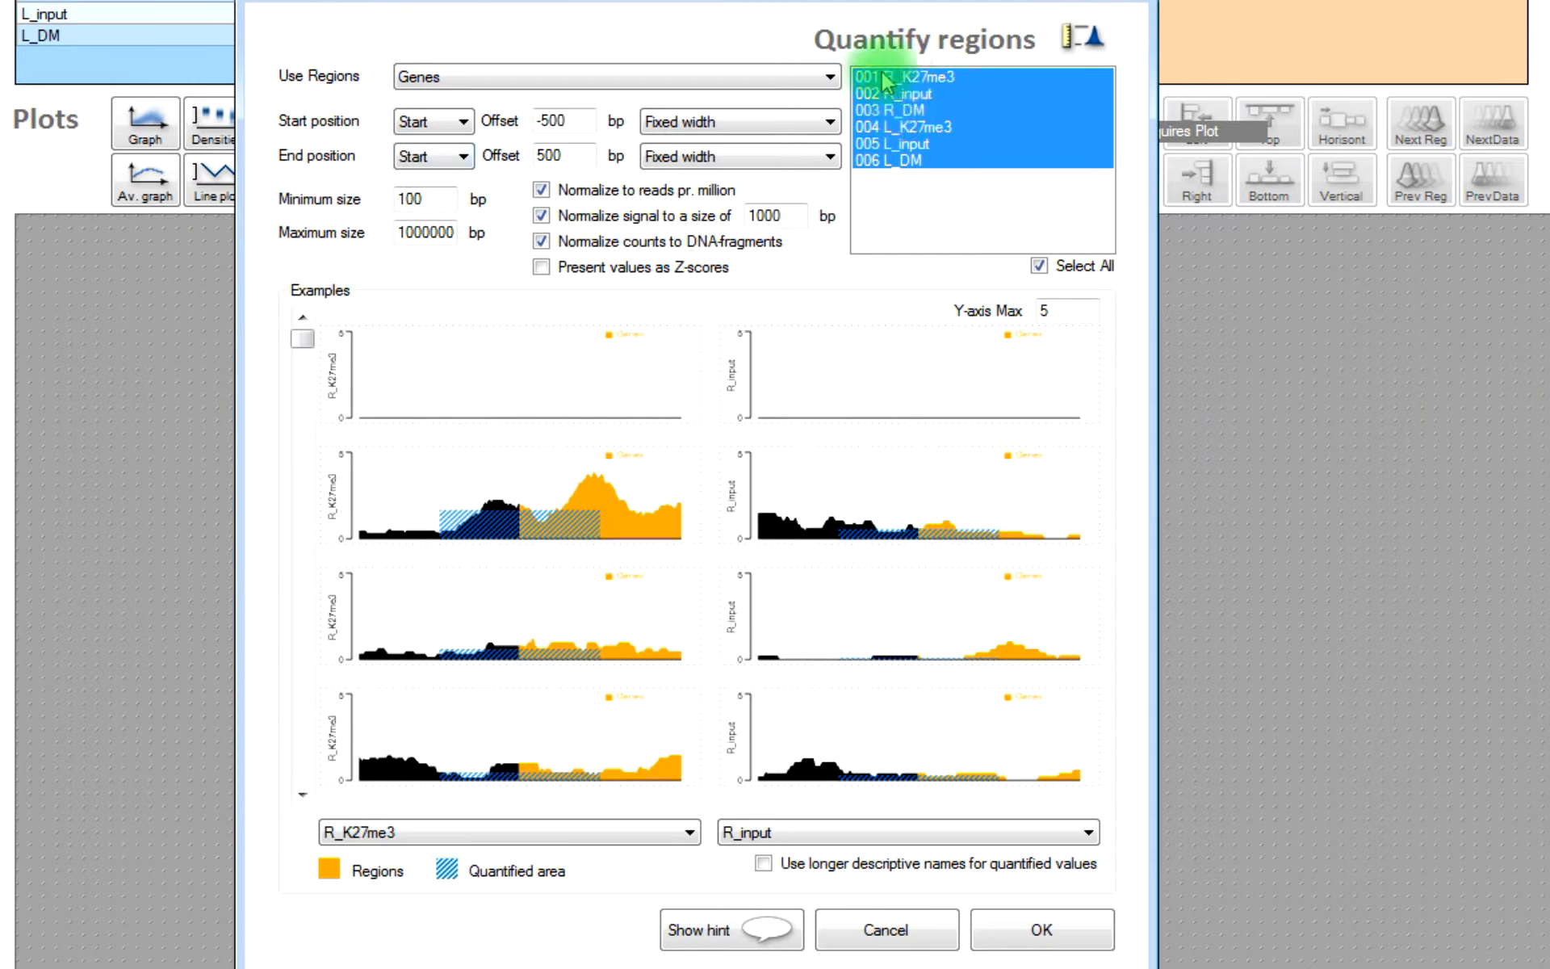
pyautogui.click(901, 75)
pyautogui.write('2000')
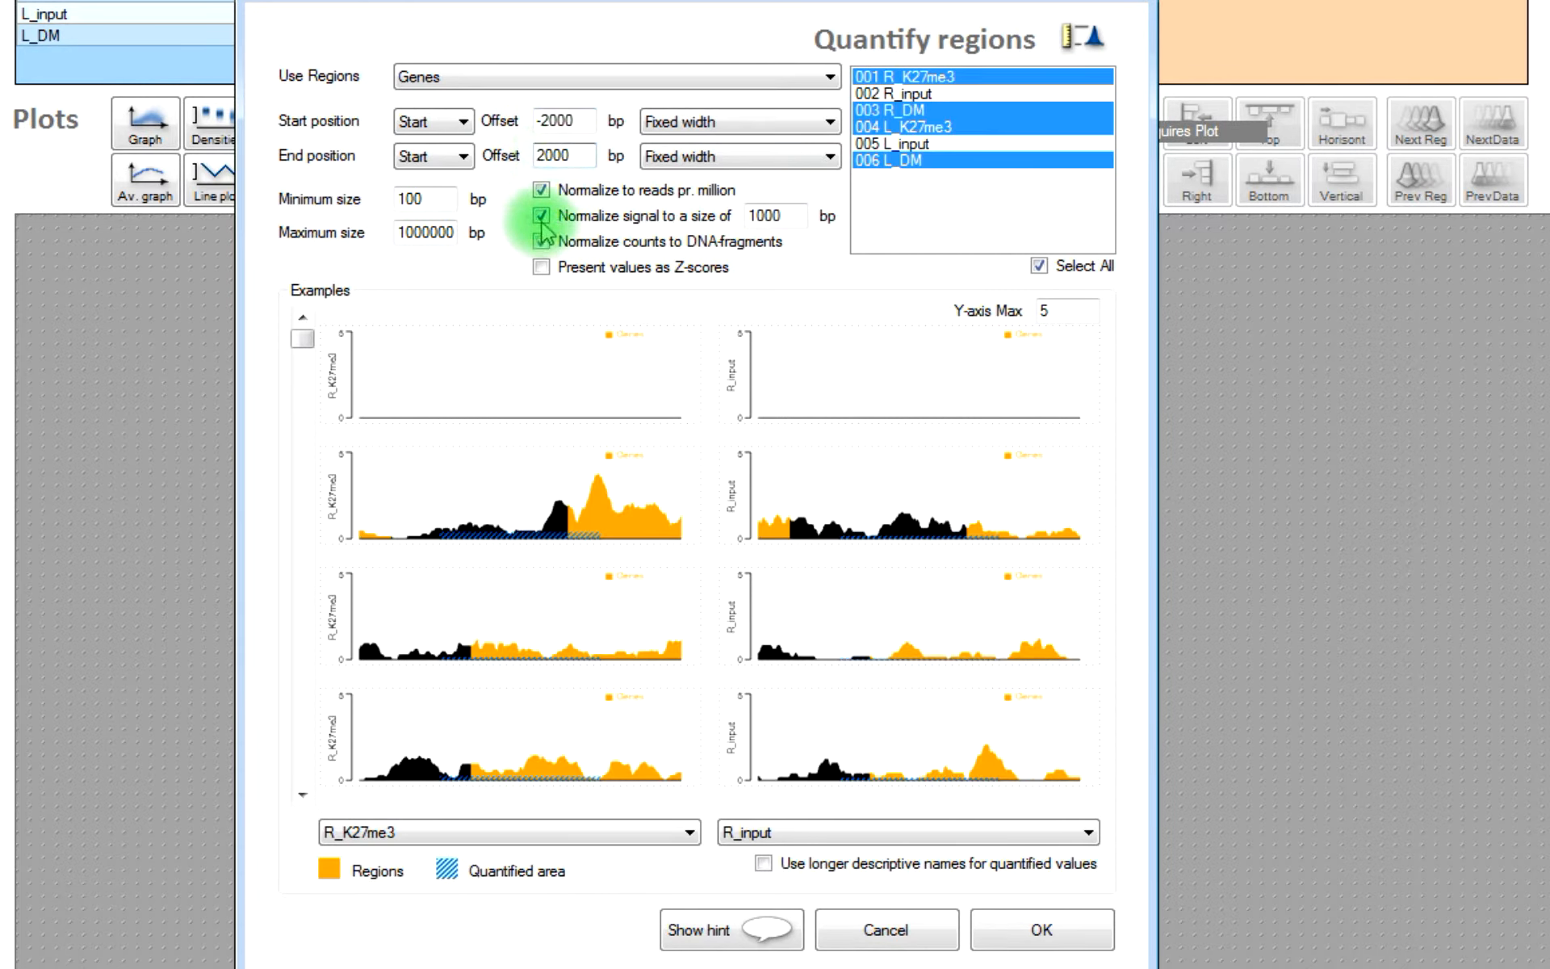
pyautogui.click(540, 241)
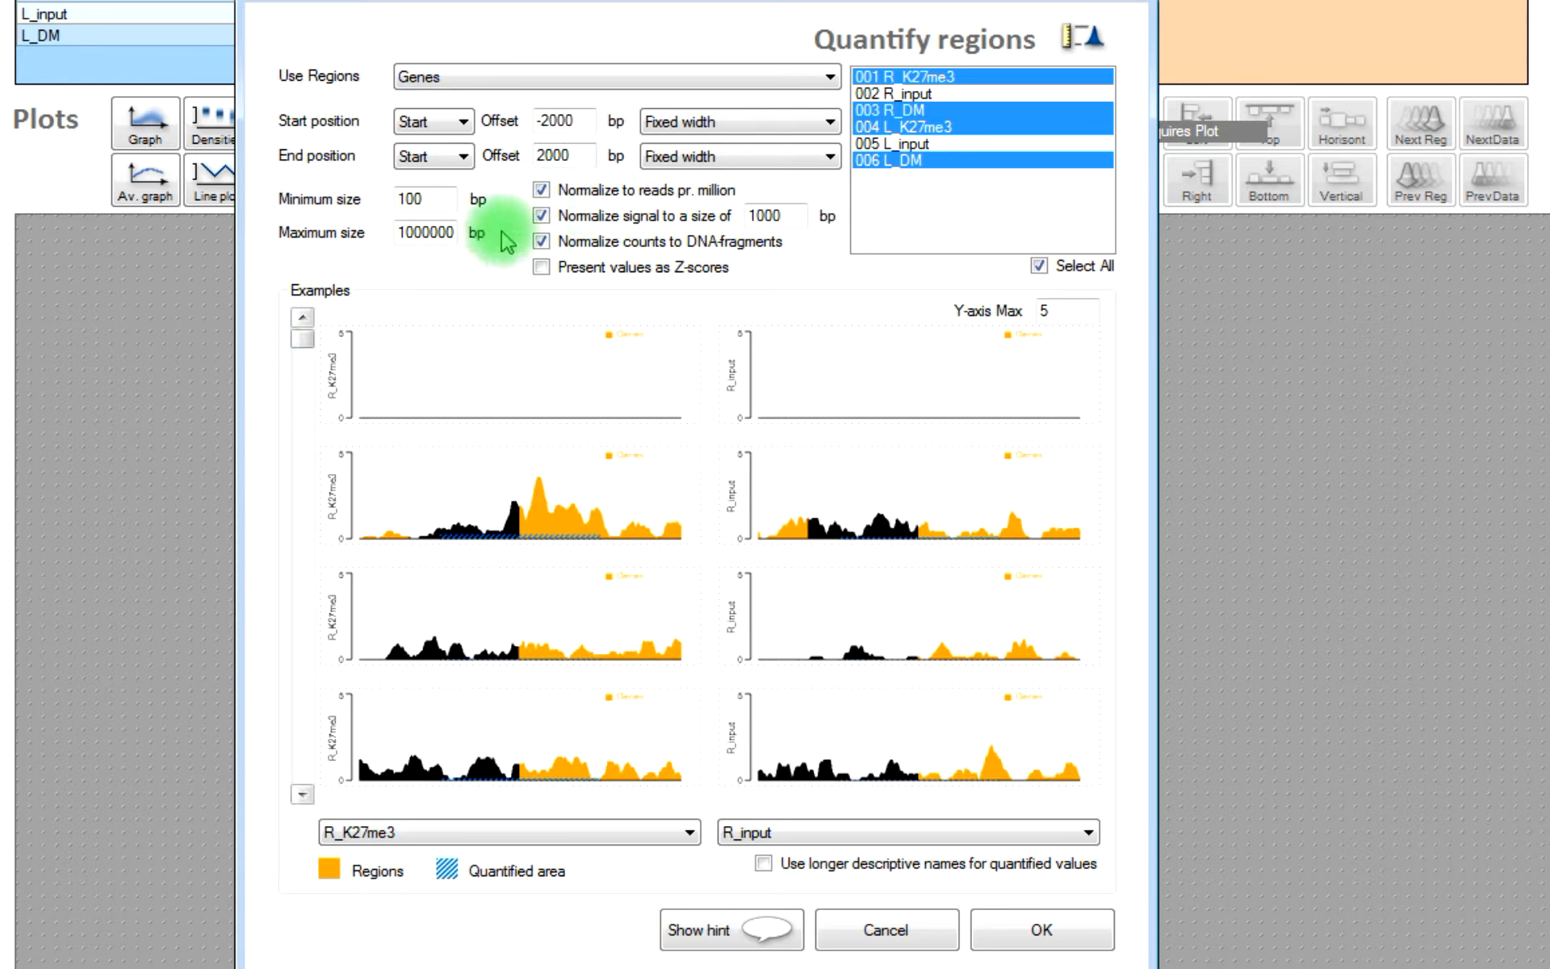
pyautogui.click(542, 215)
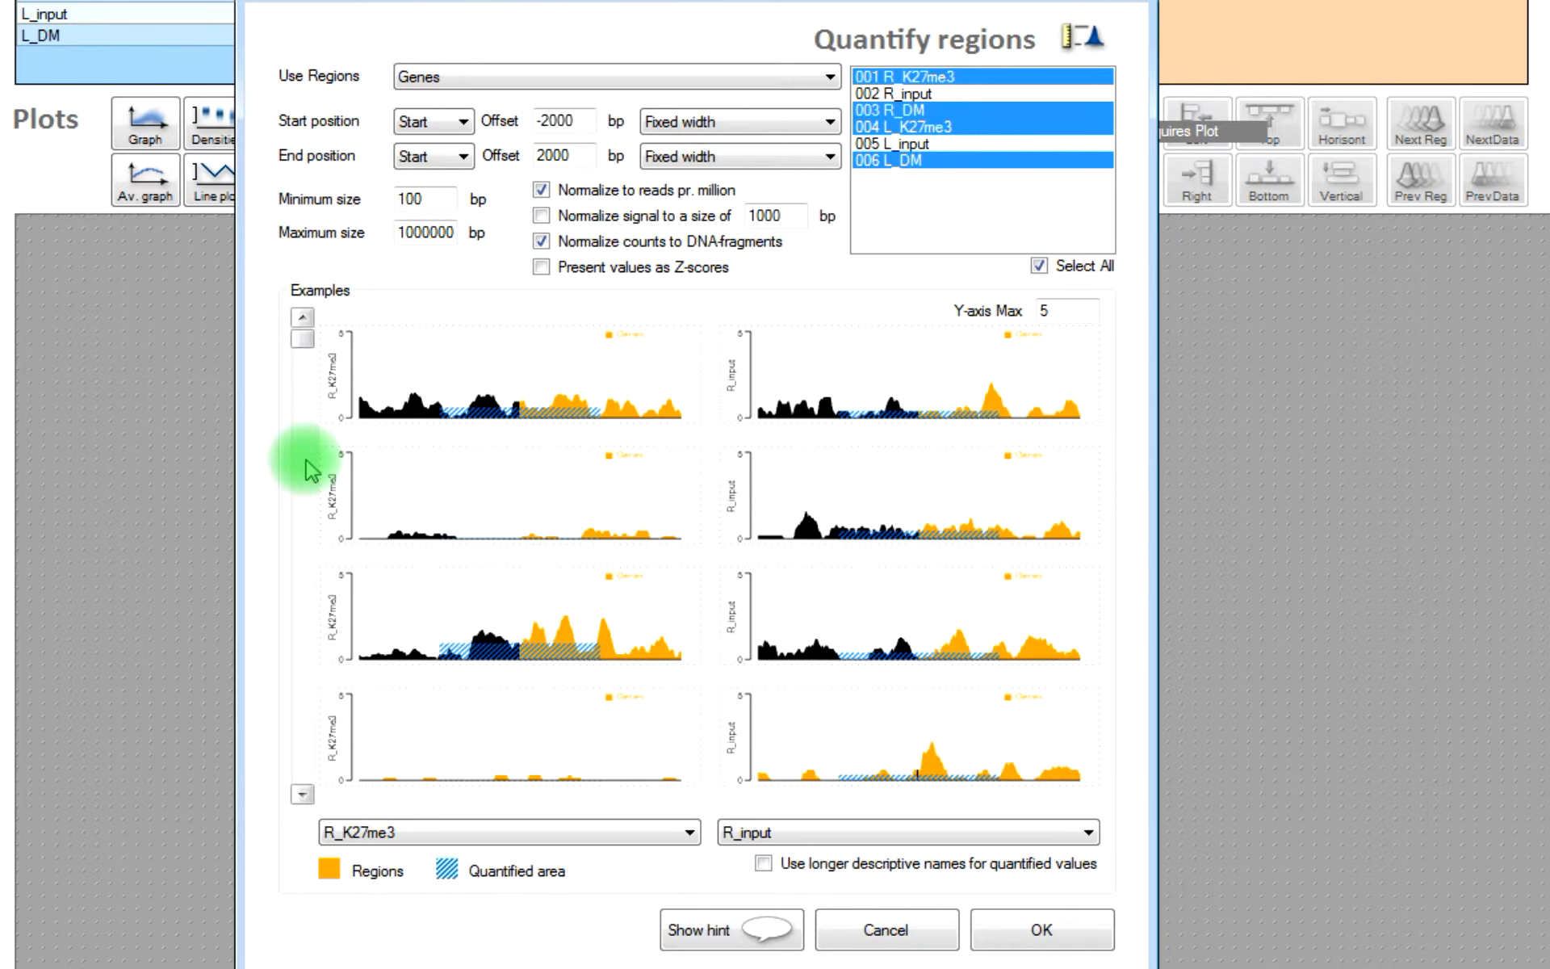
pyautogui.moveTo(307, 573)
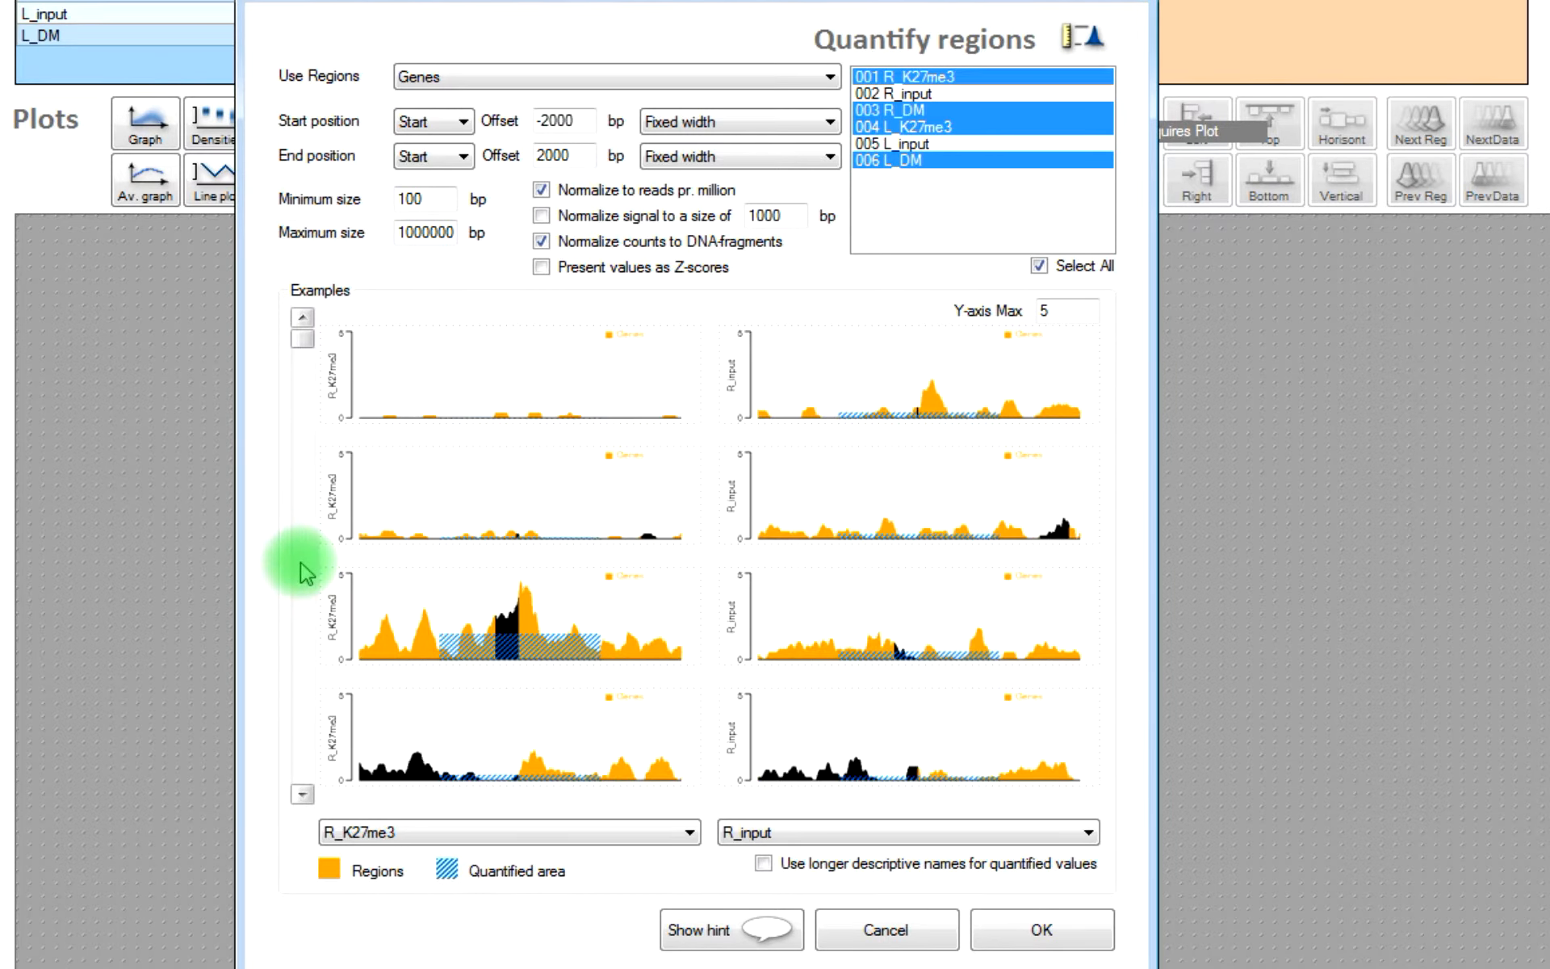
pyautogui.scroll(-3)
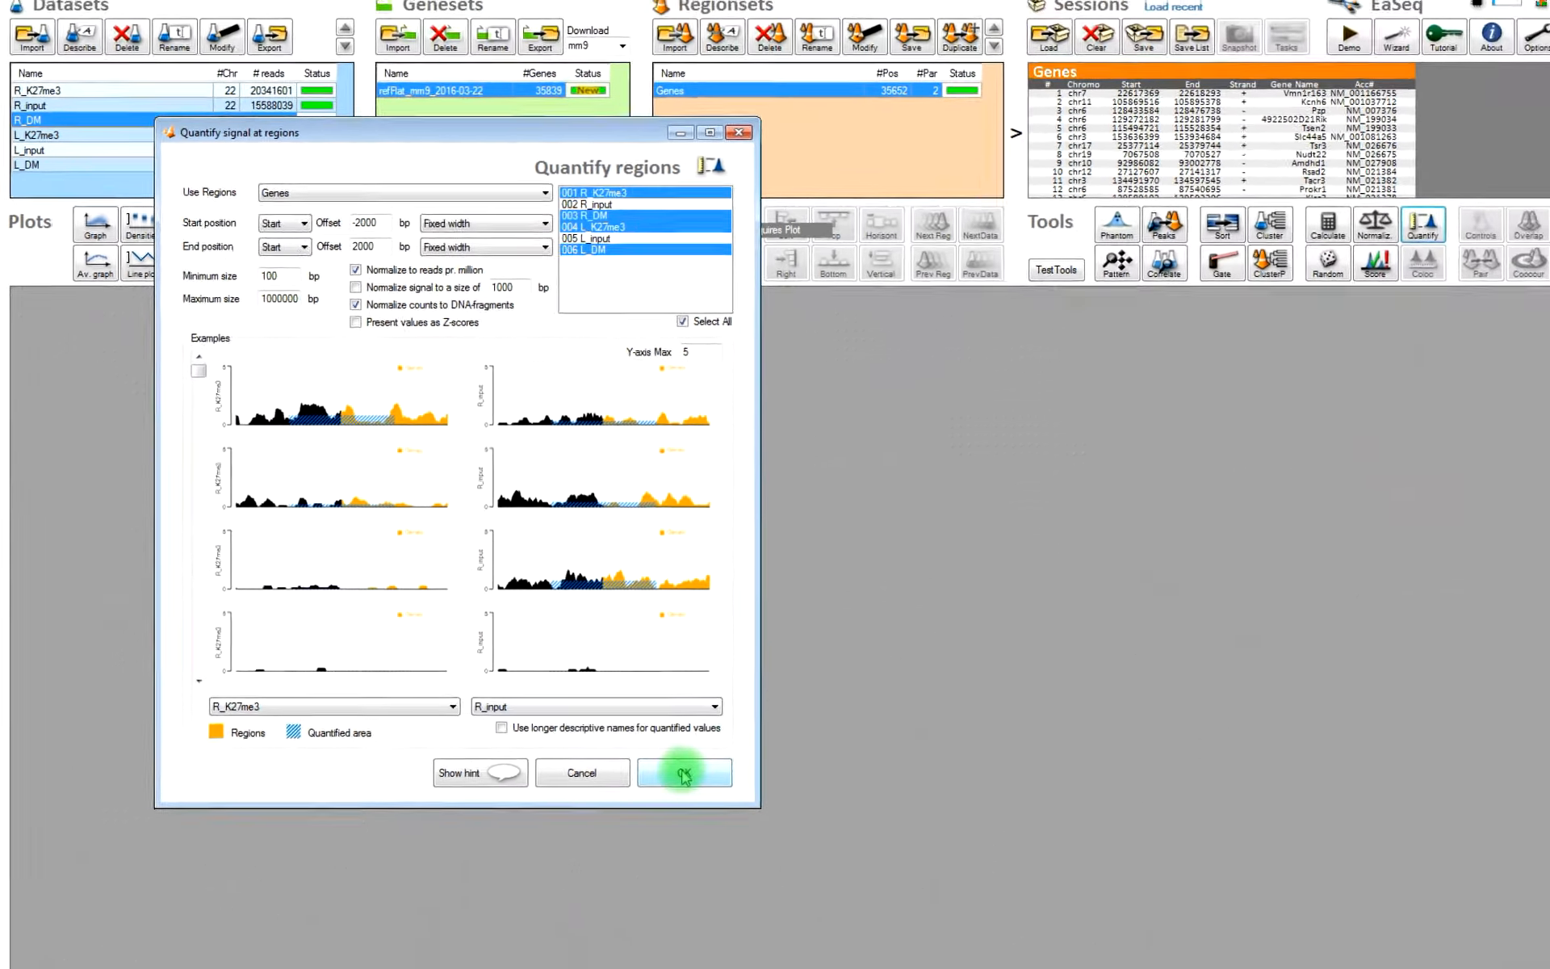
pyautogui.click(684, 771)
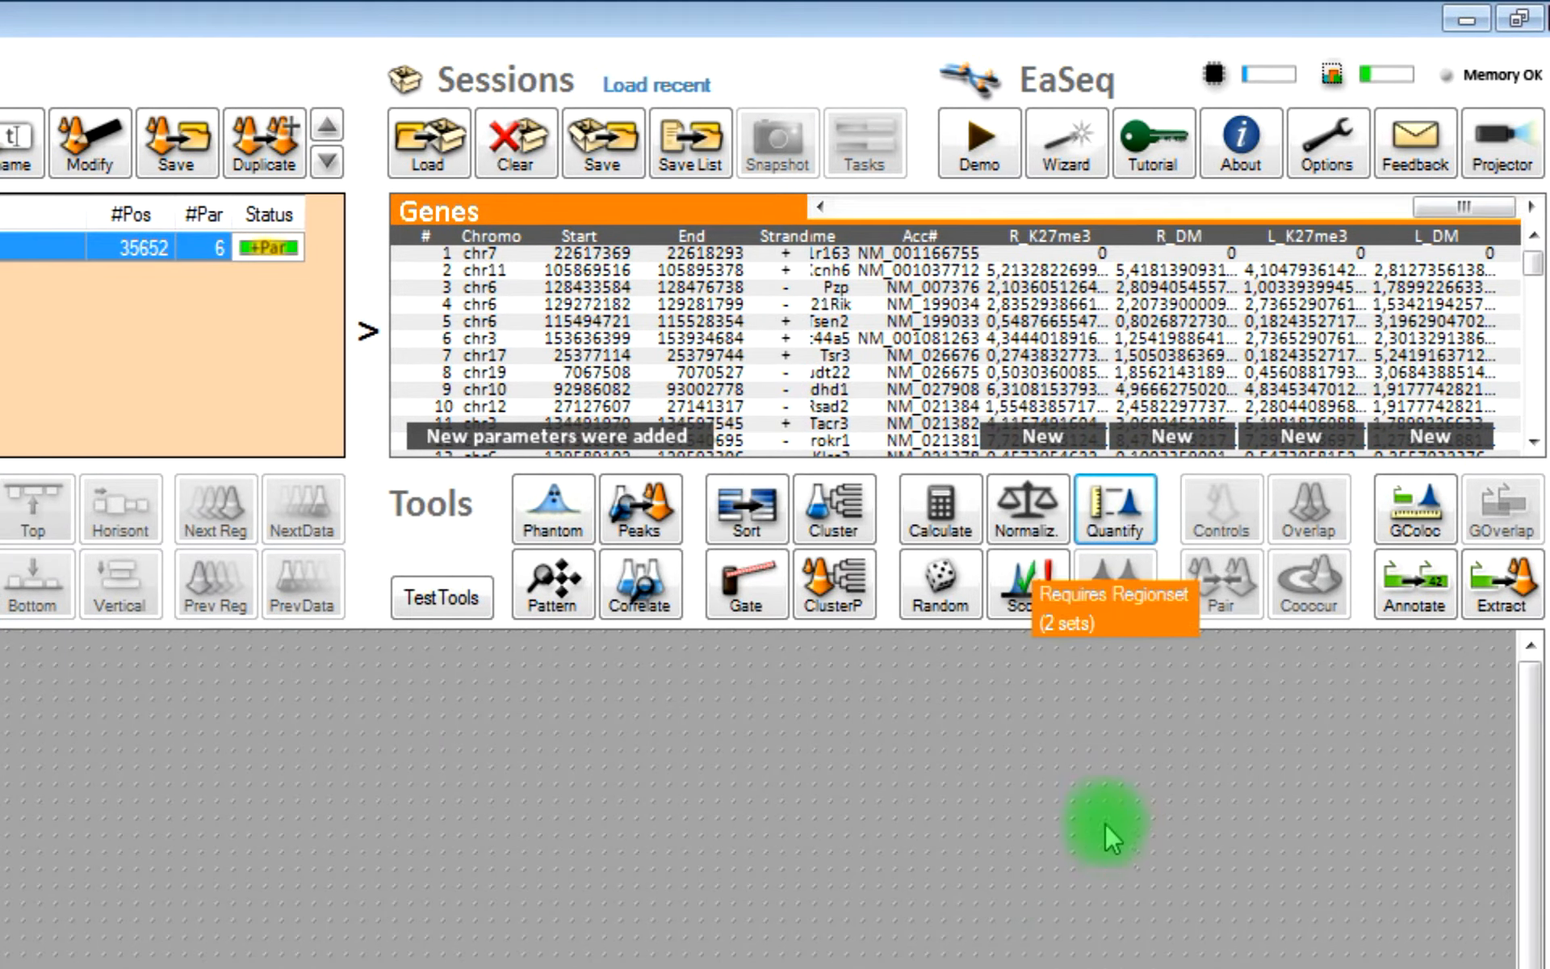
pyautogui.moveTo(848, 510)
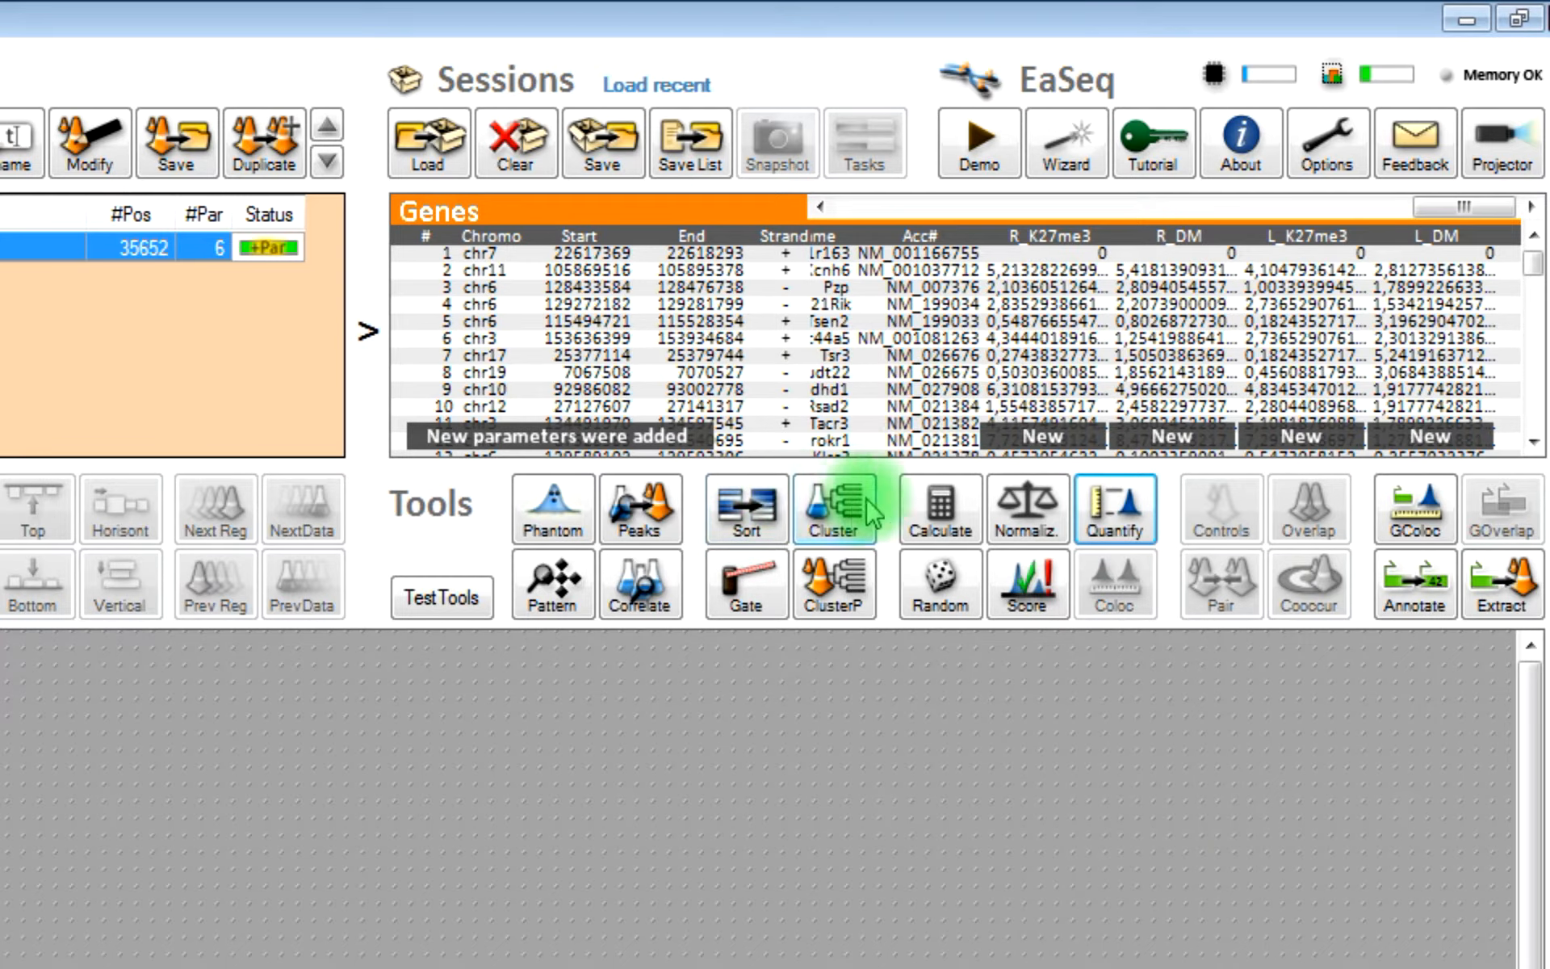
pyautogui.click(1503, 8)
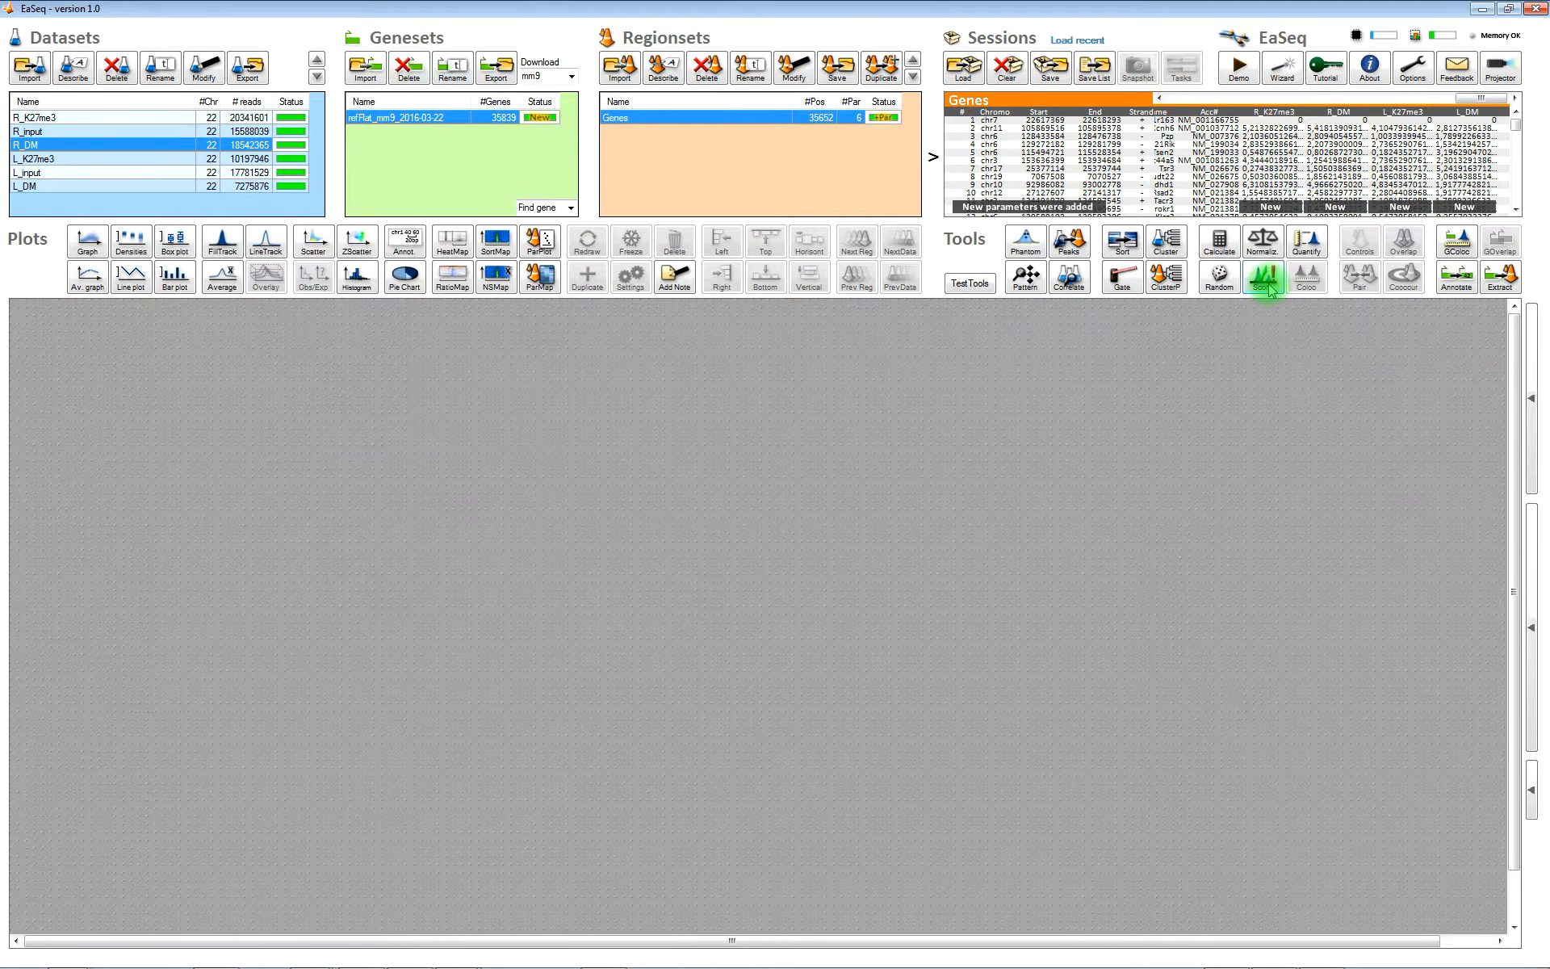
# - Score genes on L_K27me3 using a fitted normal distribution, cutoff about 2.24
pyautogui.click(1268, 278)
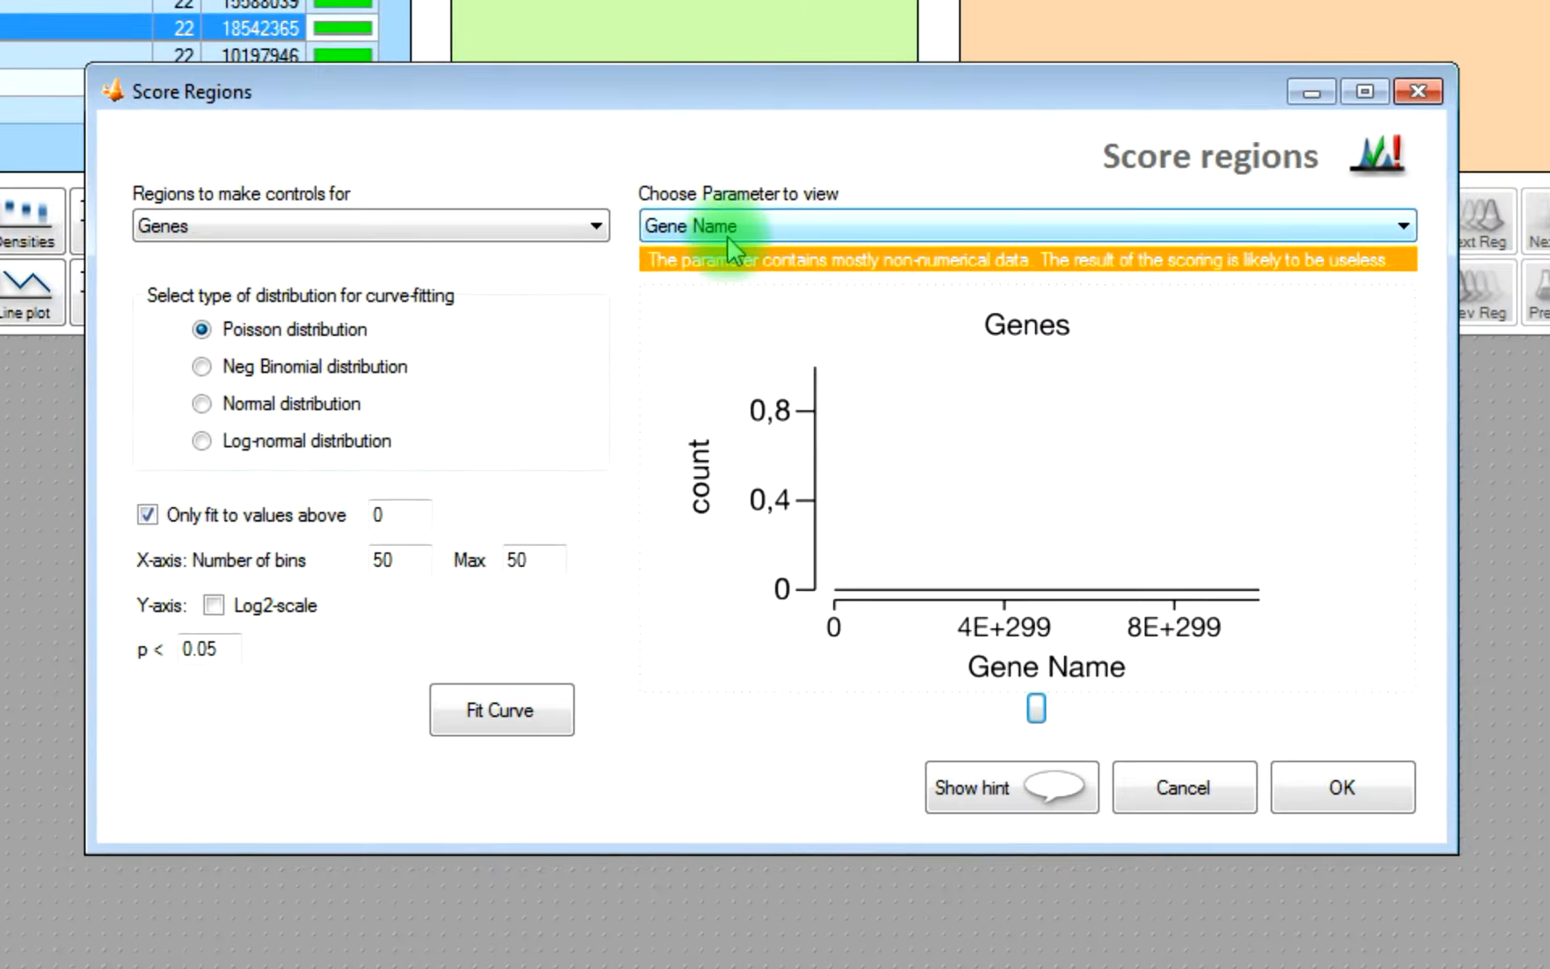
pyautogui.click(1393, 226)
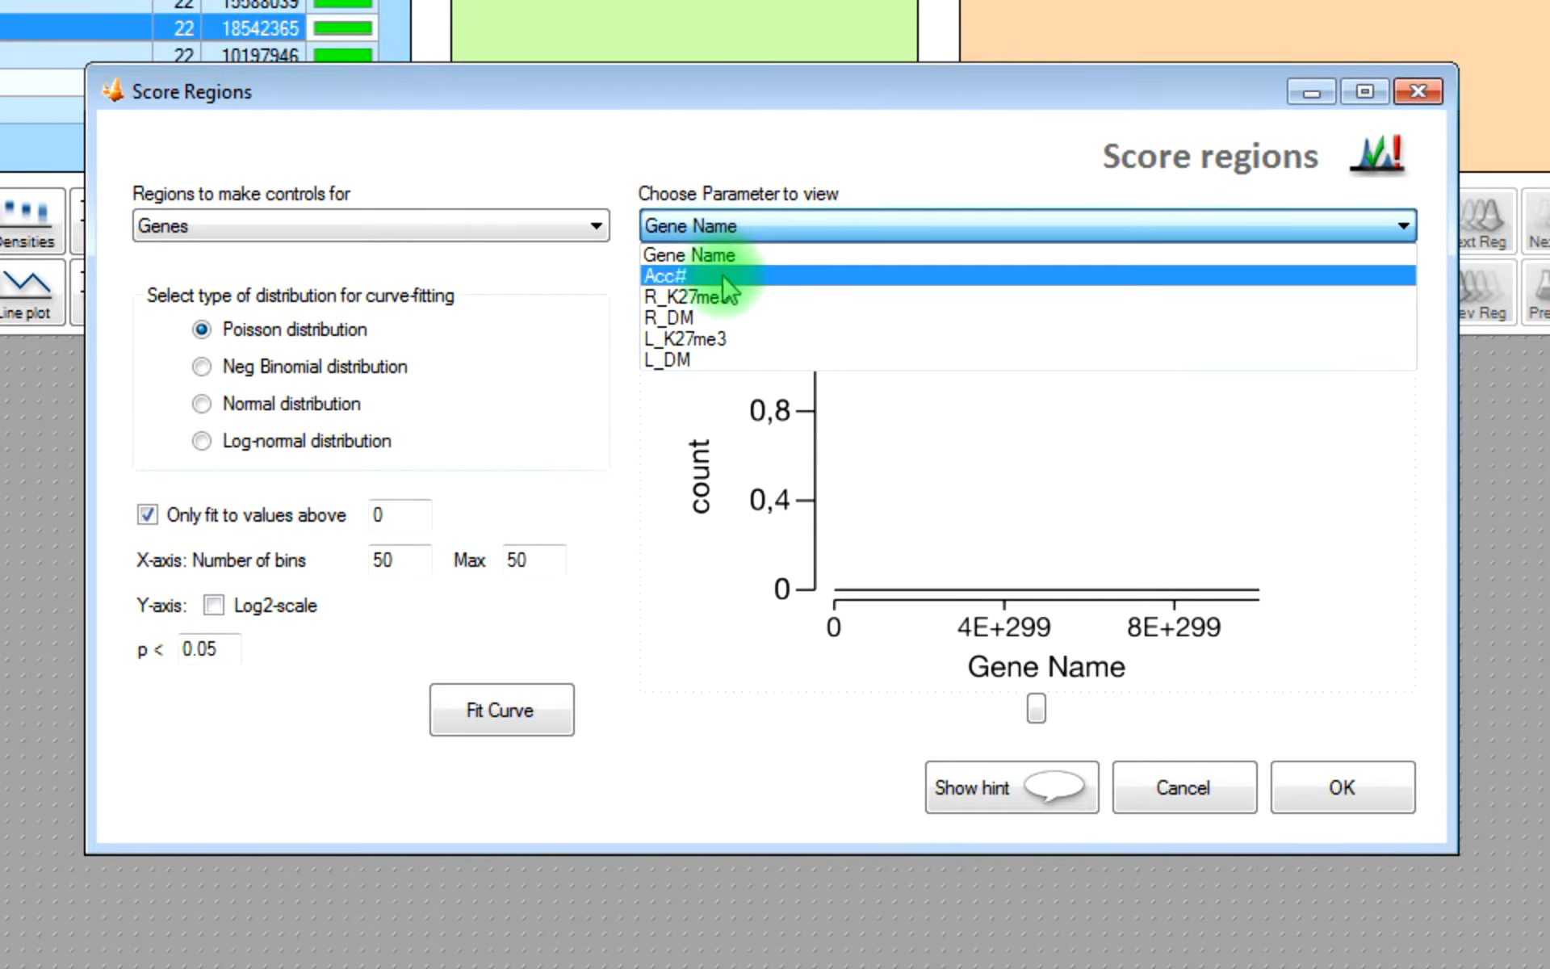
pyautogui.click(683, 337)
pyautogui.write('10')
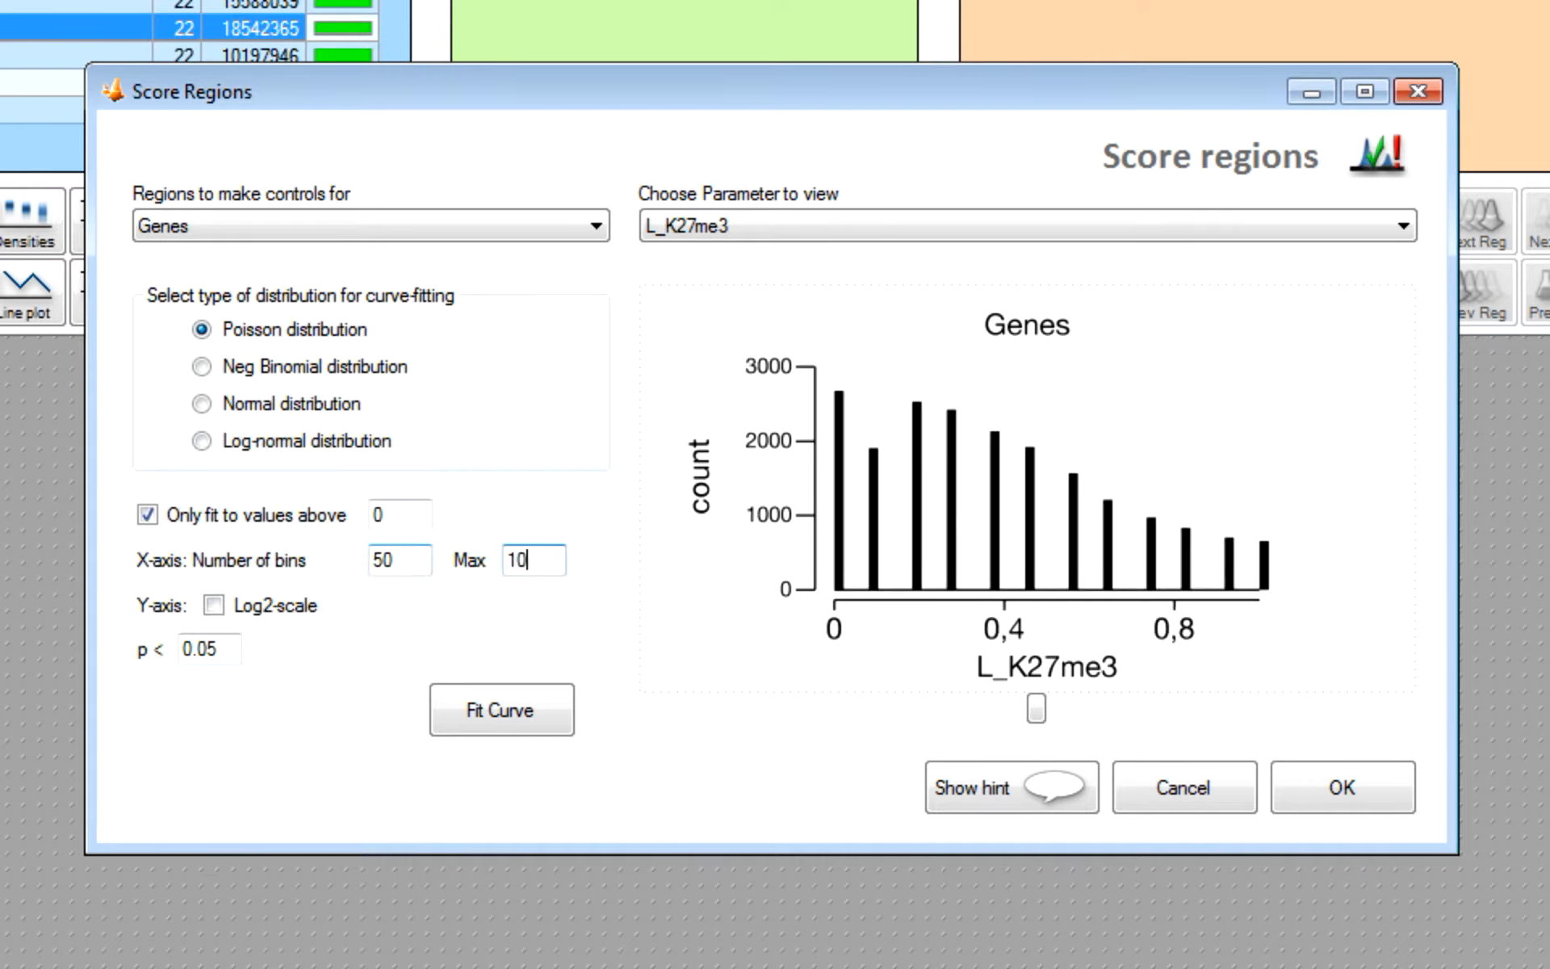
pyautogui.click(500, 708)
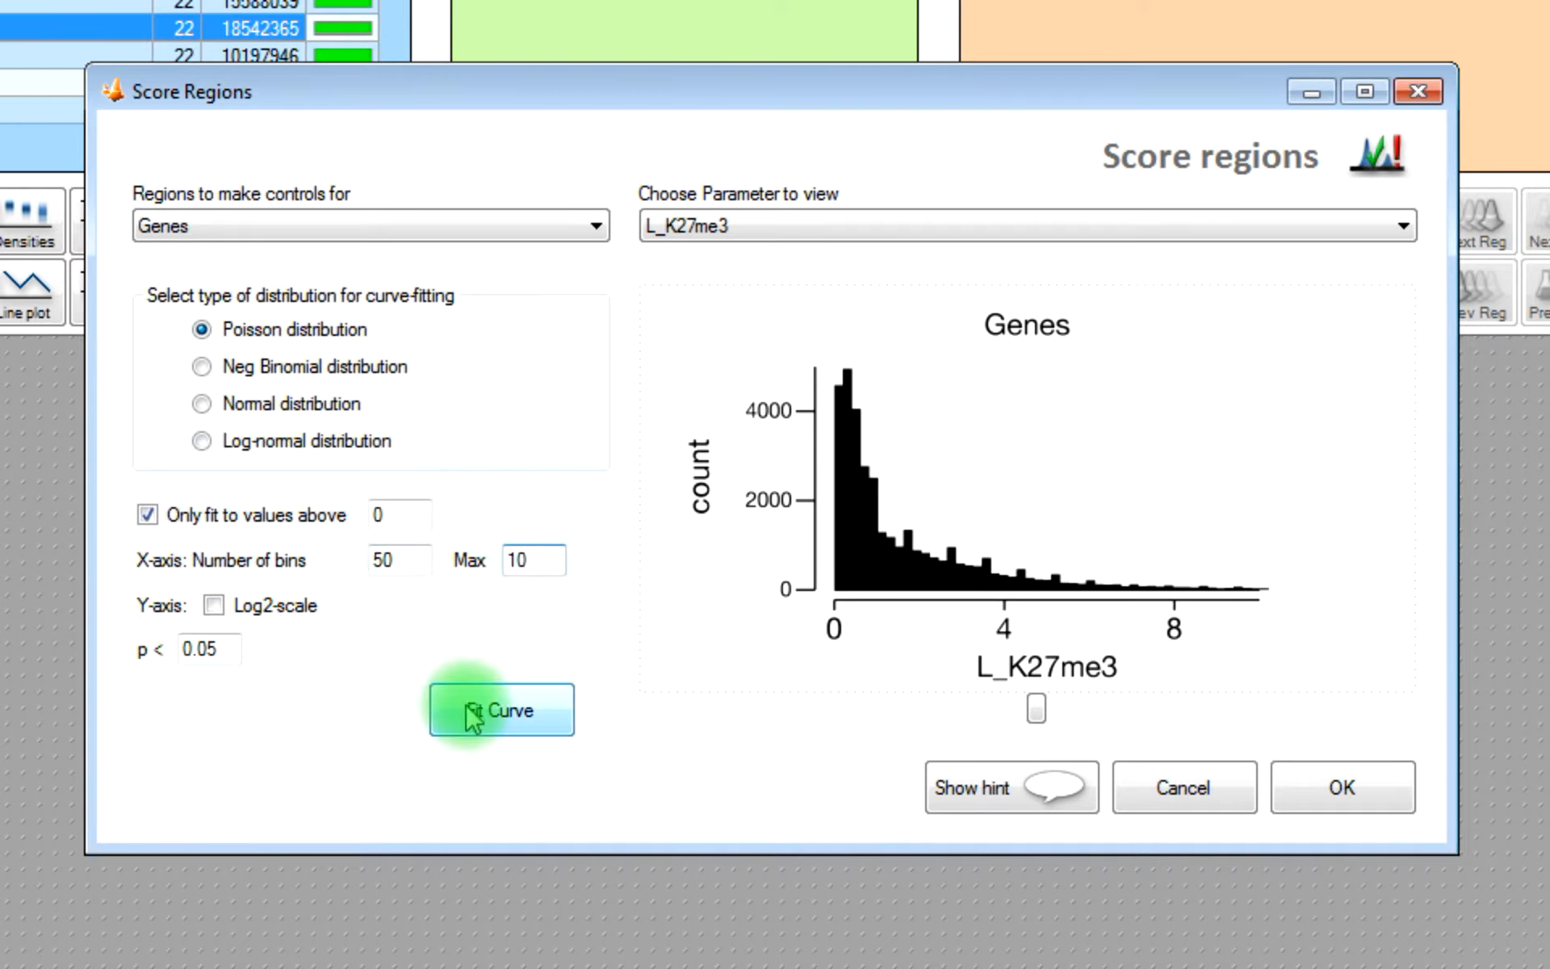
pyautogui.click(201, 403)
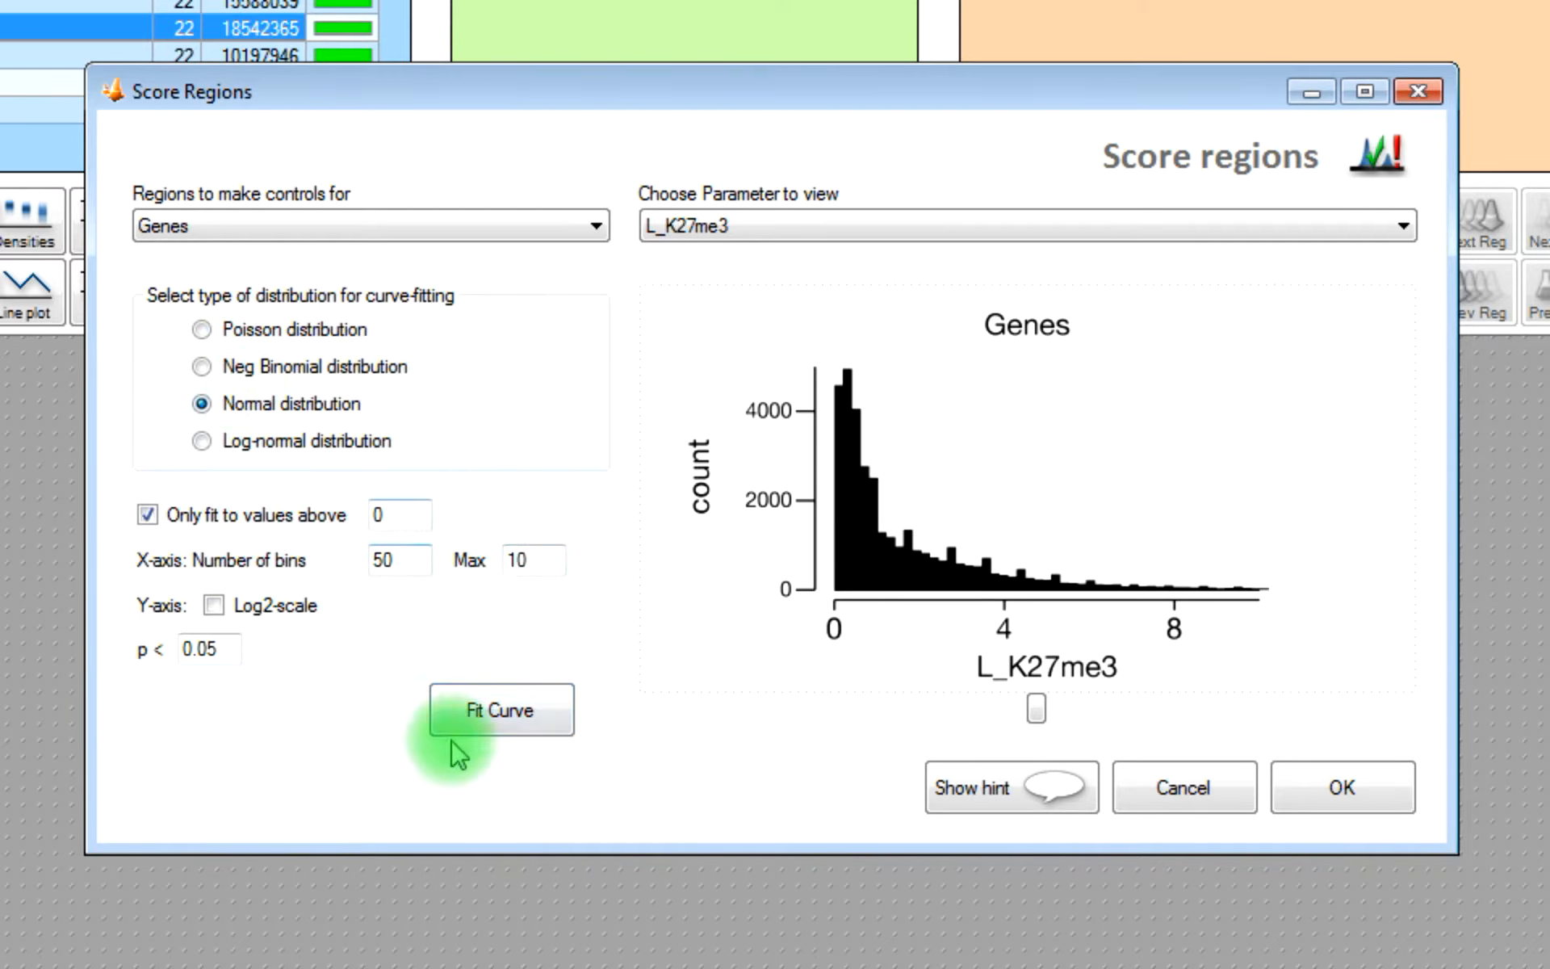
pyautogui.click(501, 710)
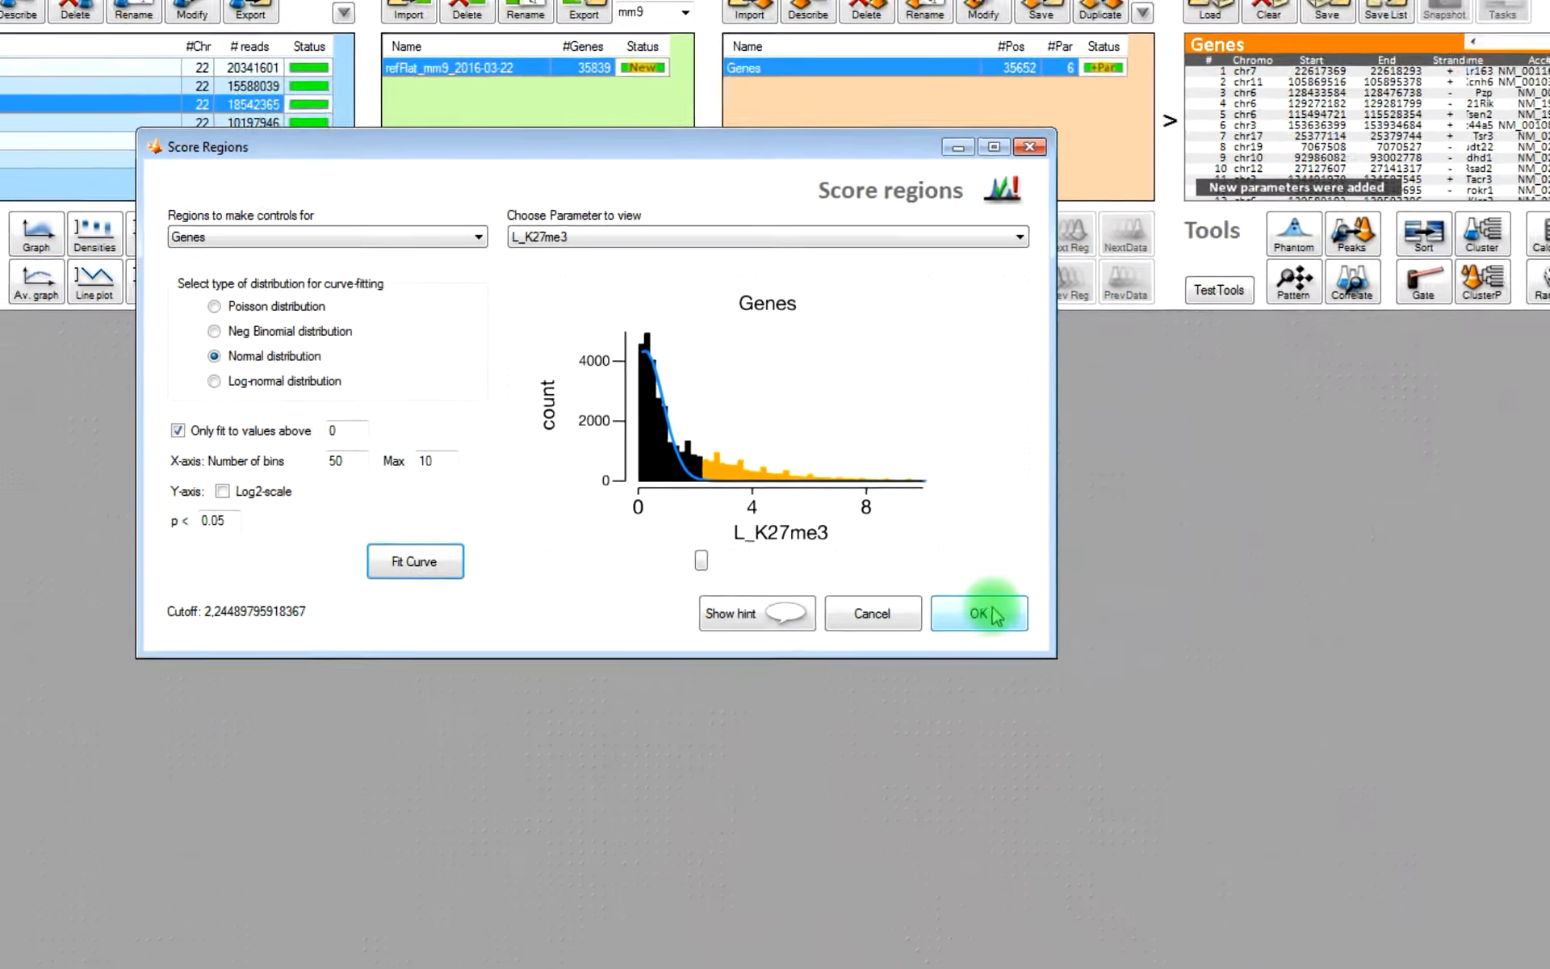
pyautogui.click(977, 613)
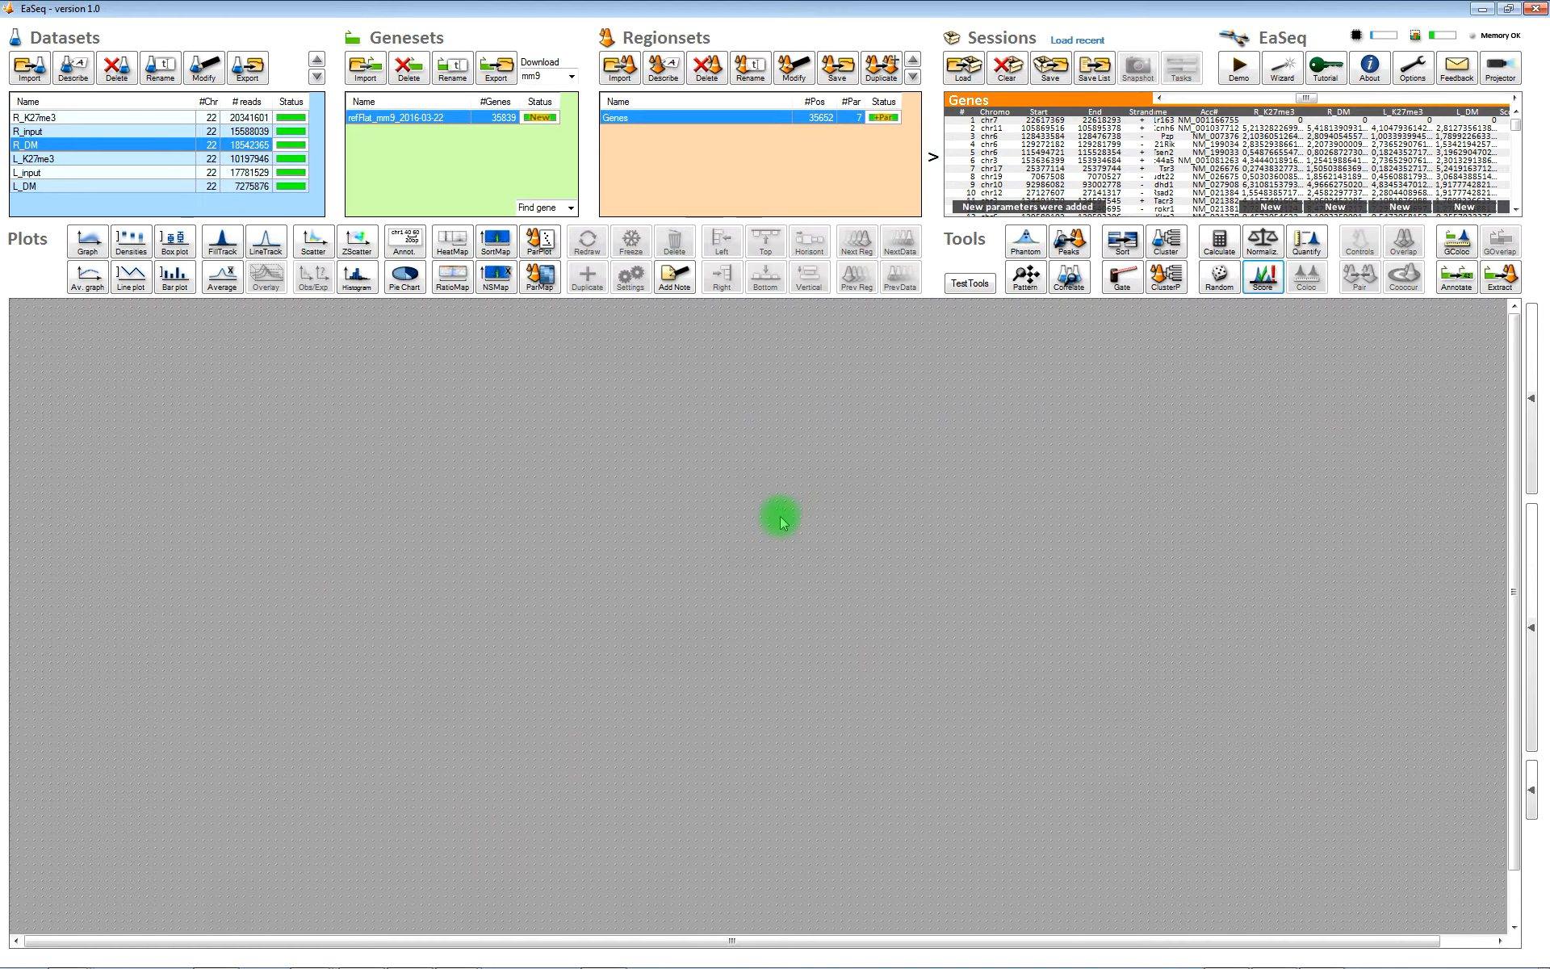
pyautogui.moveTo(1061, 377)
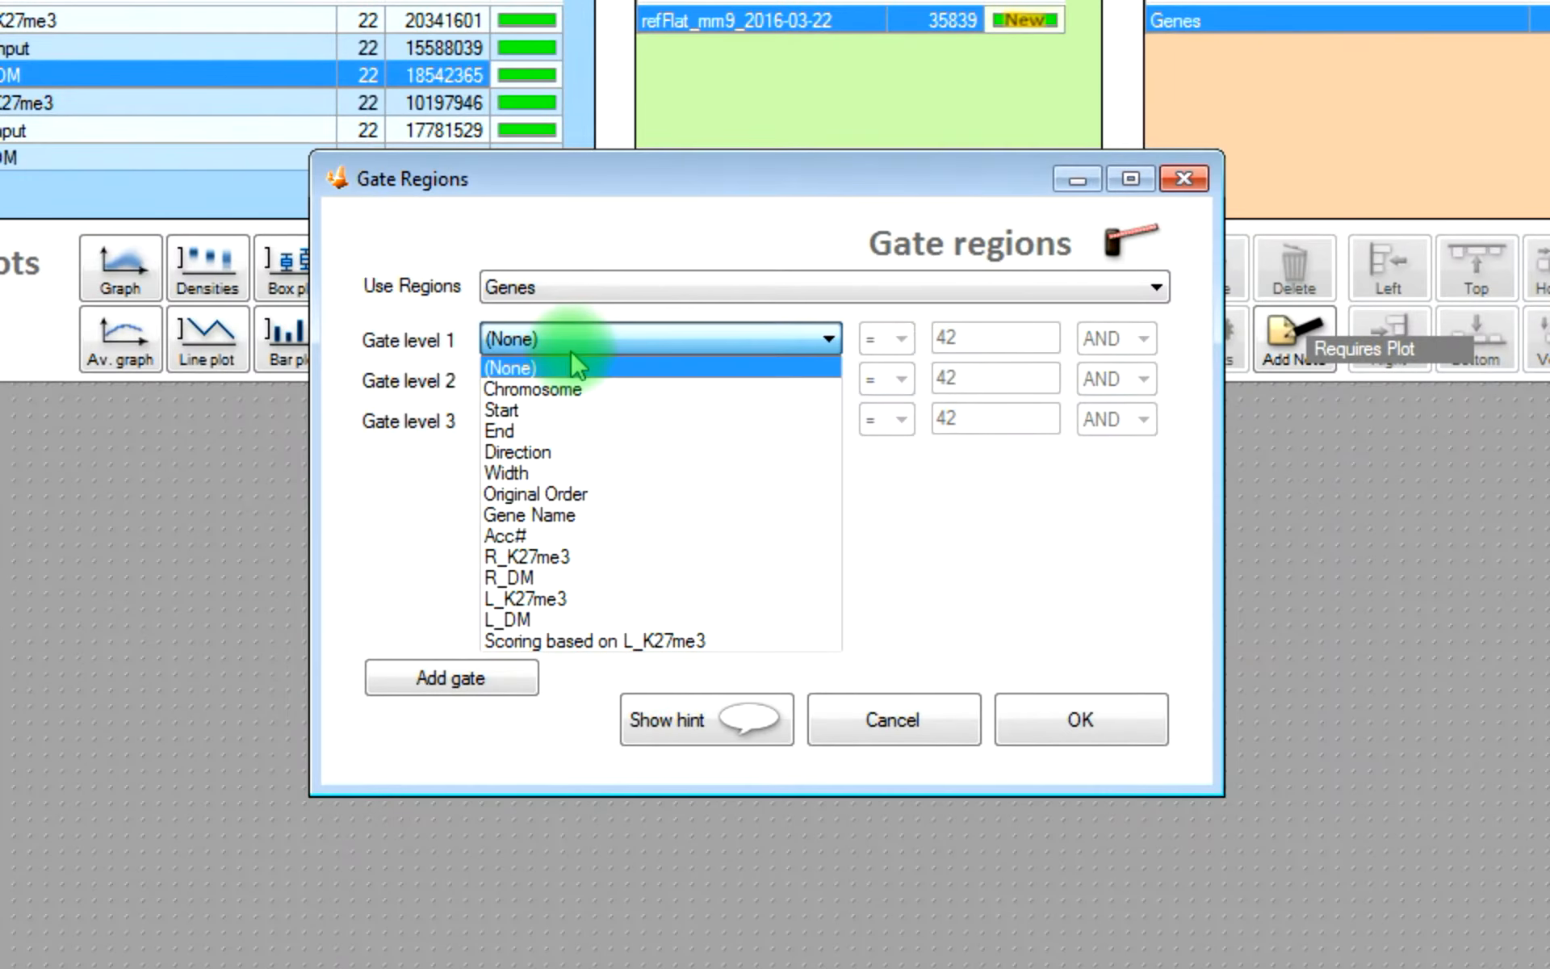
# - Gate Genes on L_K27me3 score equal to 1, producing a 7,300-region regionset
pyautogui.click(595, 640)
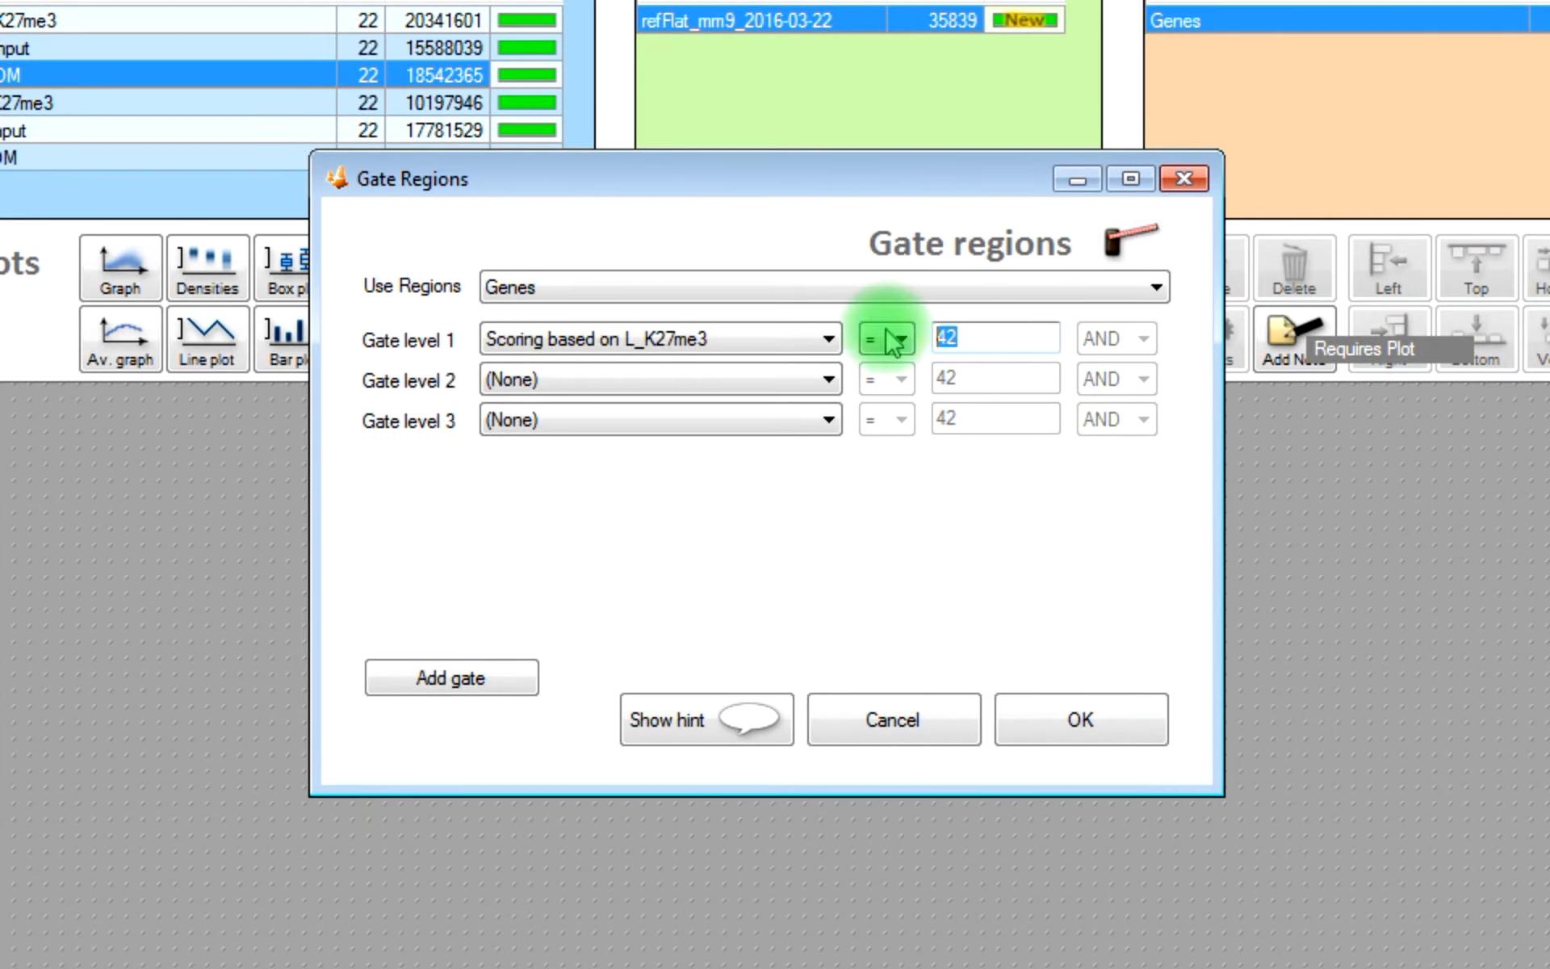
pyautogui.write('1')
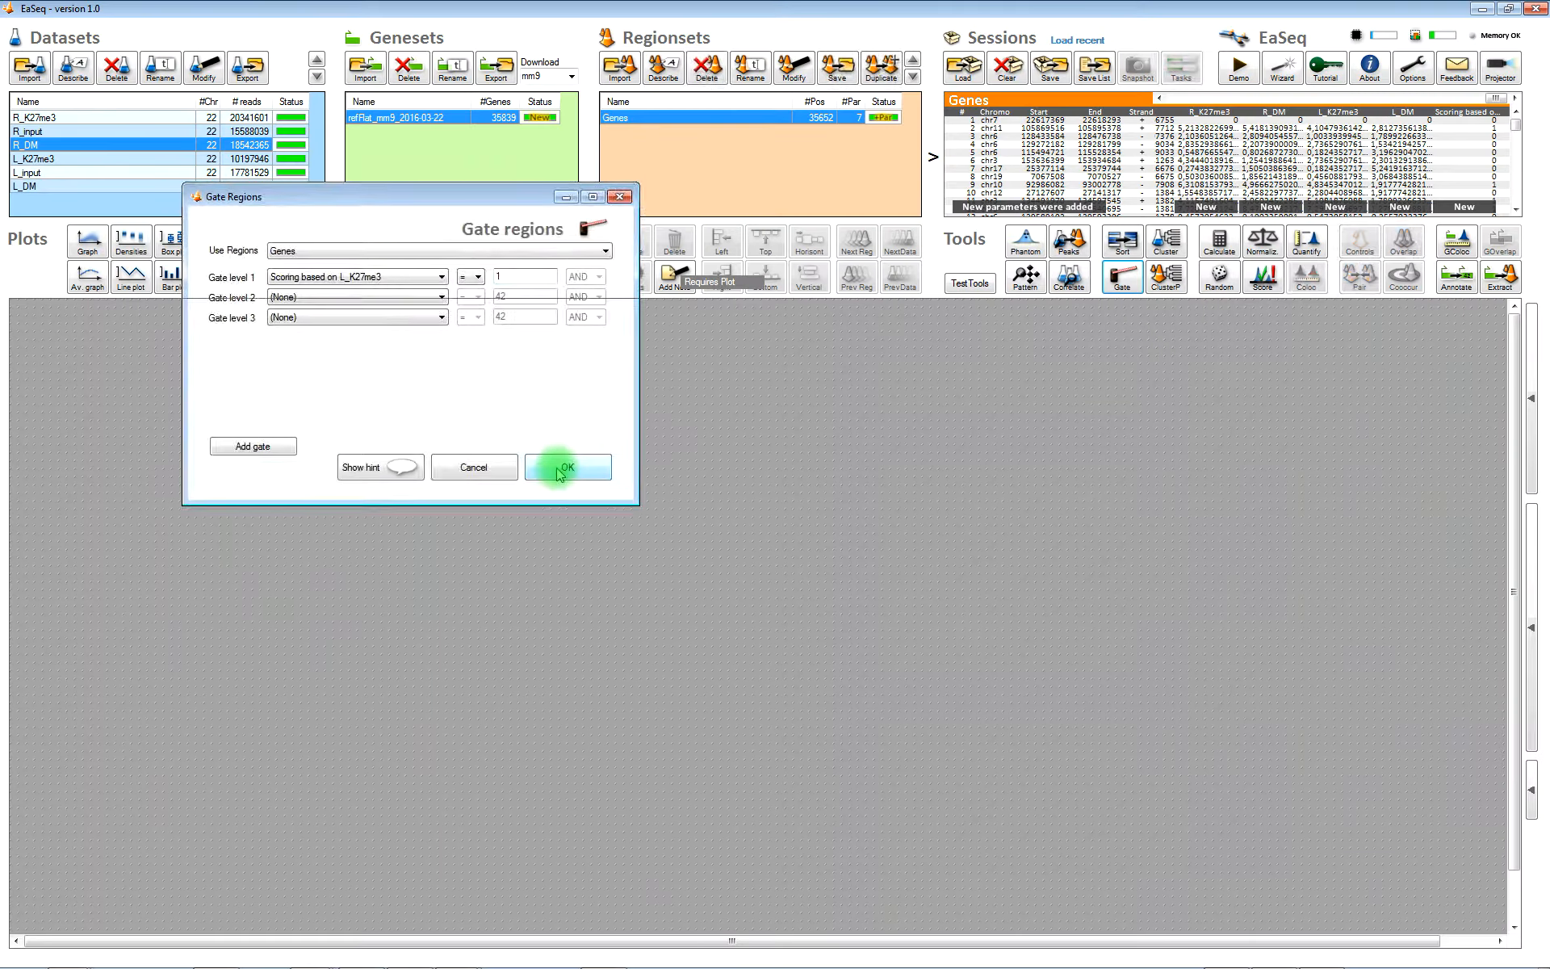
pyautogui.click(567, 467)
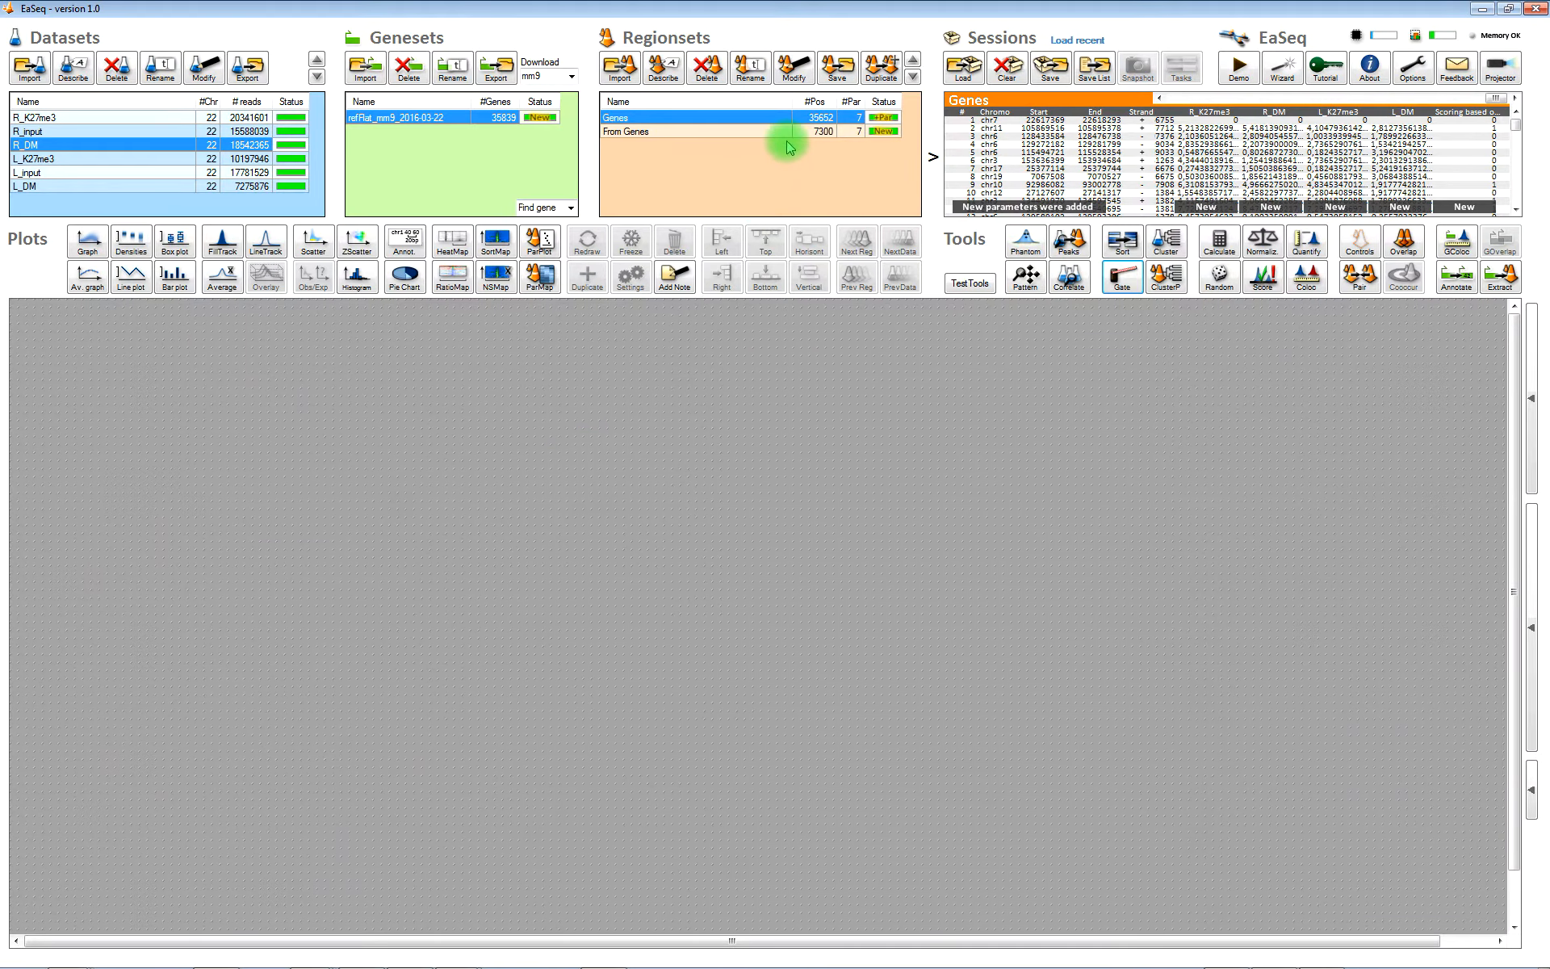
# - Rename the gated regionset to 'K27me3 pos gene'
pyautogui.click(749, 67)
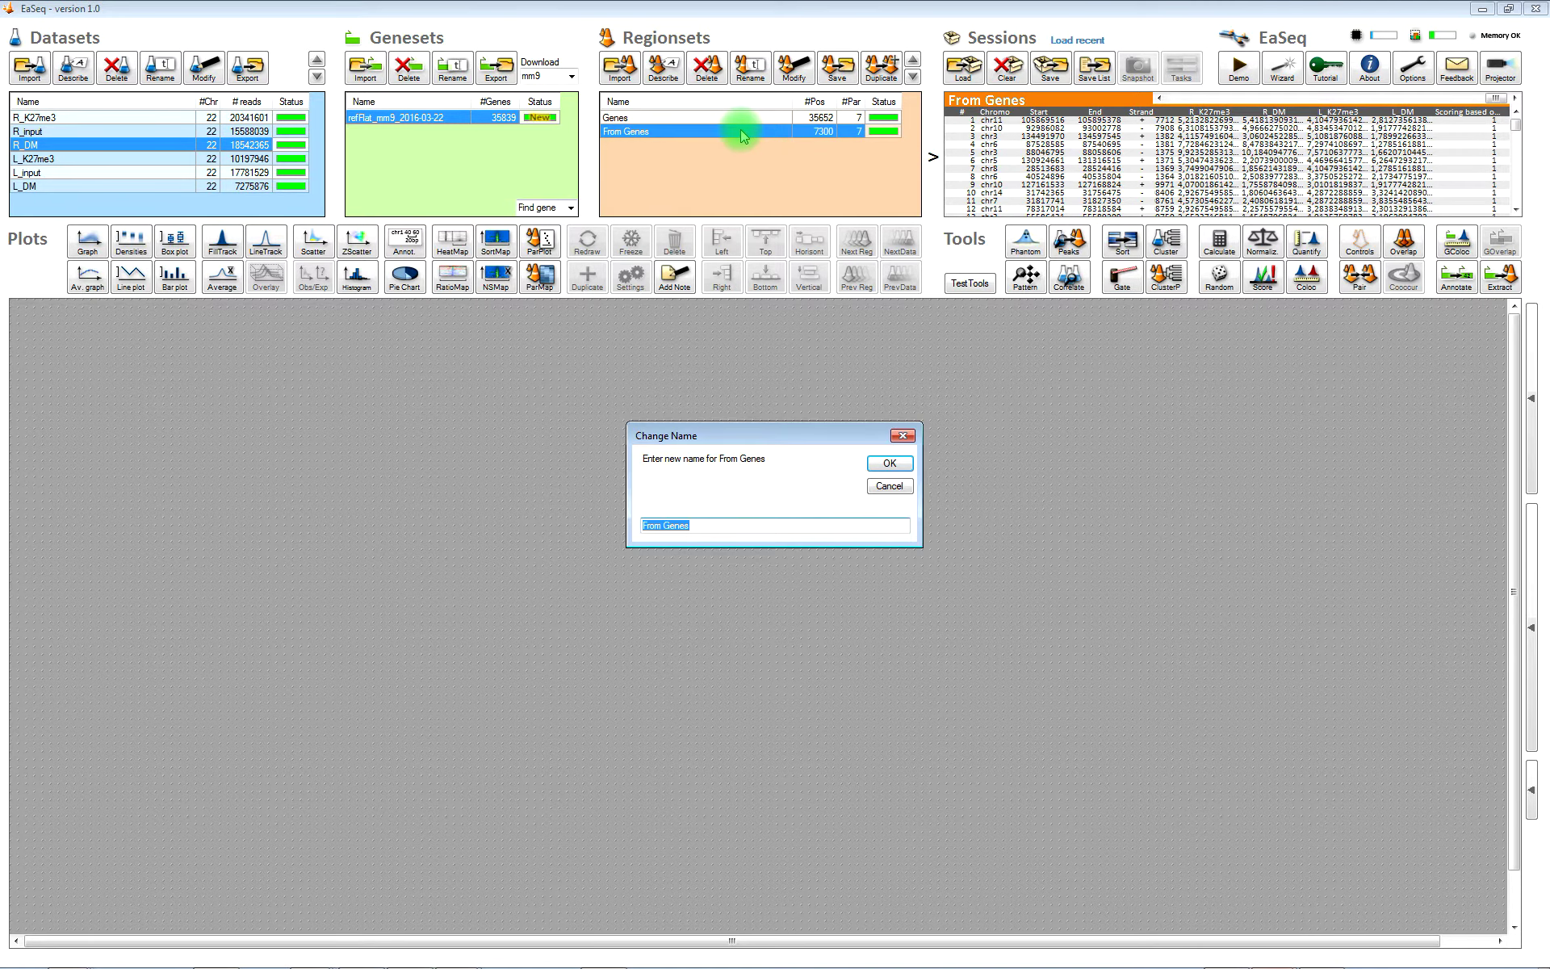
pyautogui.write('K27m')
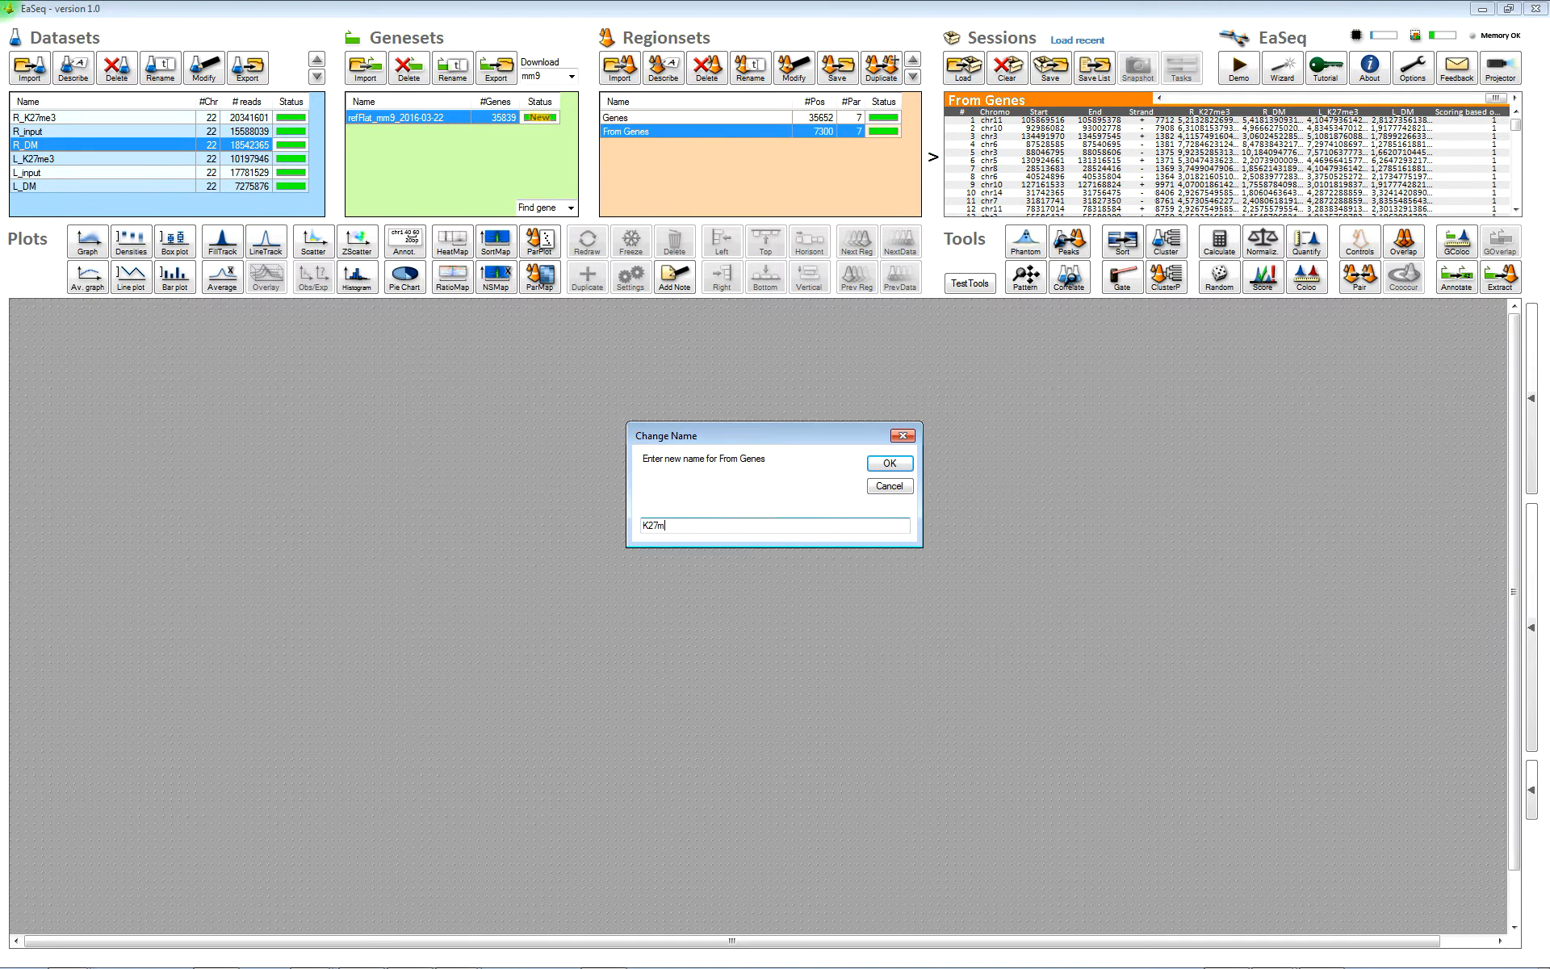
pyautogui.write('e3 pos gene')
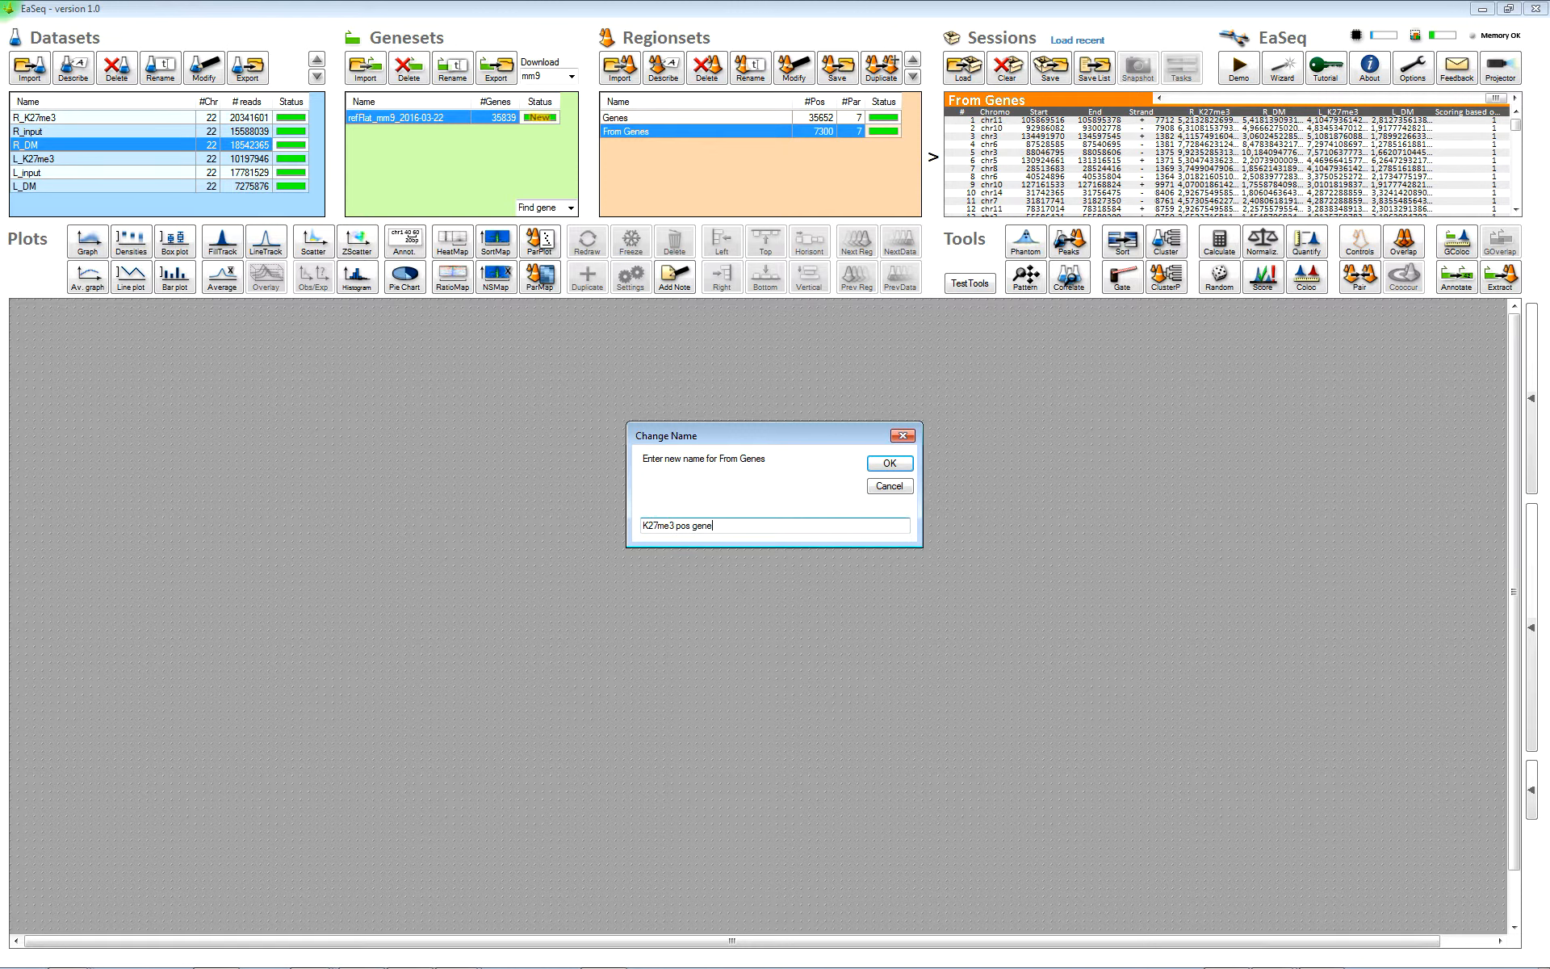
# - Add log2 of R_DM divided by L_DM to K27me3 pos genes, named log2(R/L_DM)
pyautogui.click(886, 463)
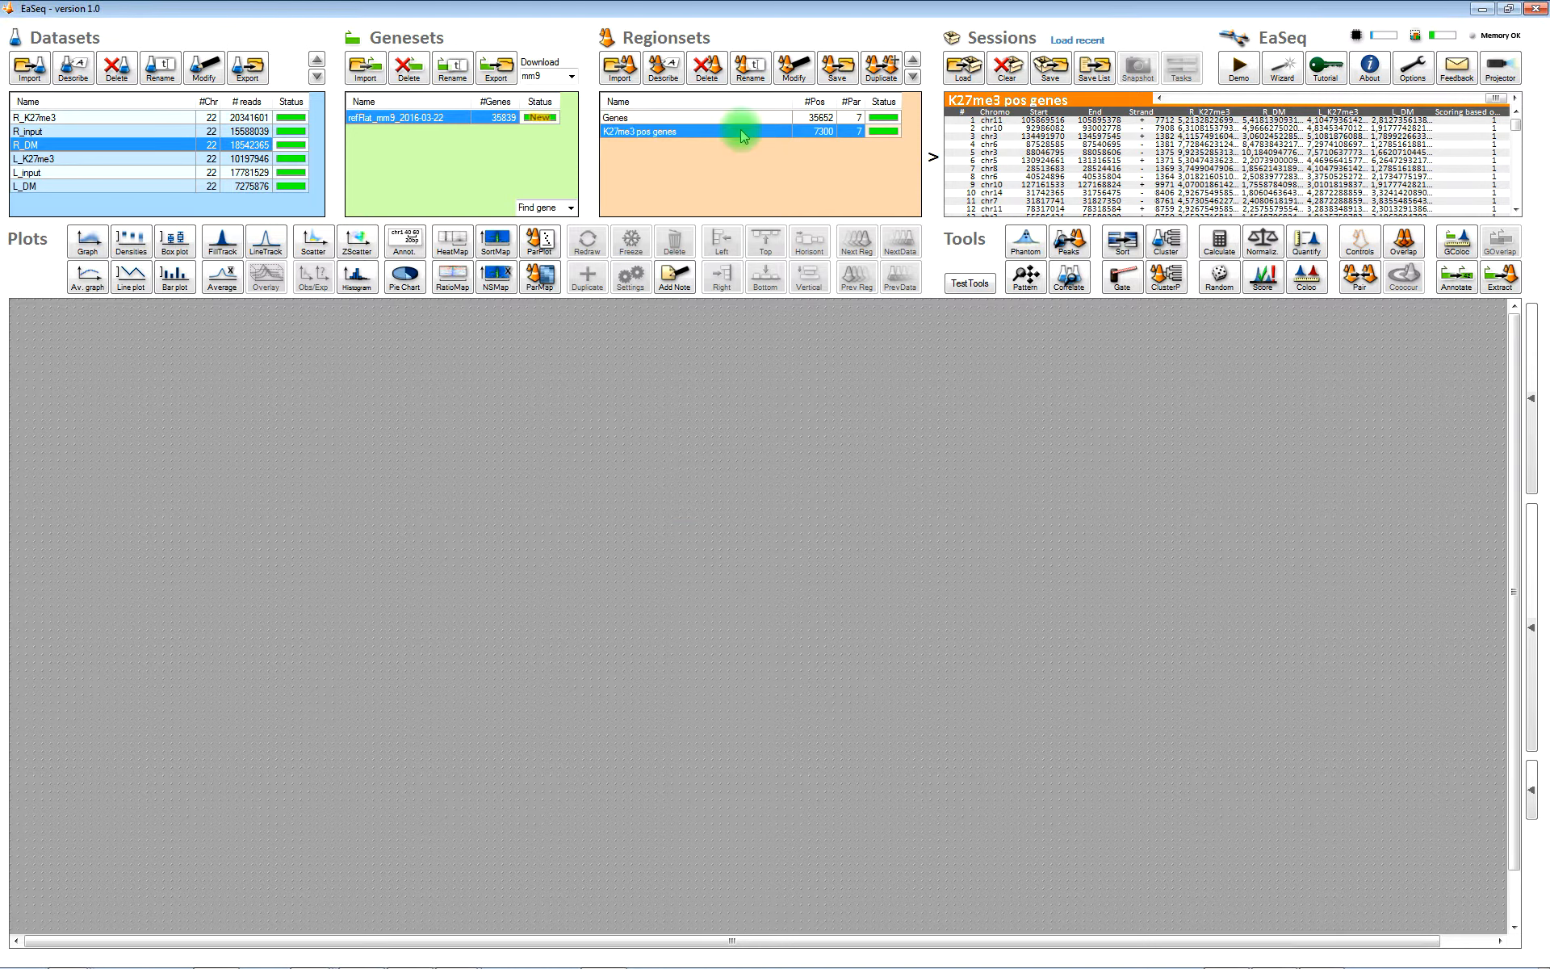
pyautogui.moveTo(736, 170)
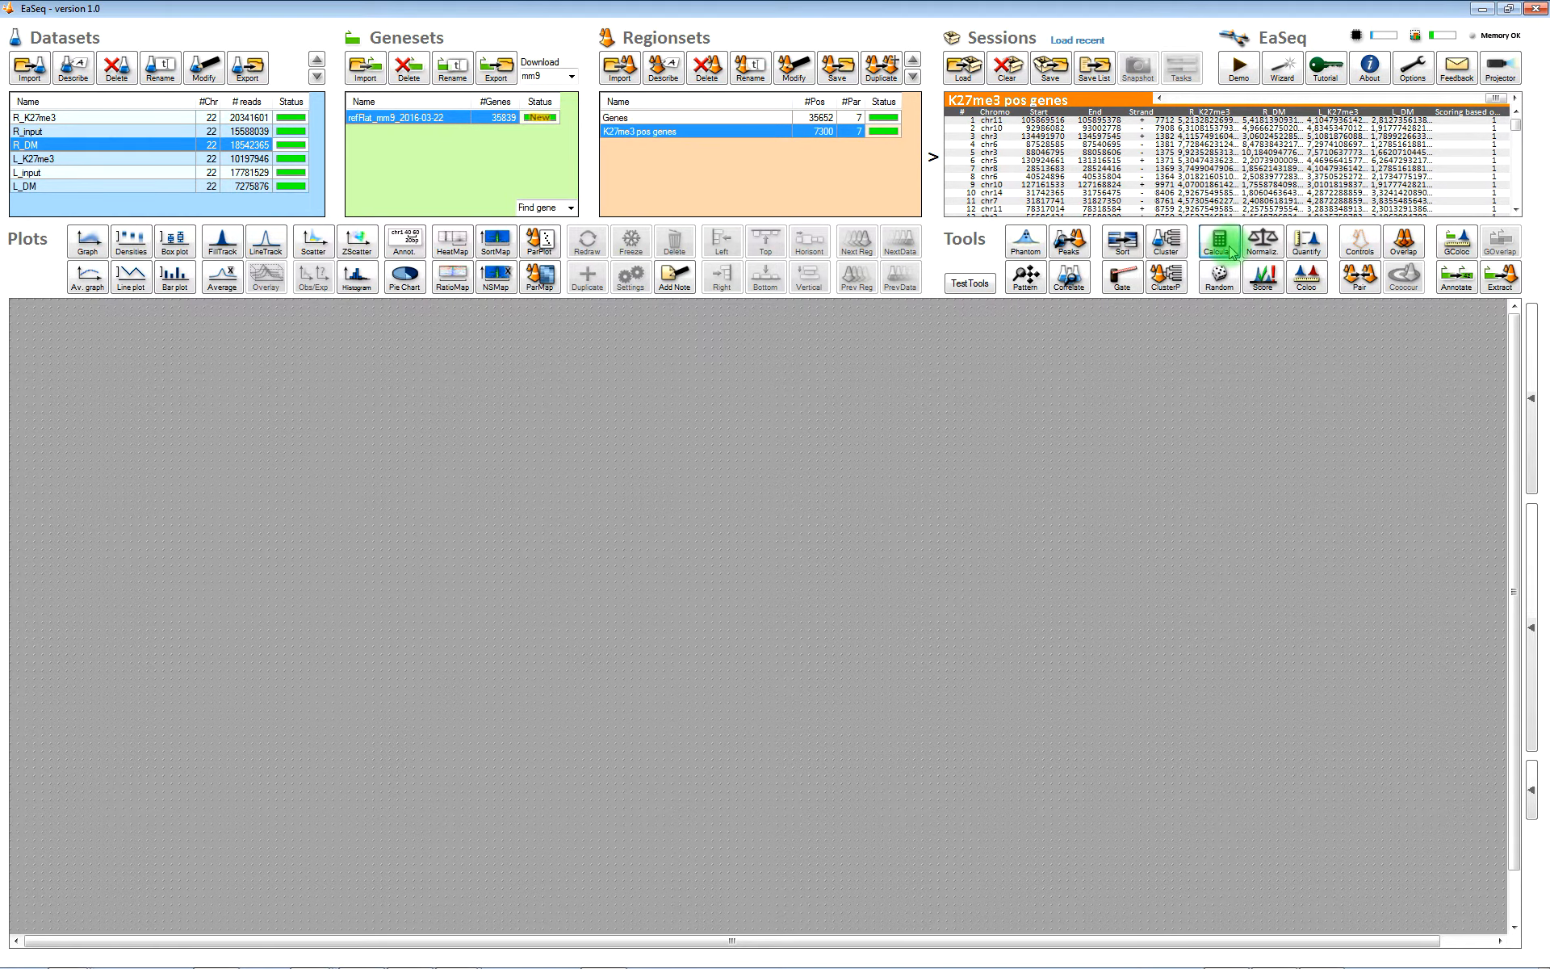
pyautogui.click(1218, 241)
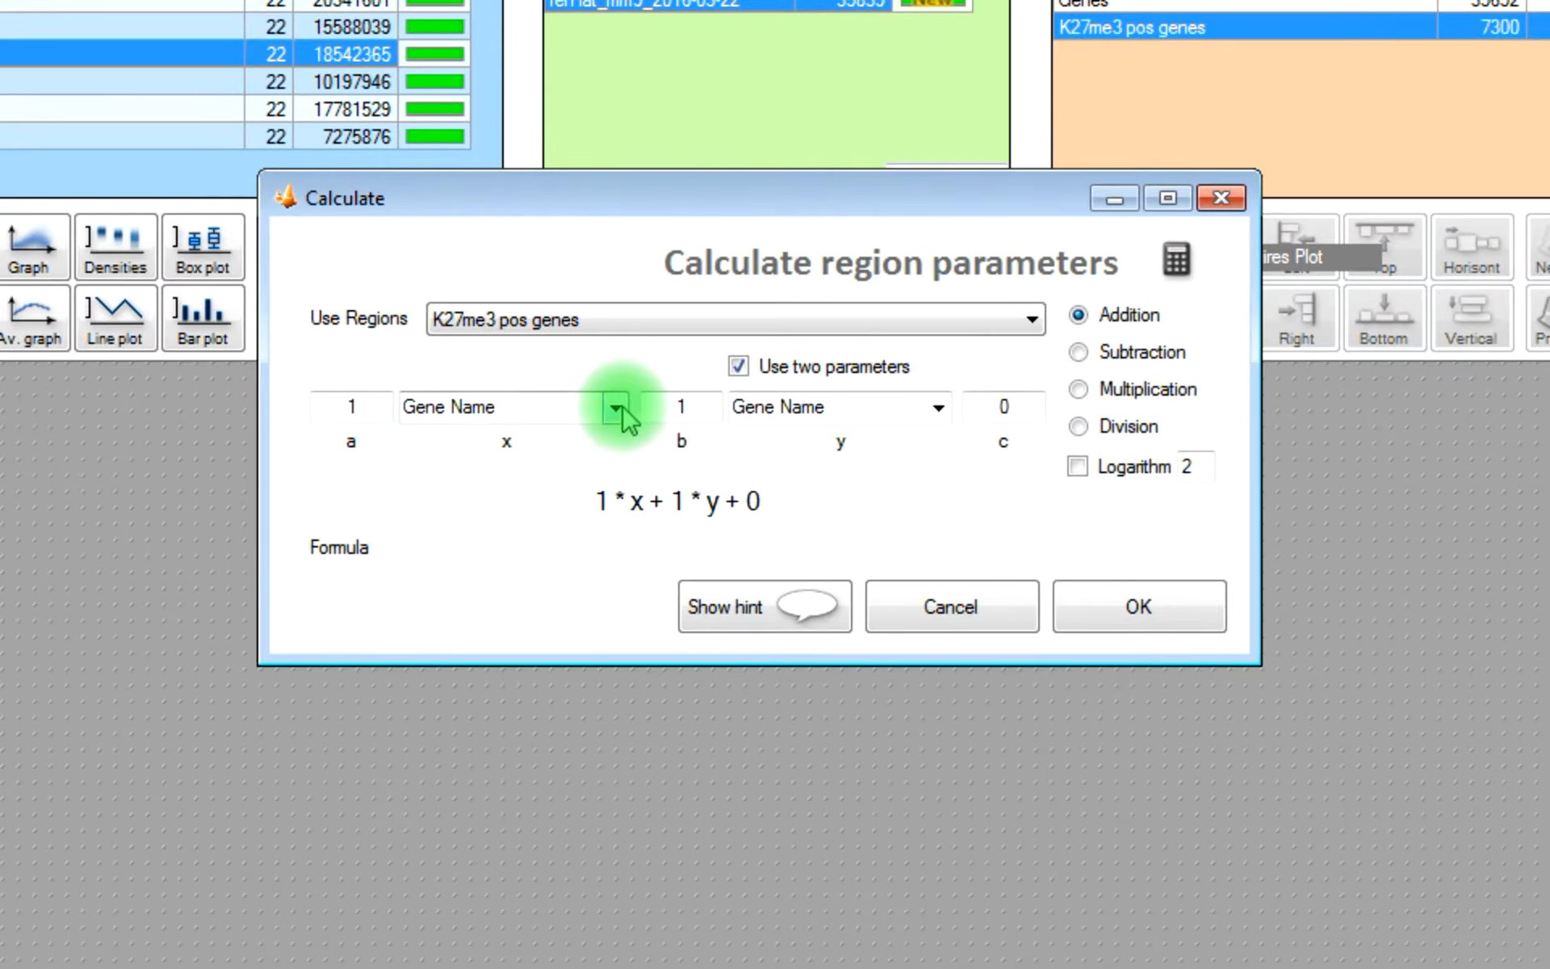
pyautogui.click(613, 406)
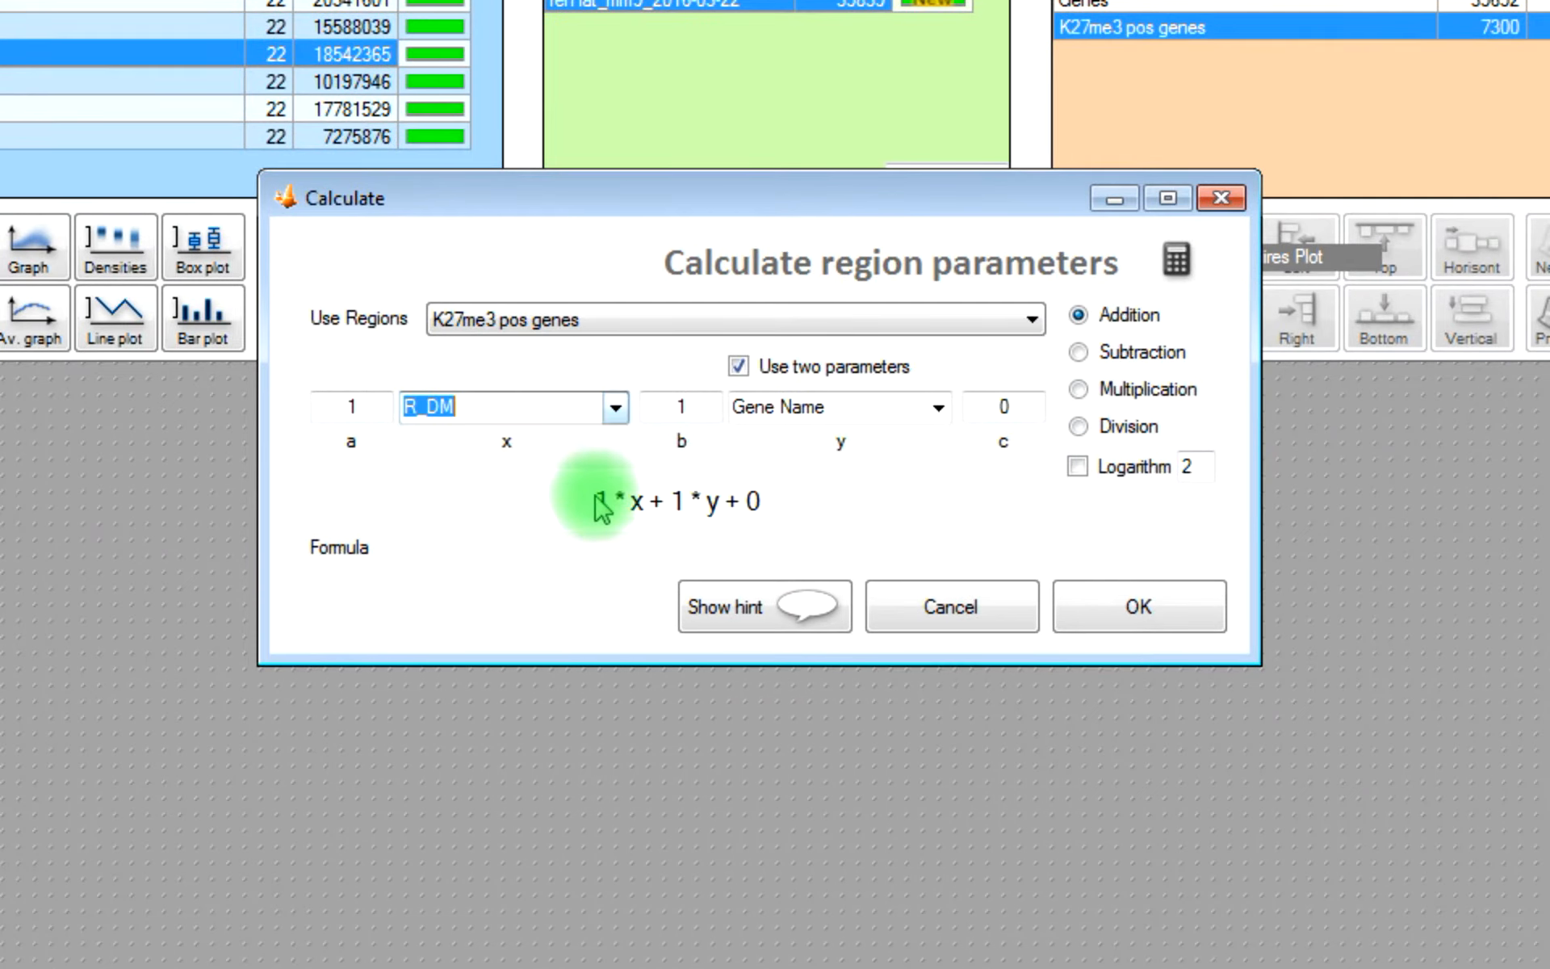
pyautogui.click(936, 406)
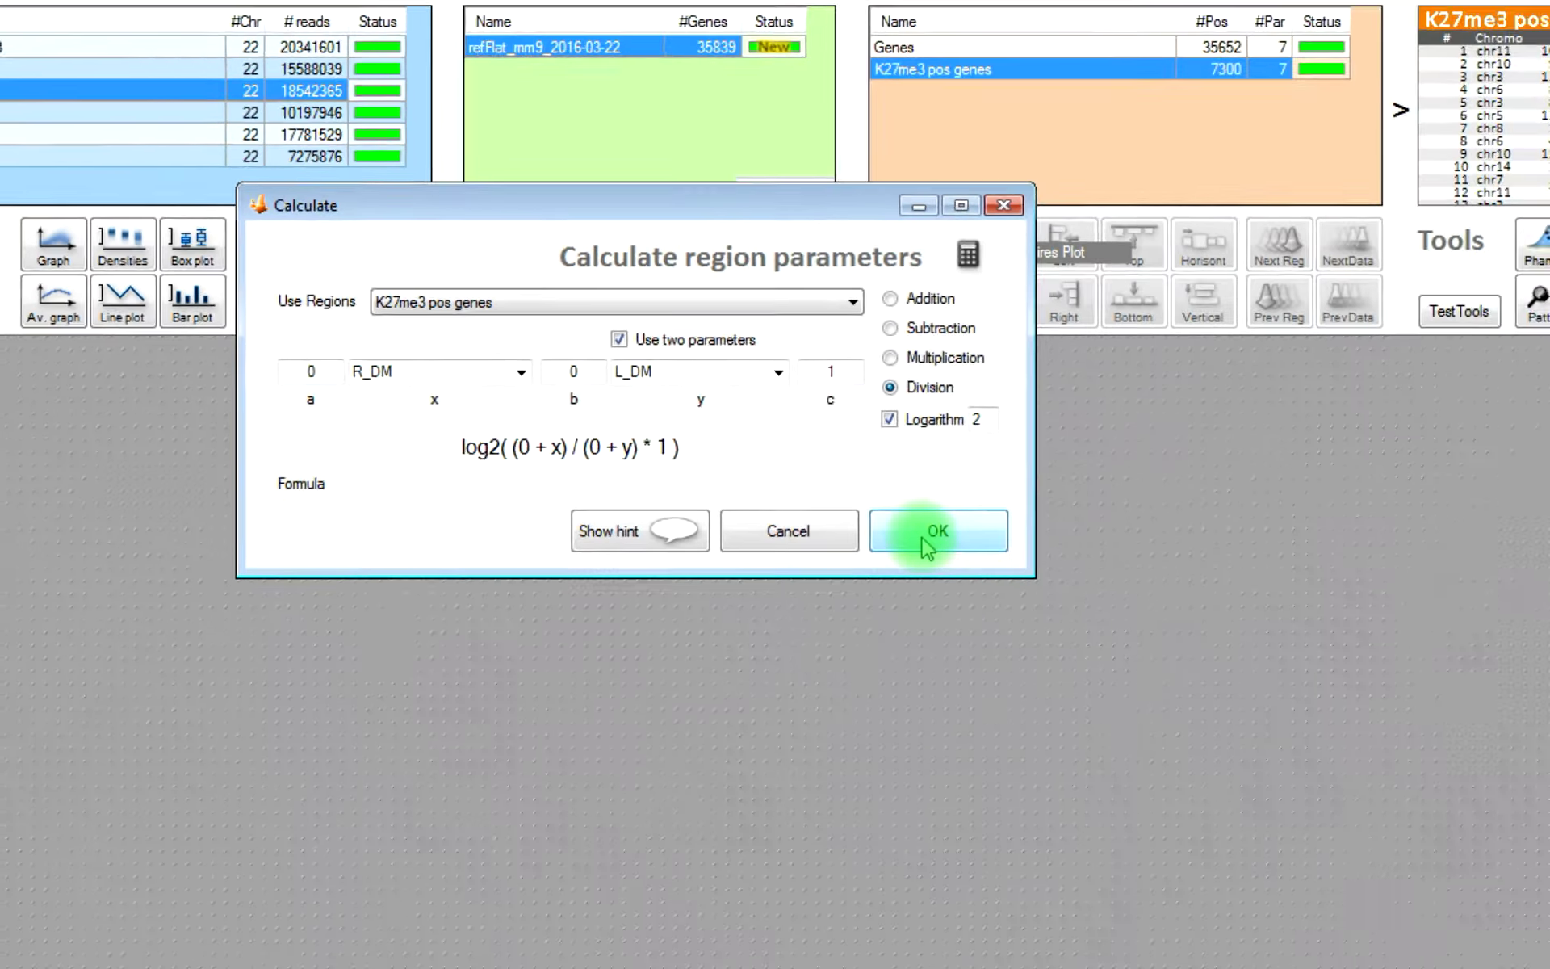
pyautogui.click(937, 531)
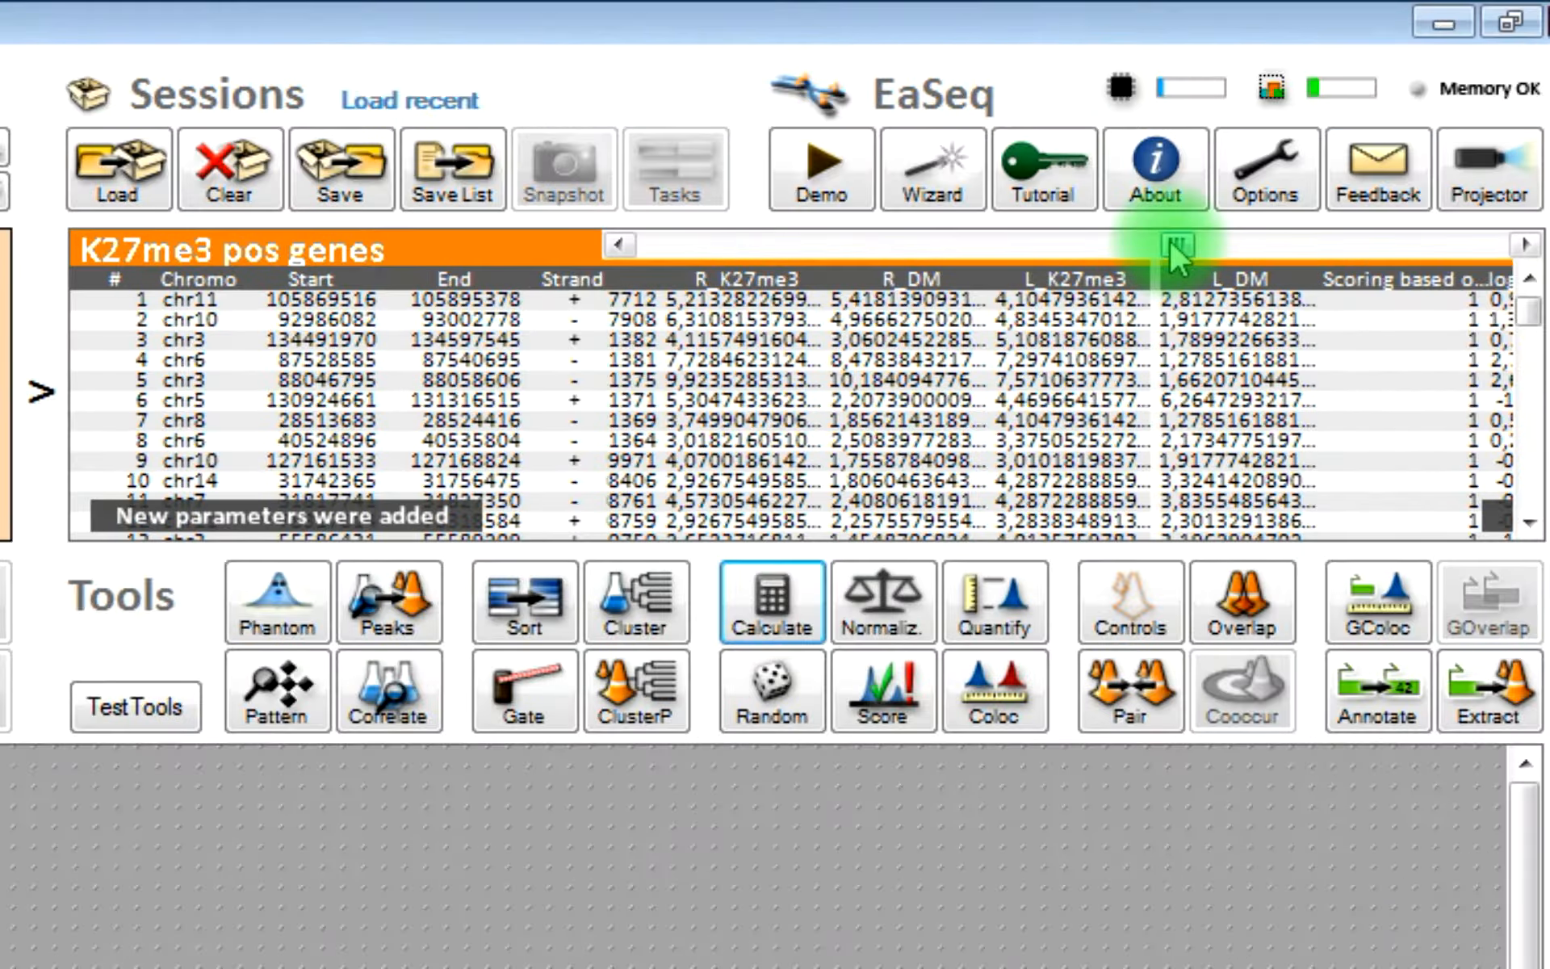
pyautogui.rightClick(1404, 280)
pyautogui.write('log2(R/L_DM)')
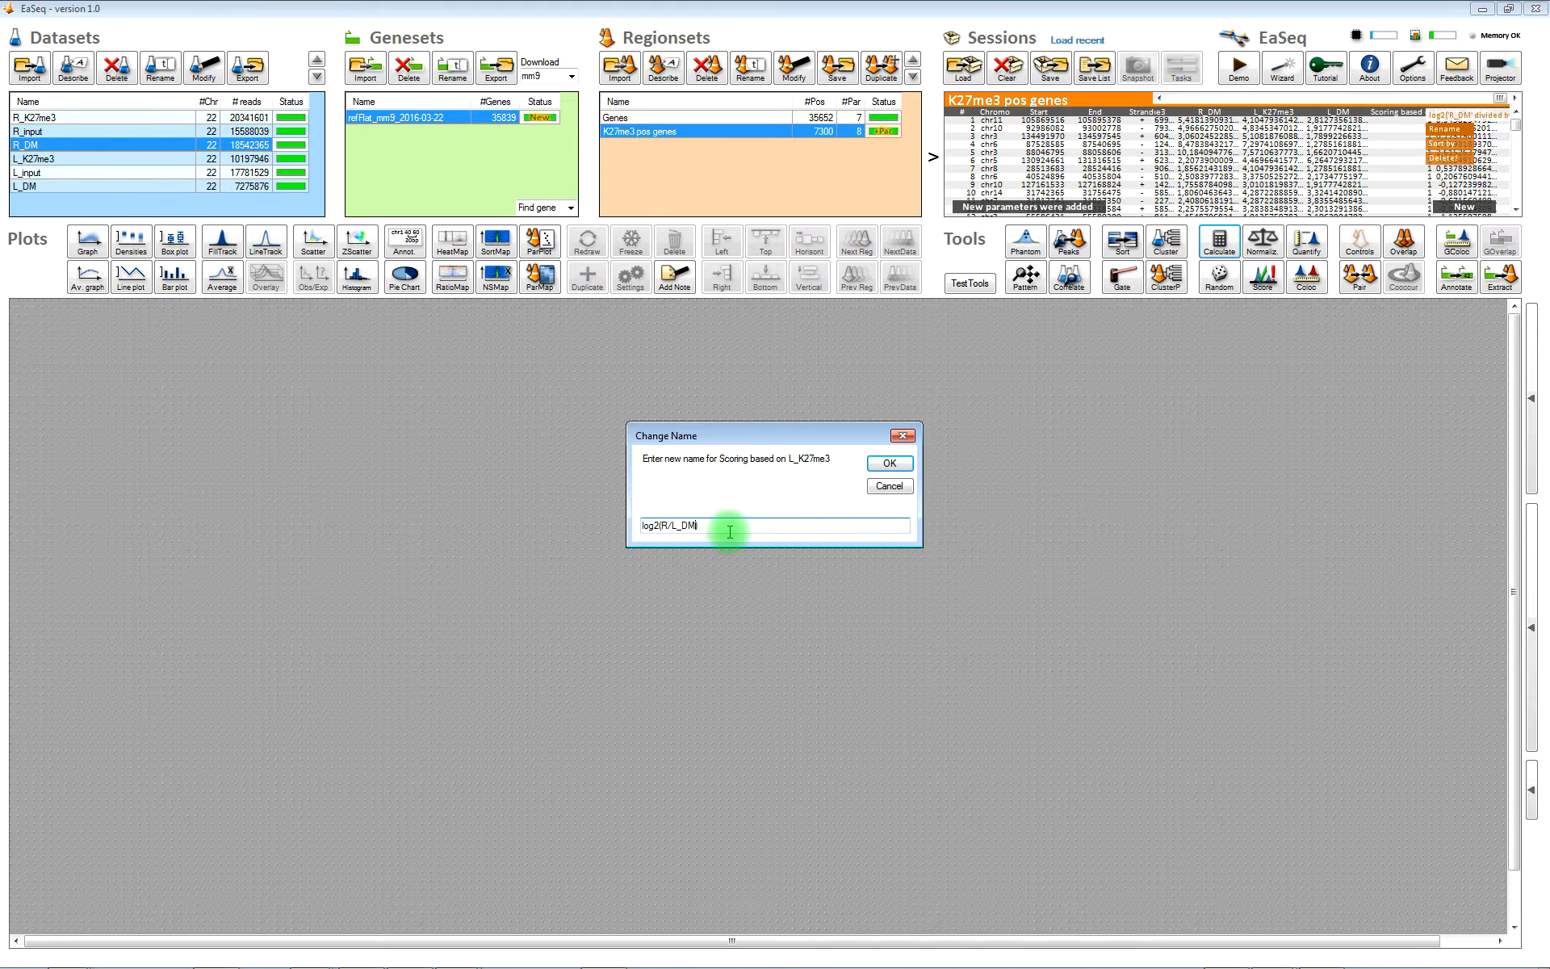
pyautogui.click(886, 462)
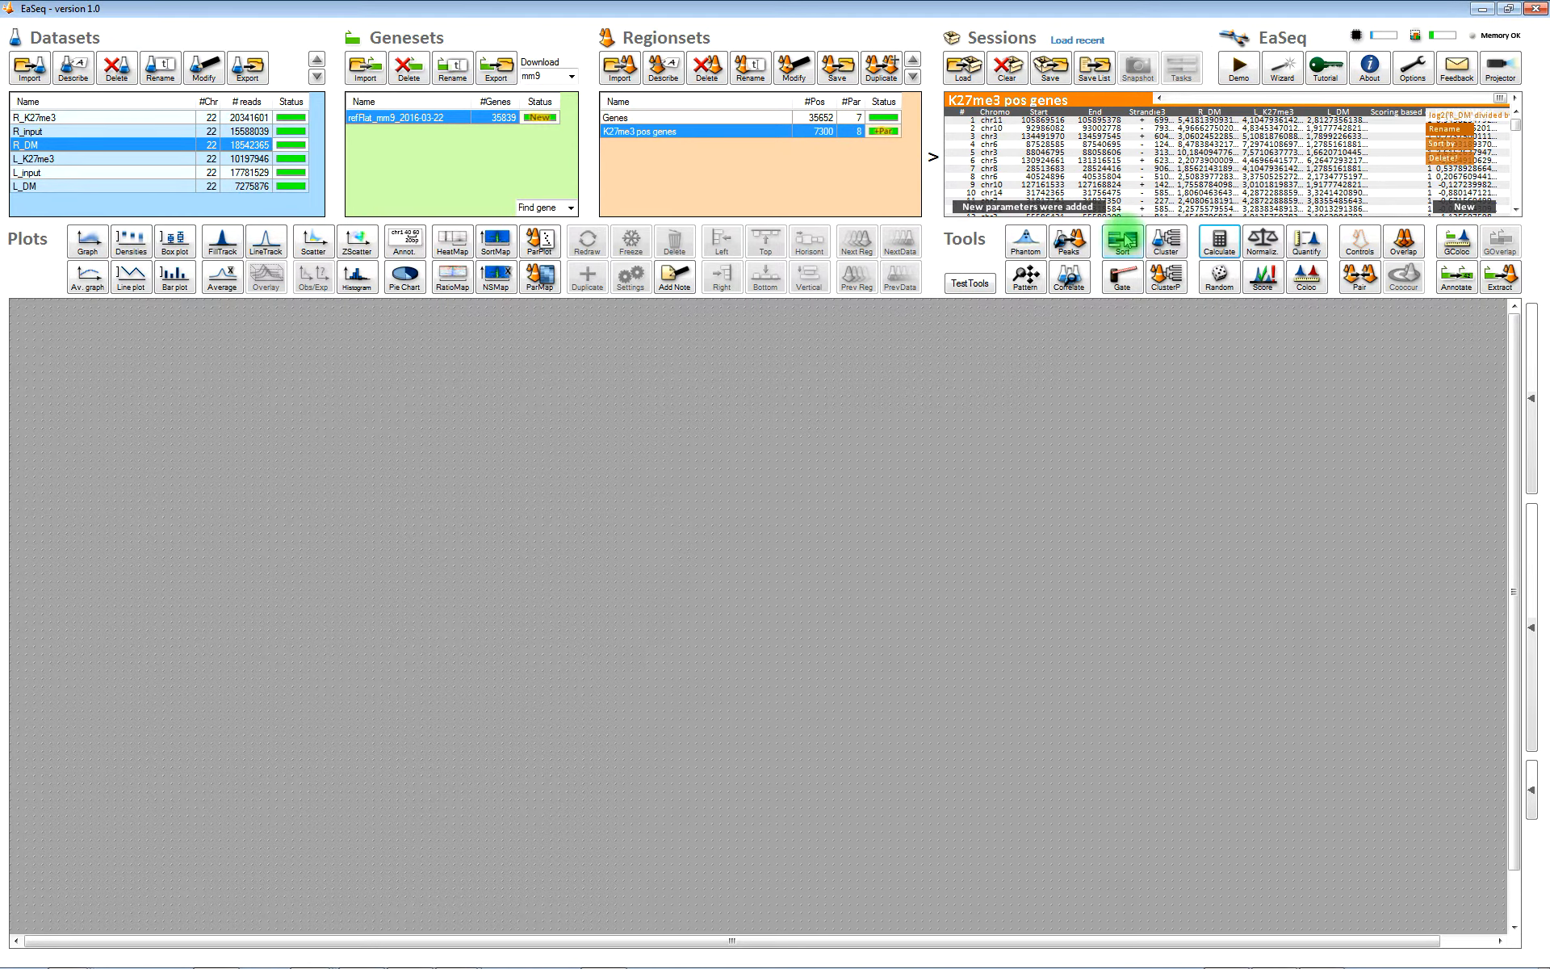
# - Sort K27me3 pos genes ascending by log2(R/L_DM) and start a new plot
pyautogui.click(1121, 240)
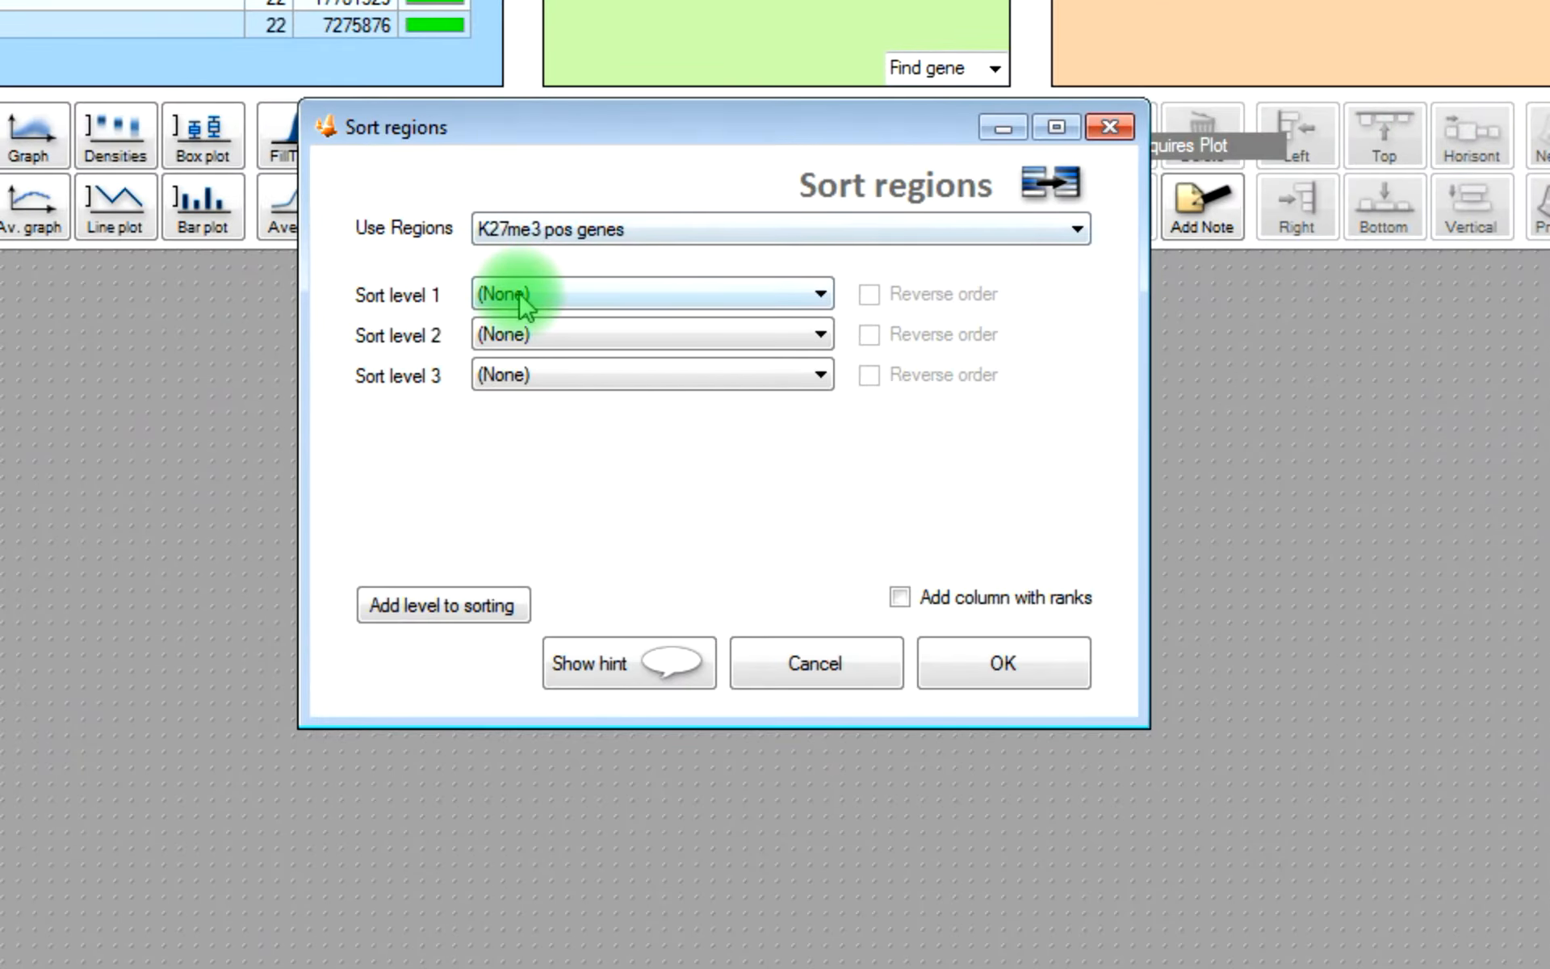
pyautogui.click(651, 294)
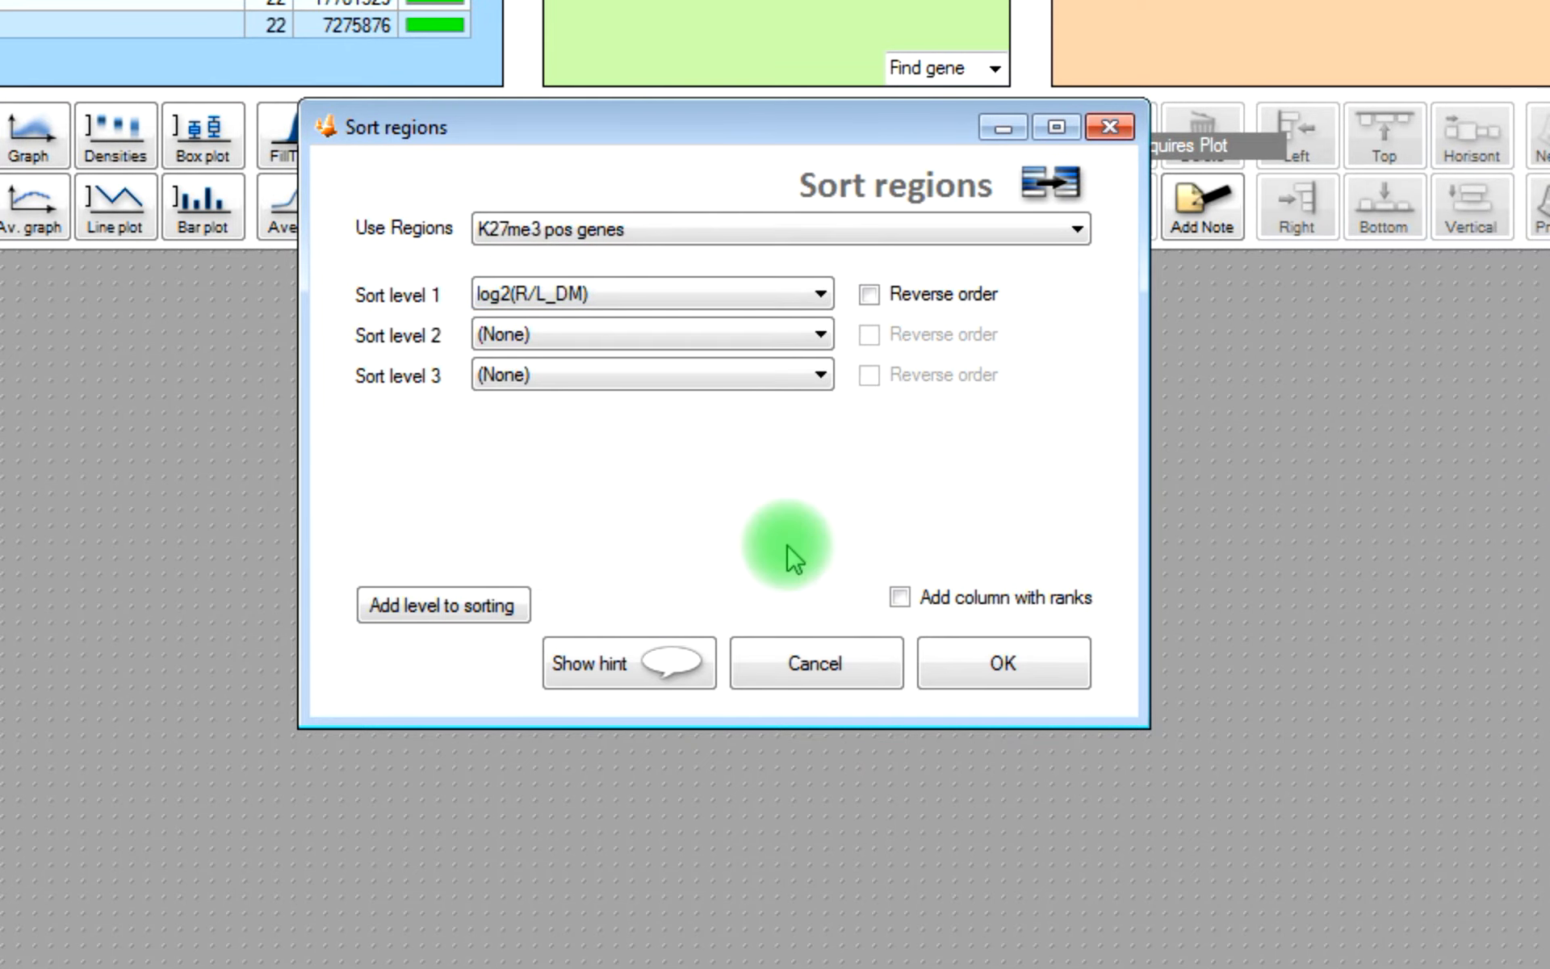
pyautogui.click(1001, 662)
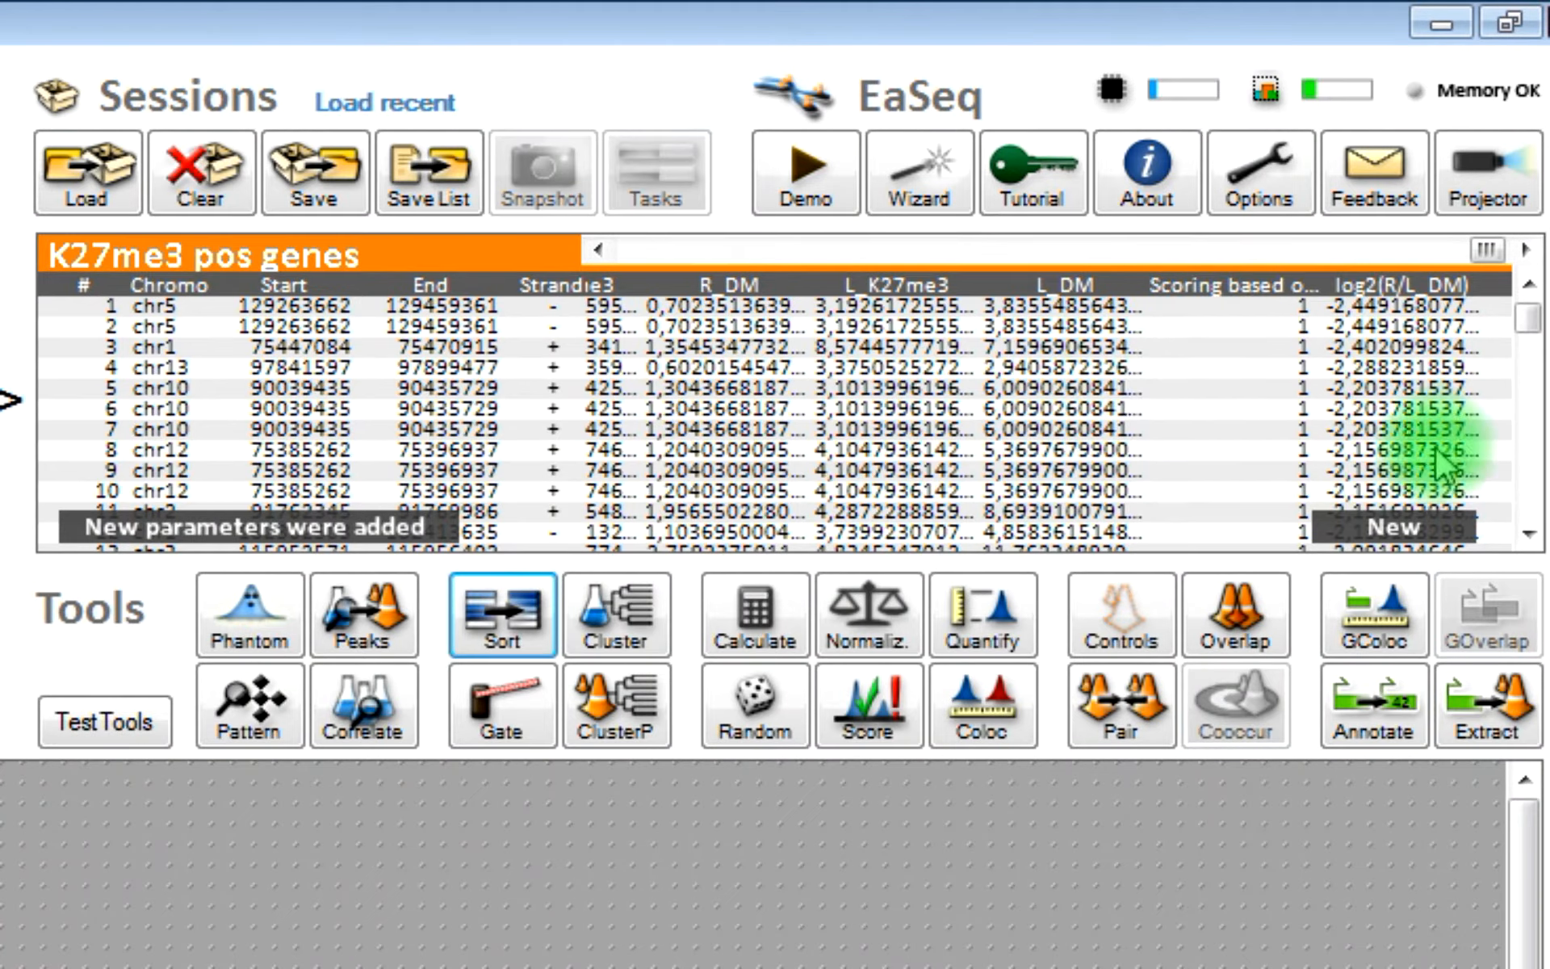
pyautogui.scroll(-3)
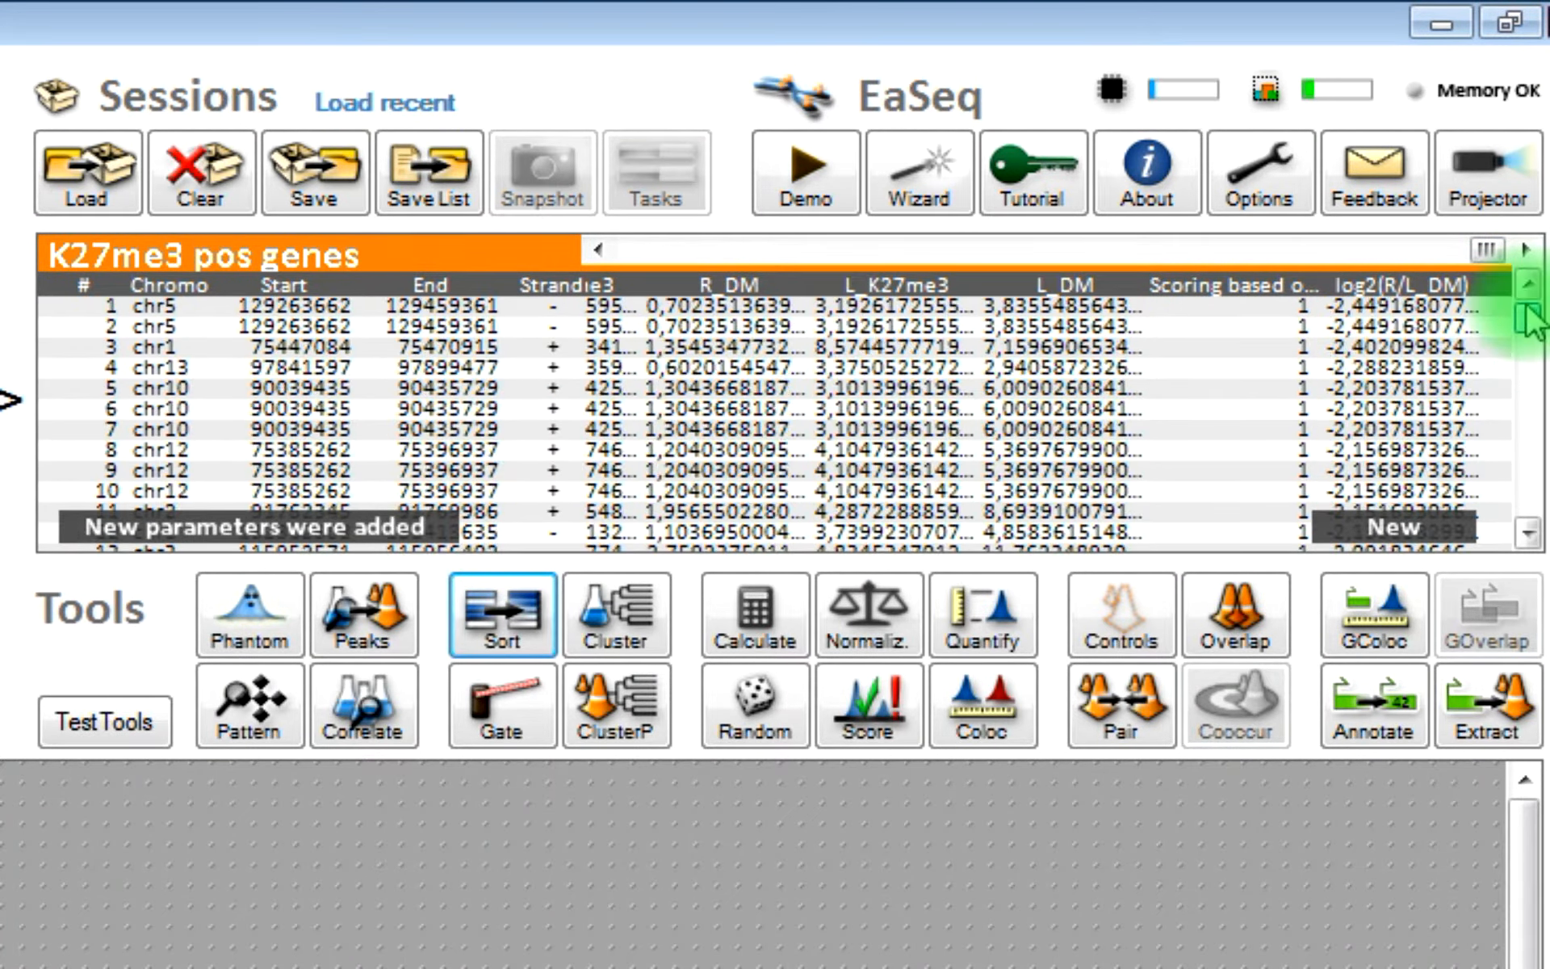
pyautogui.click(1502, 9)
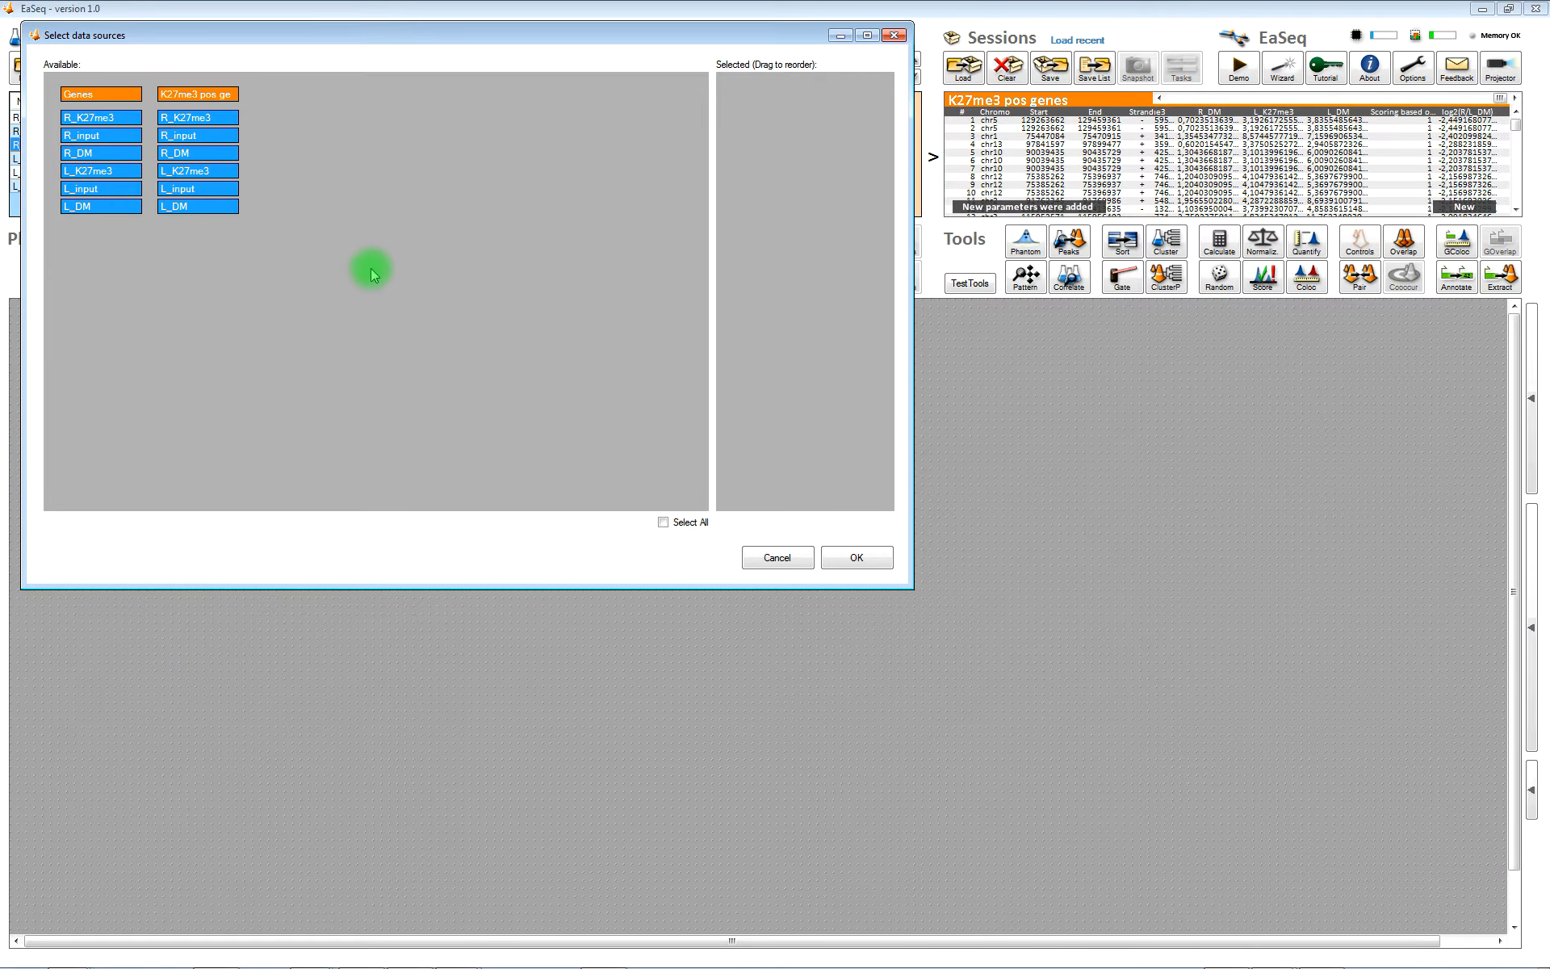
# - Plot R_DM and L_DM heatmaps over K27me3 pos genes plus an R_DM/L_DM ratio map
pyautogui.click(195, 117)
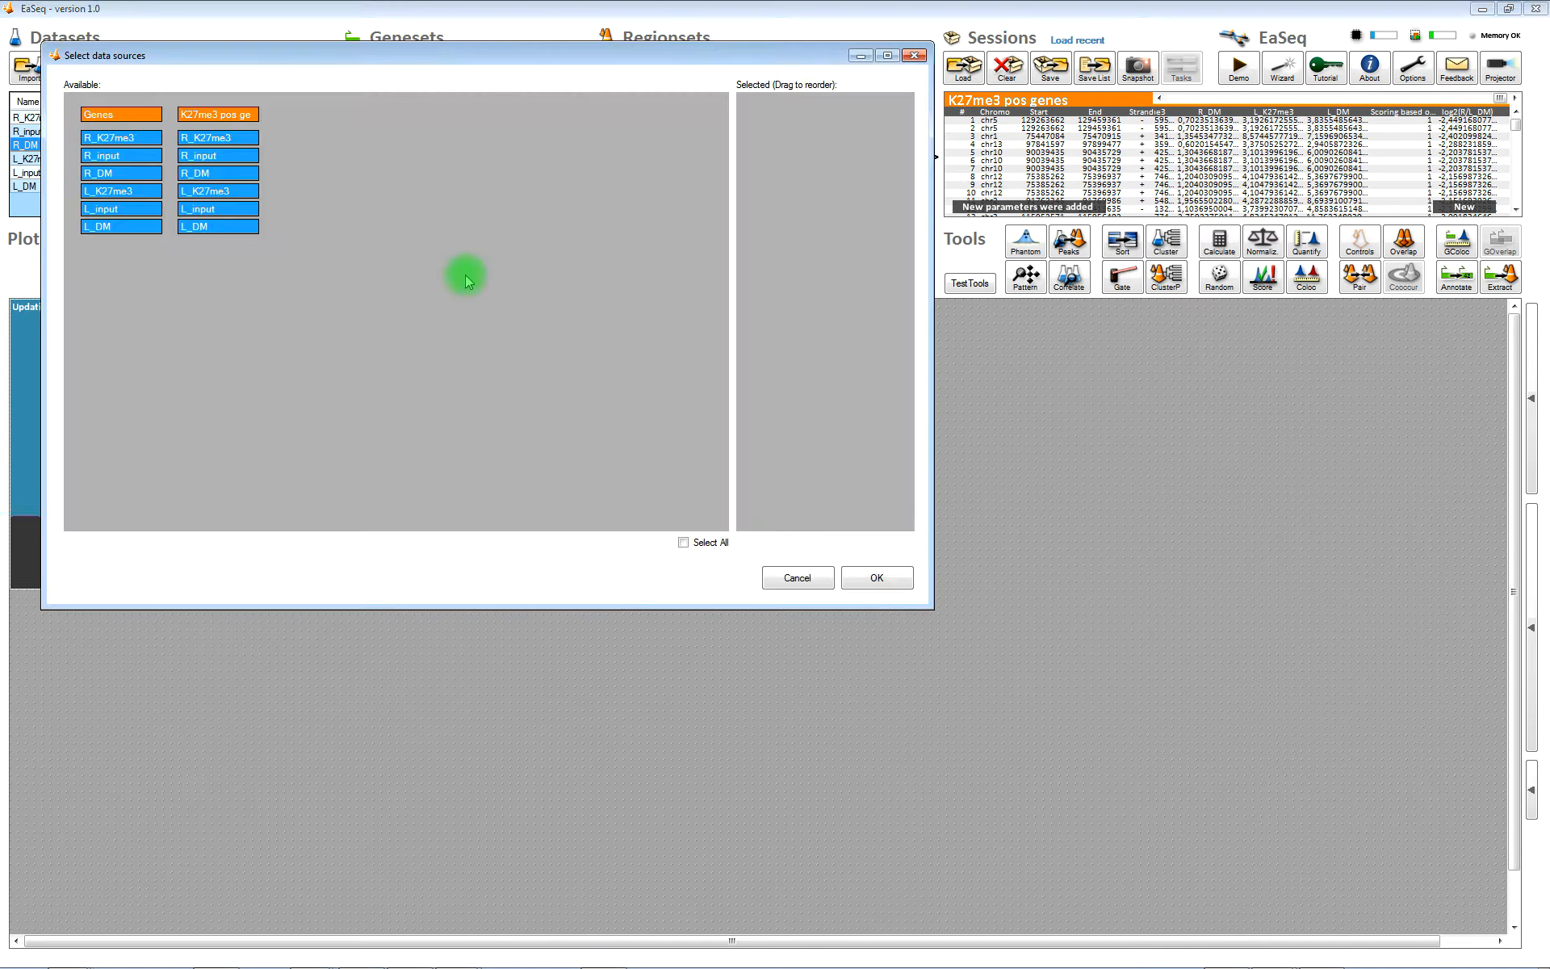
pyautogui.click(217, 173)
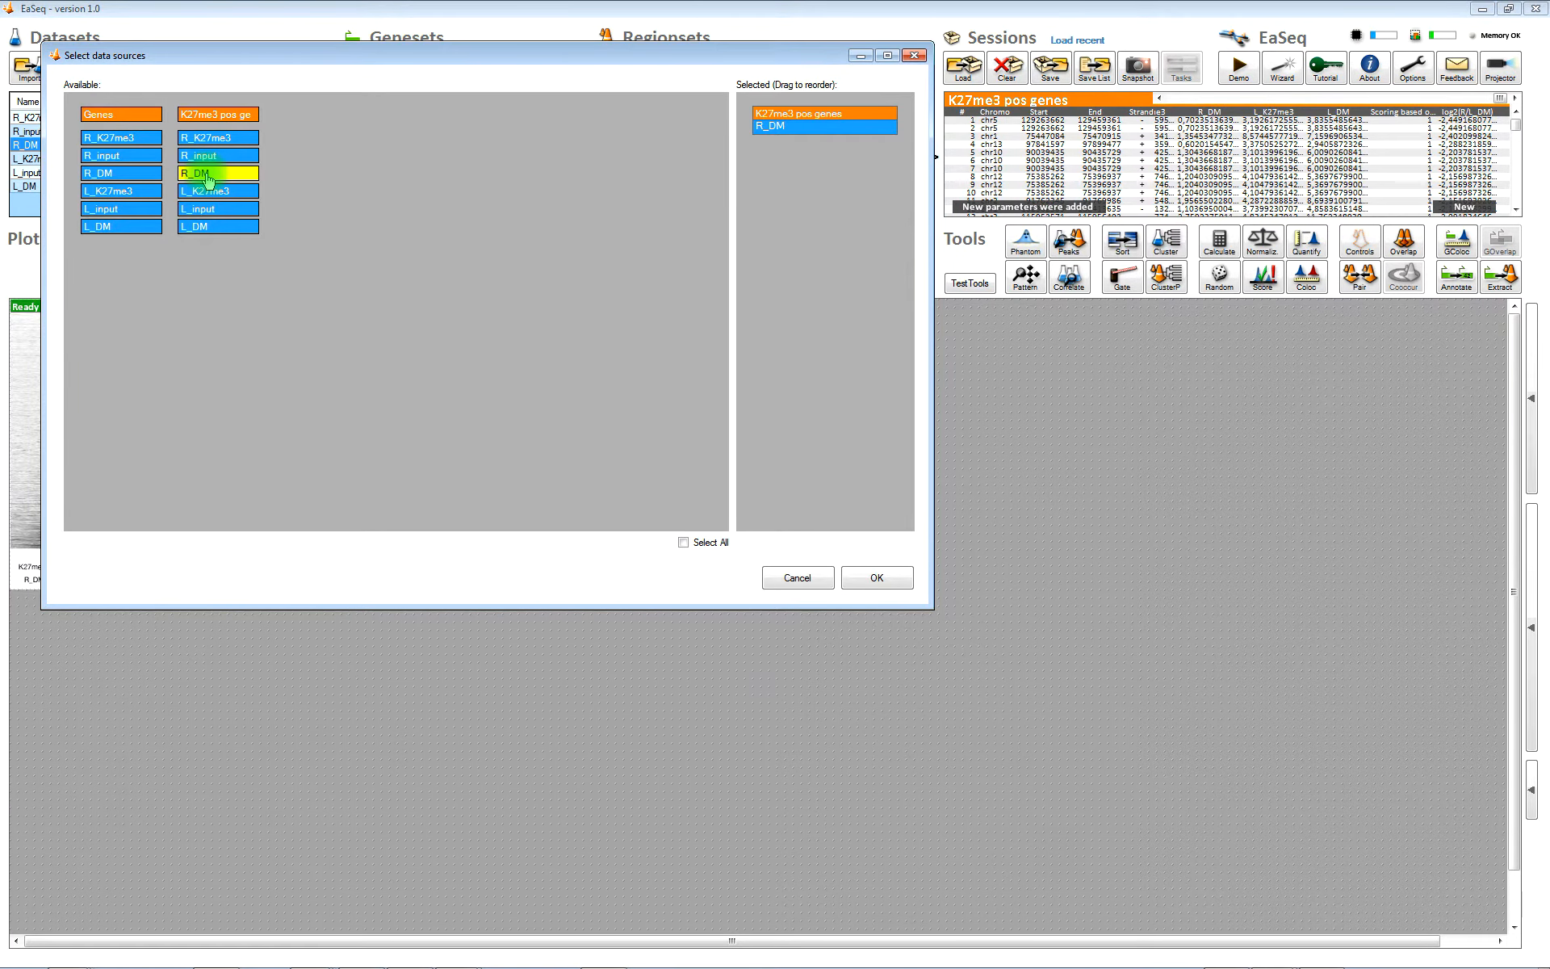
pyautogui.click(873, 577)
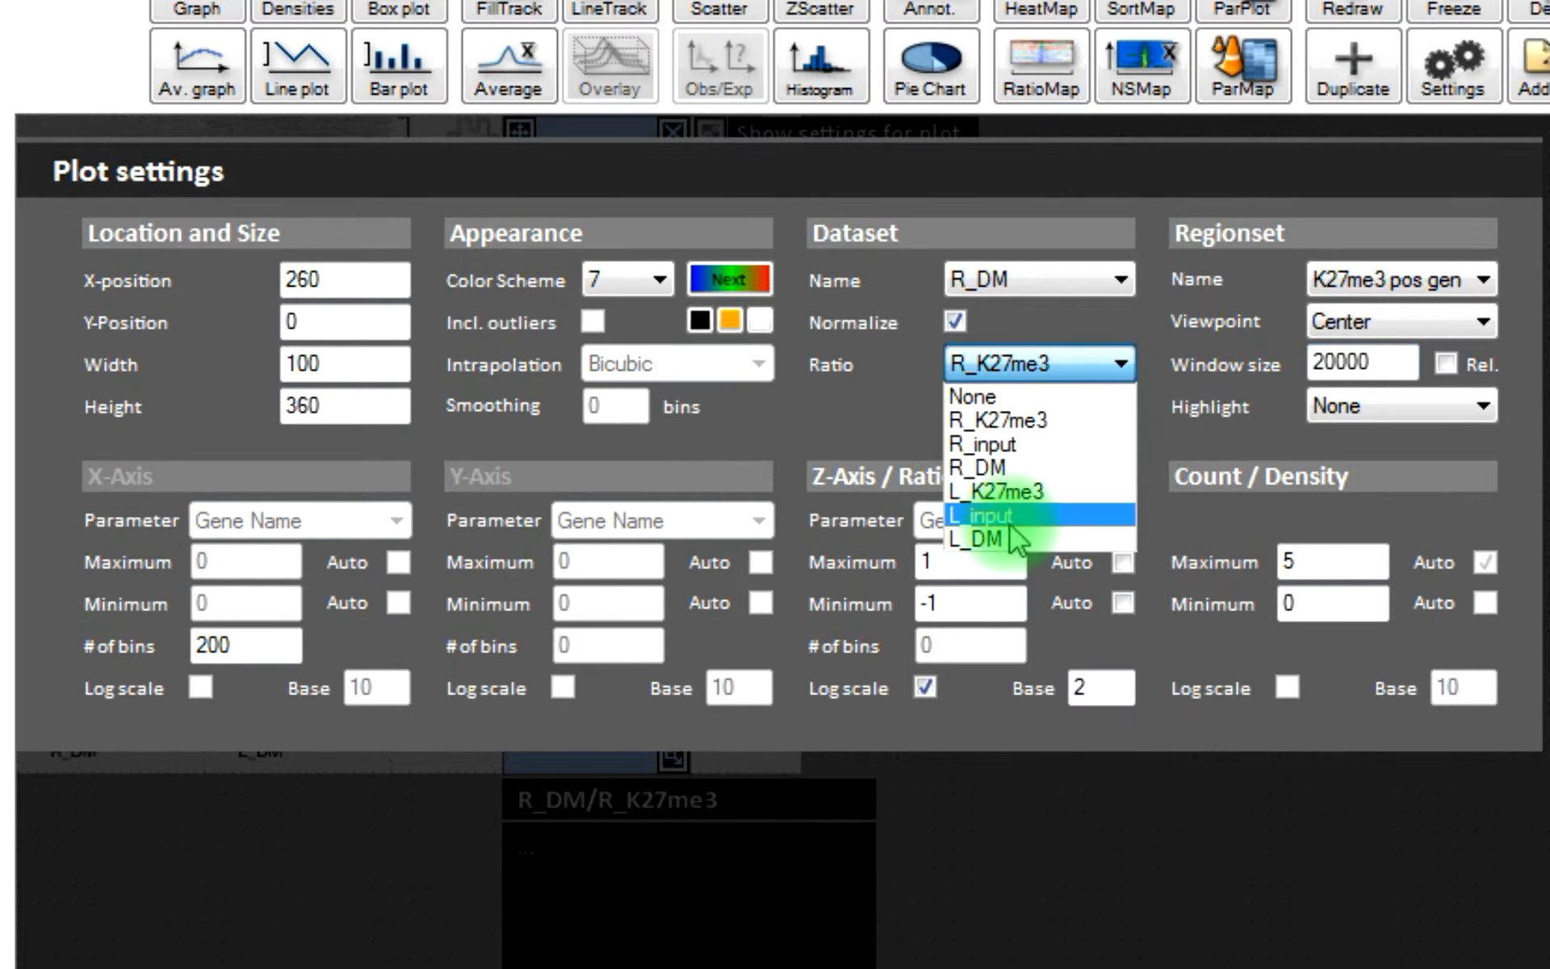
pyautogui.click(988, 537)
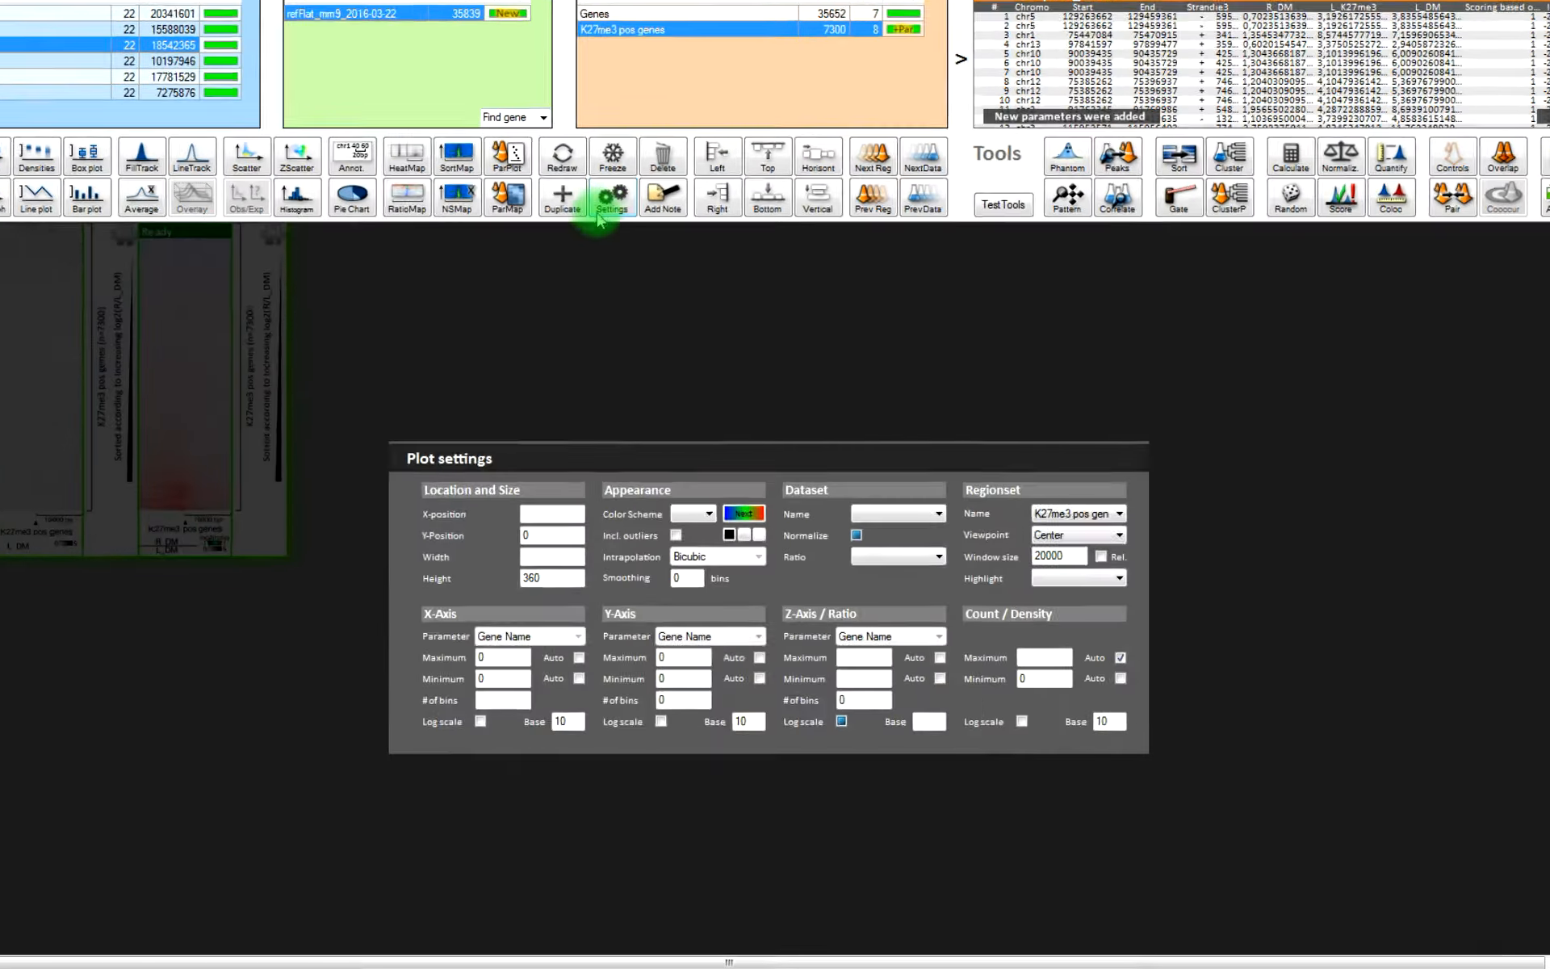
# - Set the heatmaps' Regionset Viewpoint to Start
pyautogui.click(1076, 535)
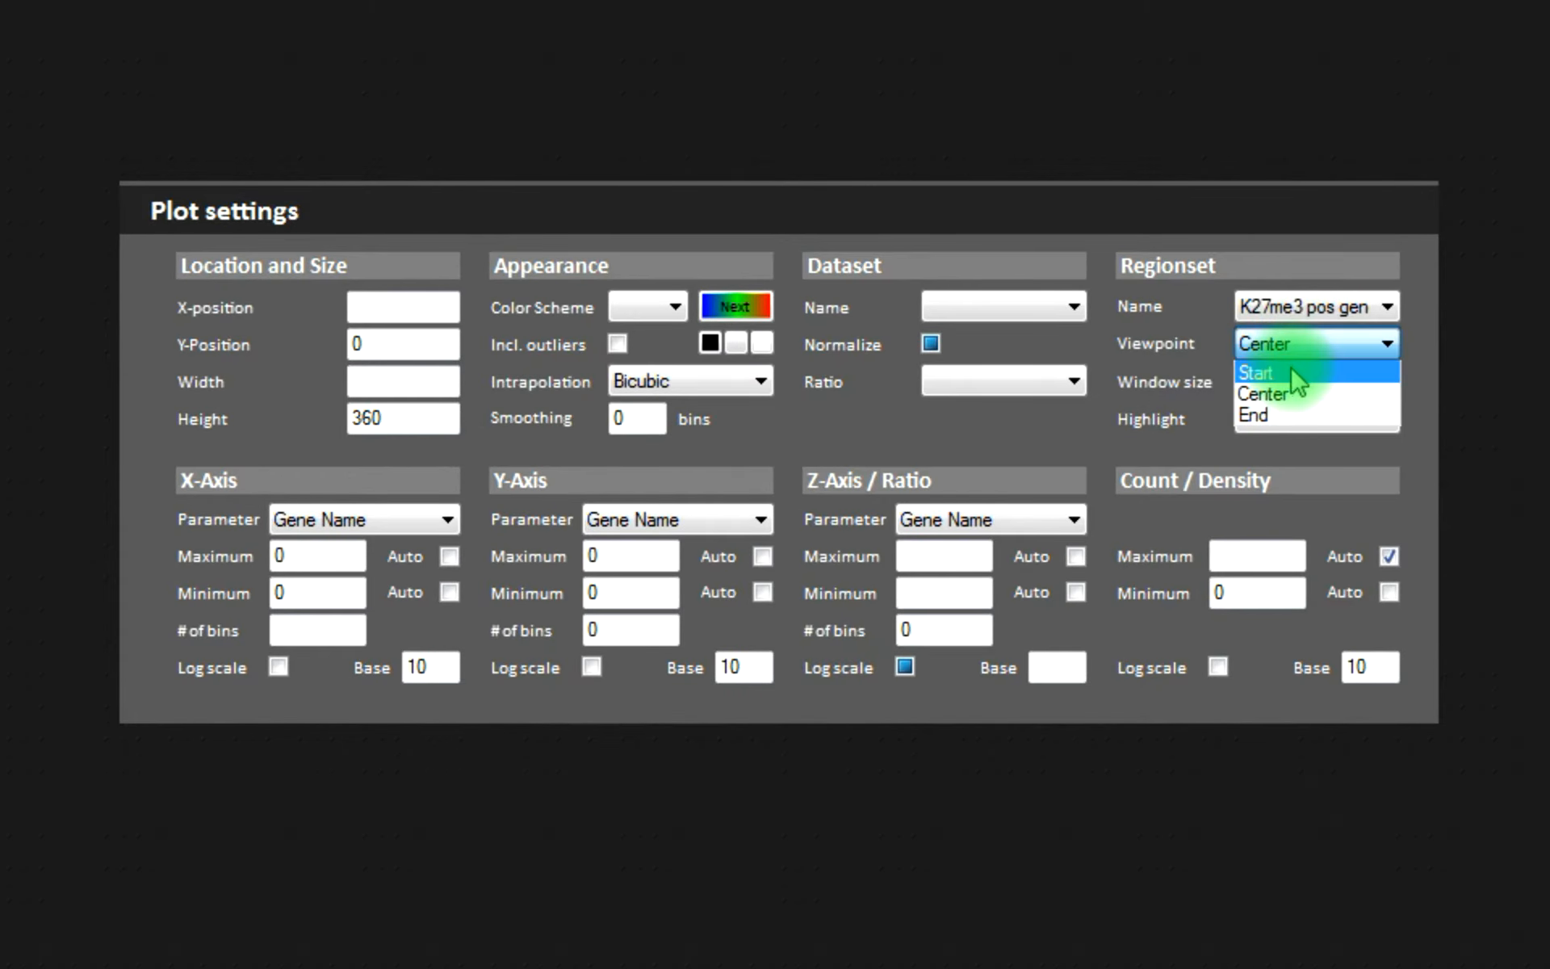
pyautogui.click(1255, 373)
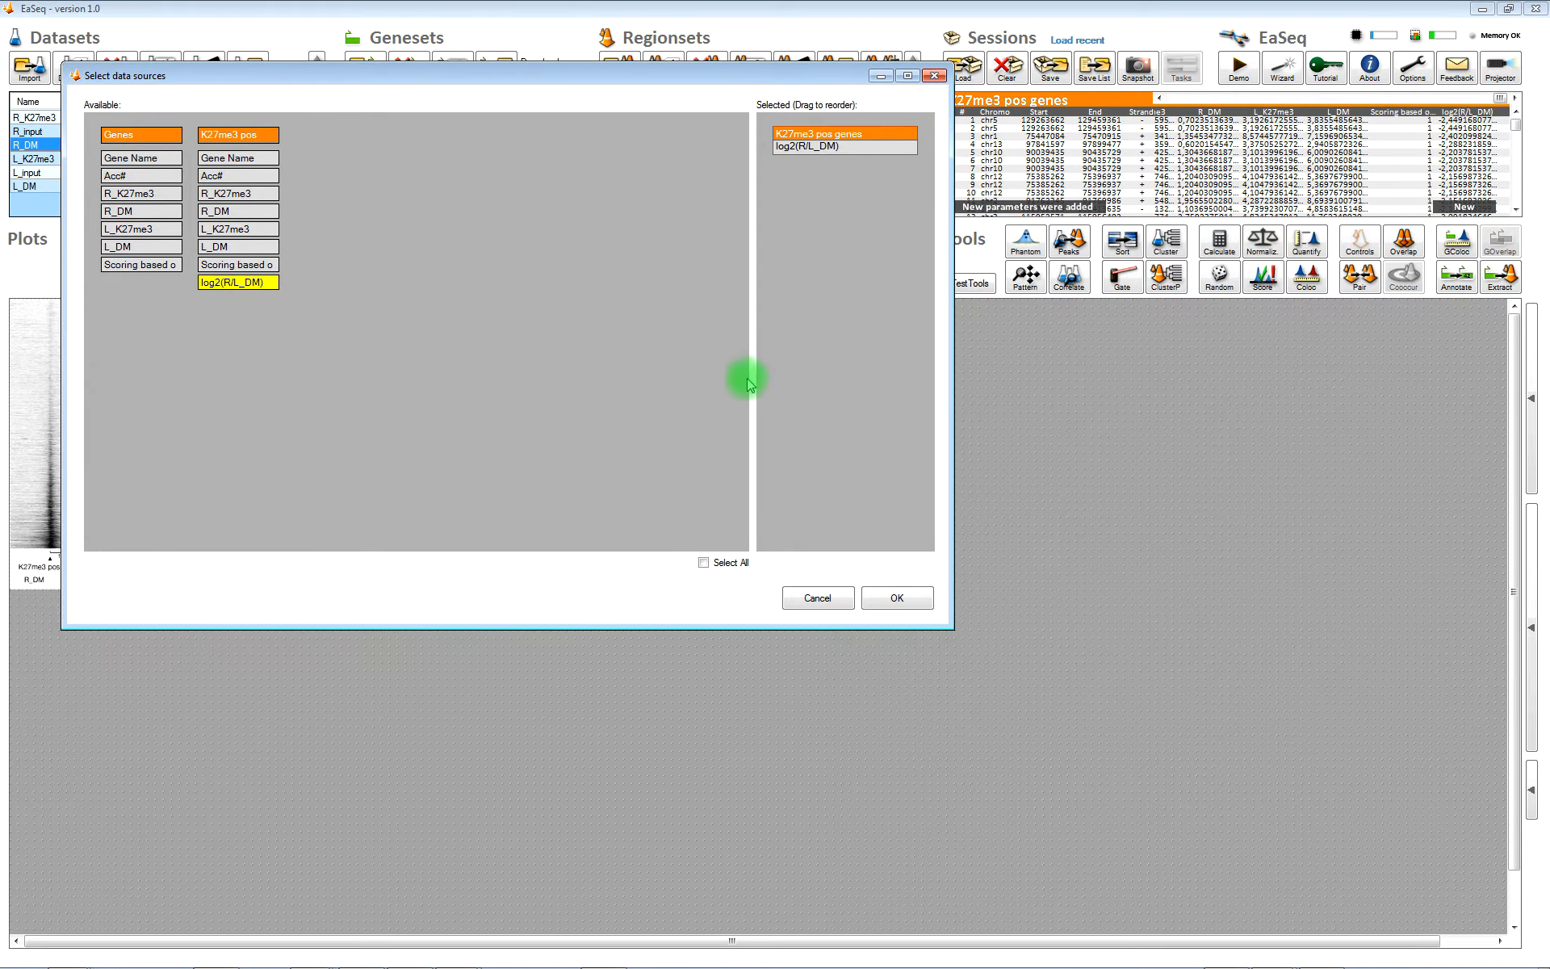
# - Draw the log2(R/L_DM) histogram for K27me3 pos genes and select the ratio map's lower band
pyautogui.click(894, 598)
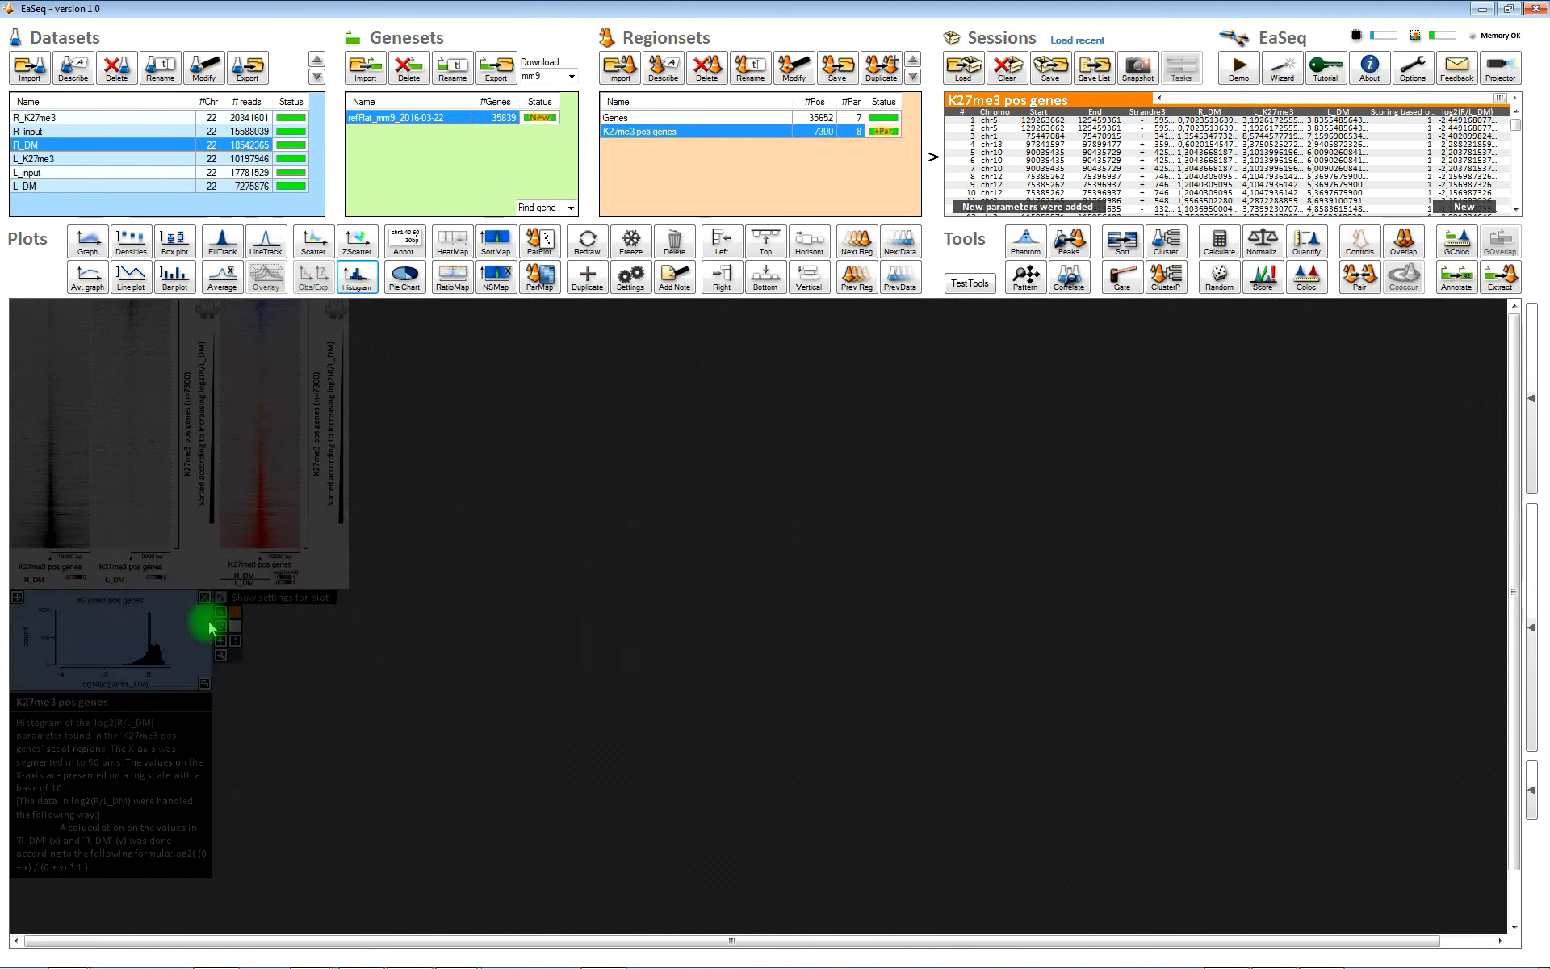
pyautogui.click(204, 597)
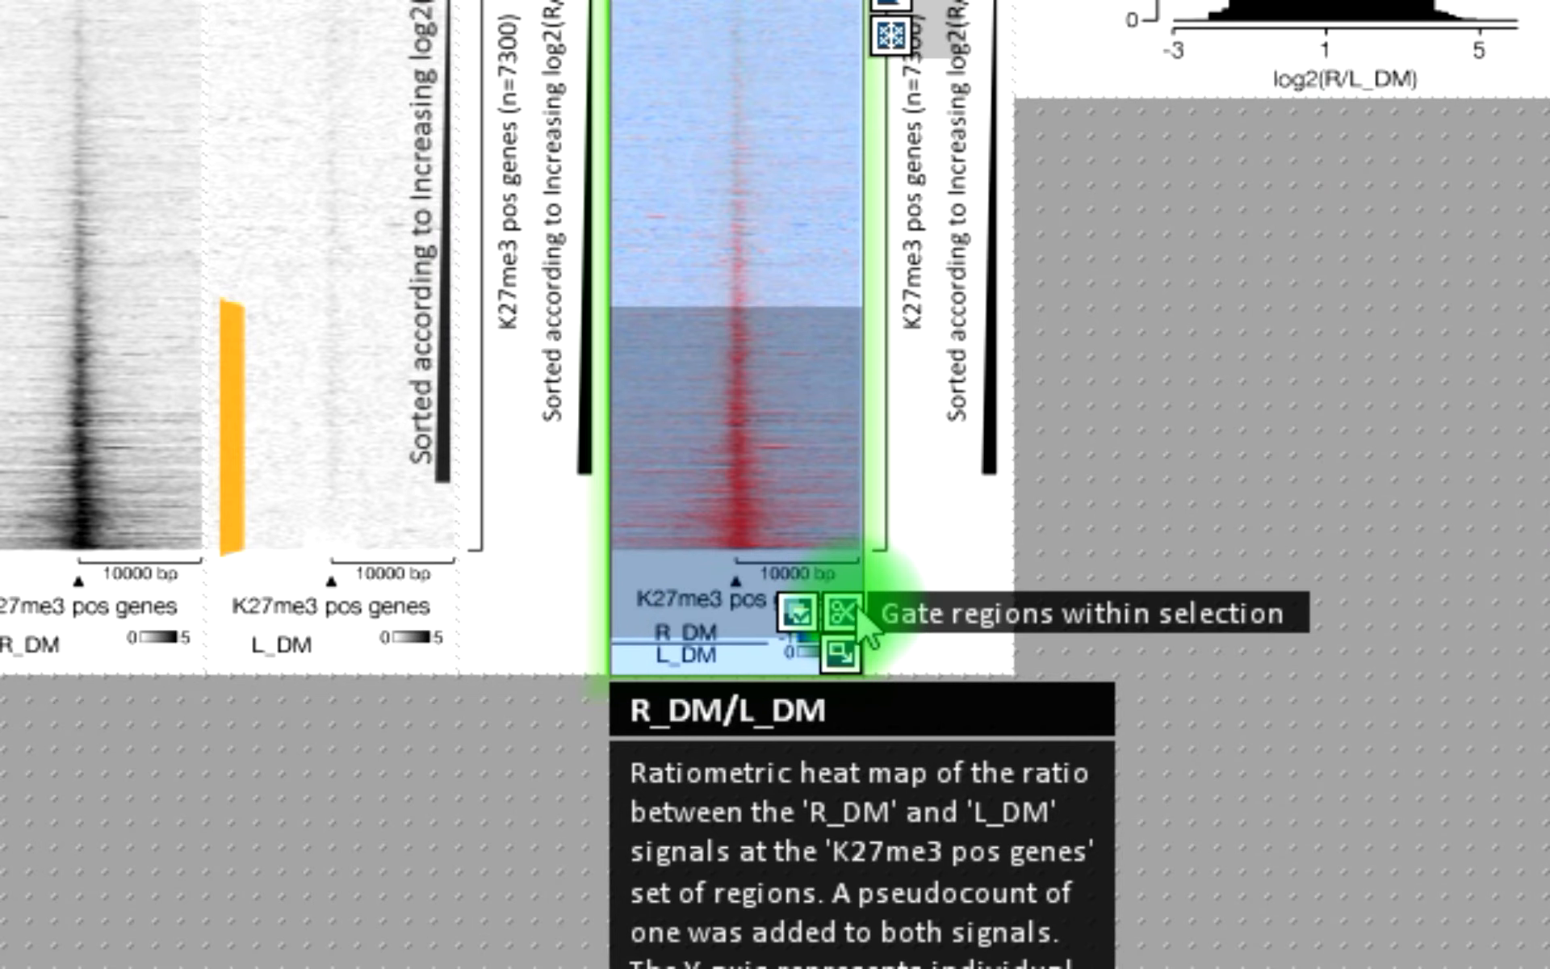
# - Gate the selected genes into a new region set and rename it 'RDM gain'
pyautogui.click(843, 611)
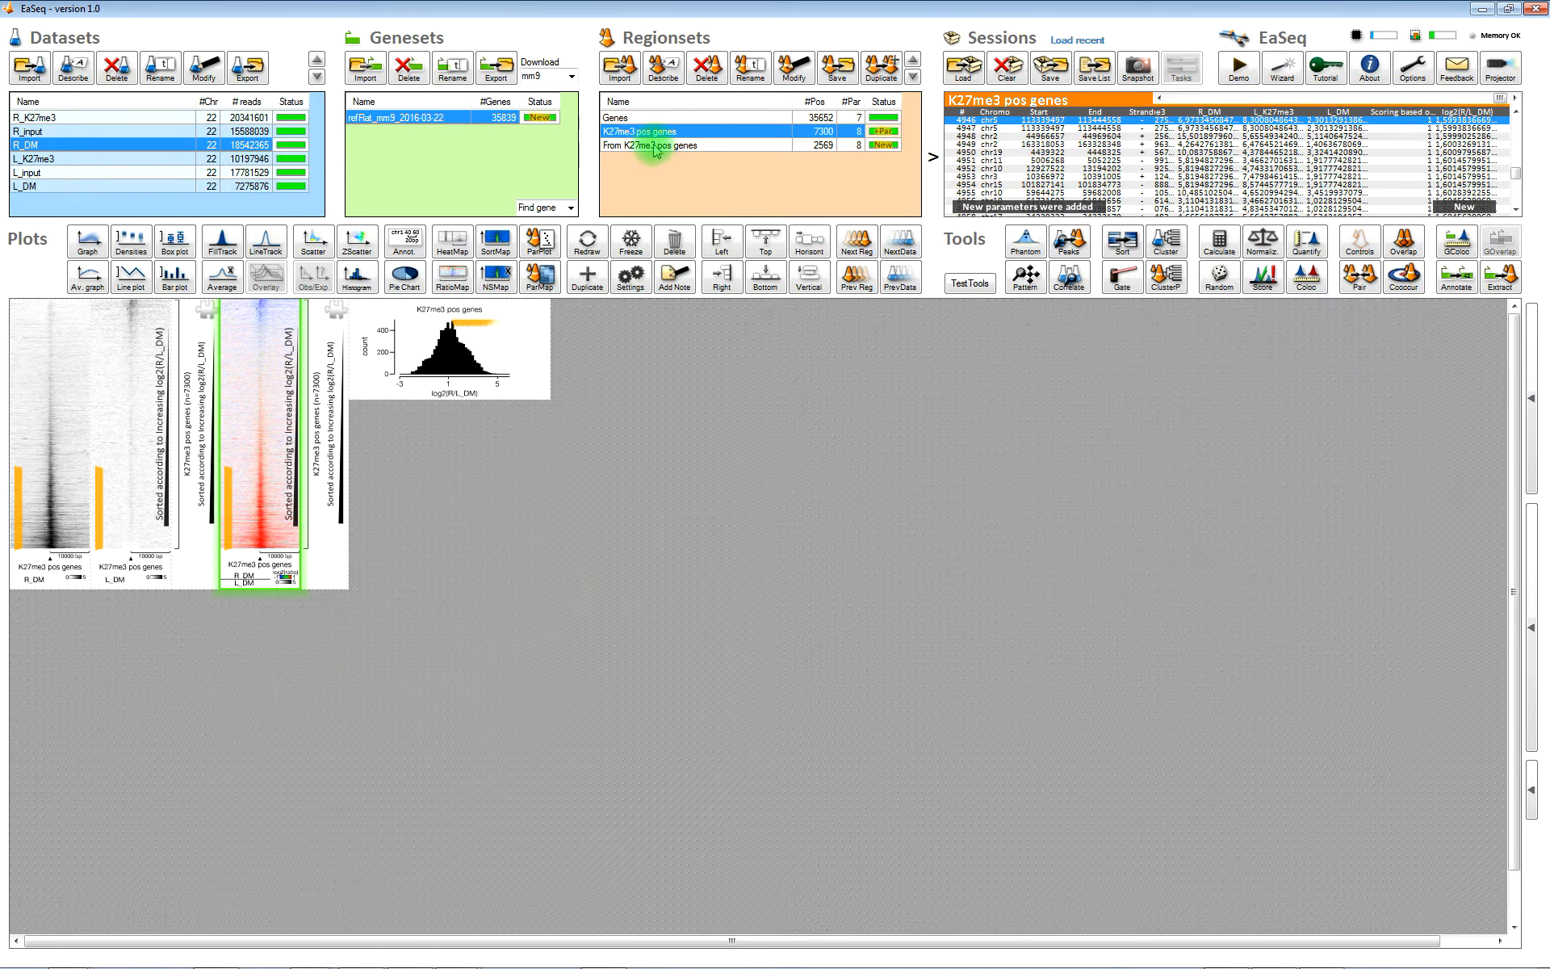
pyautogui.click(749, 67)
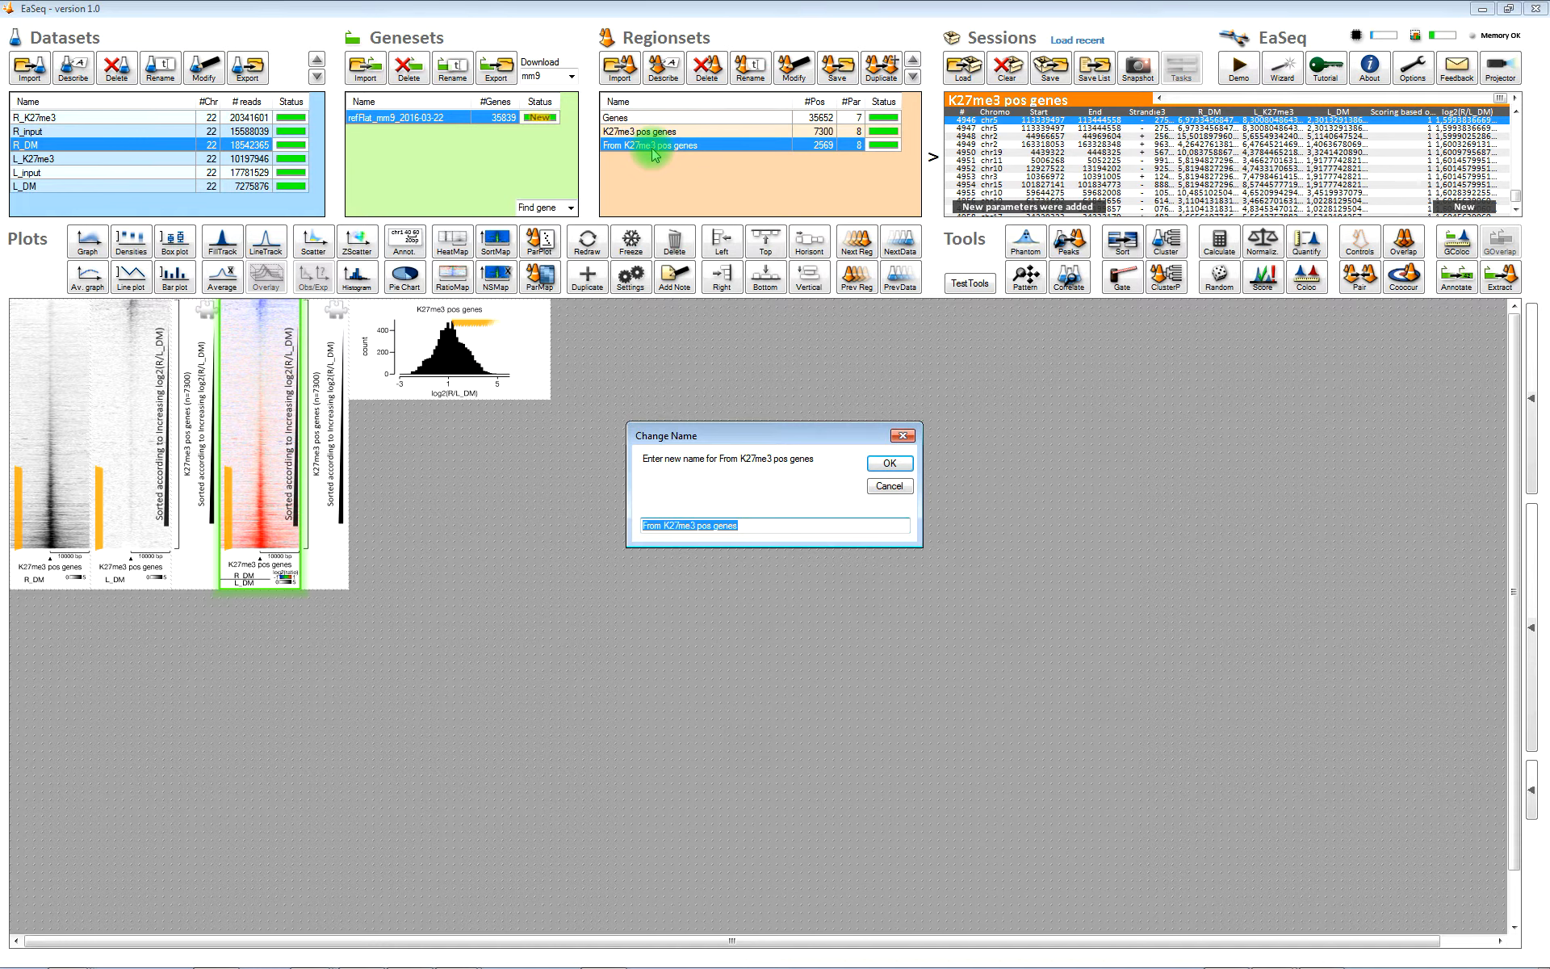
pyautogui.write('RDM gain')
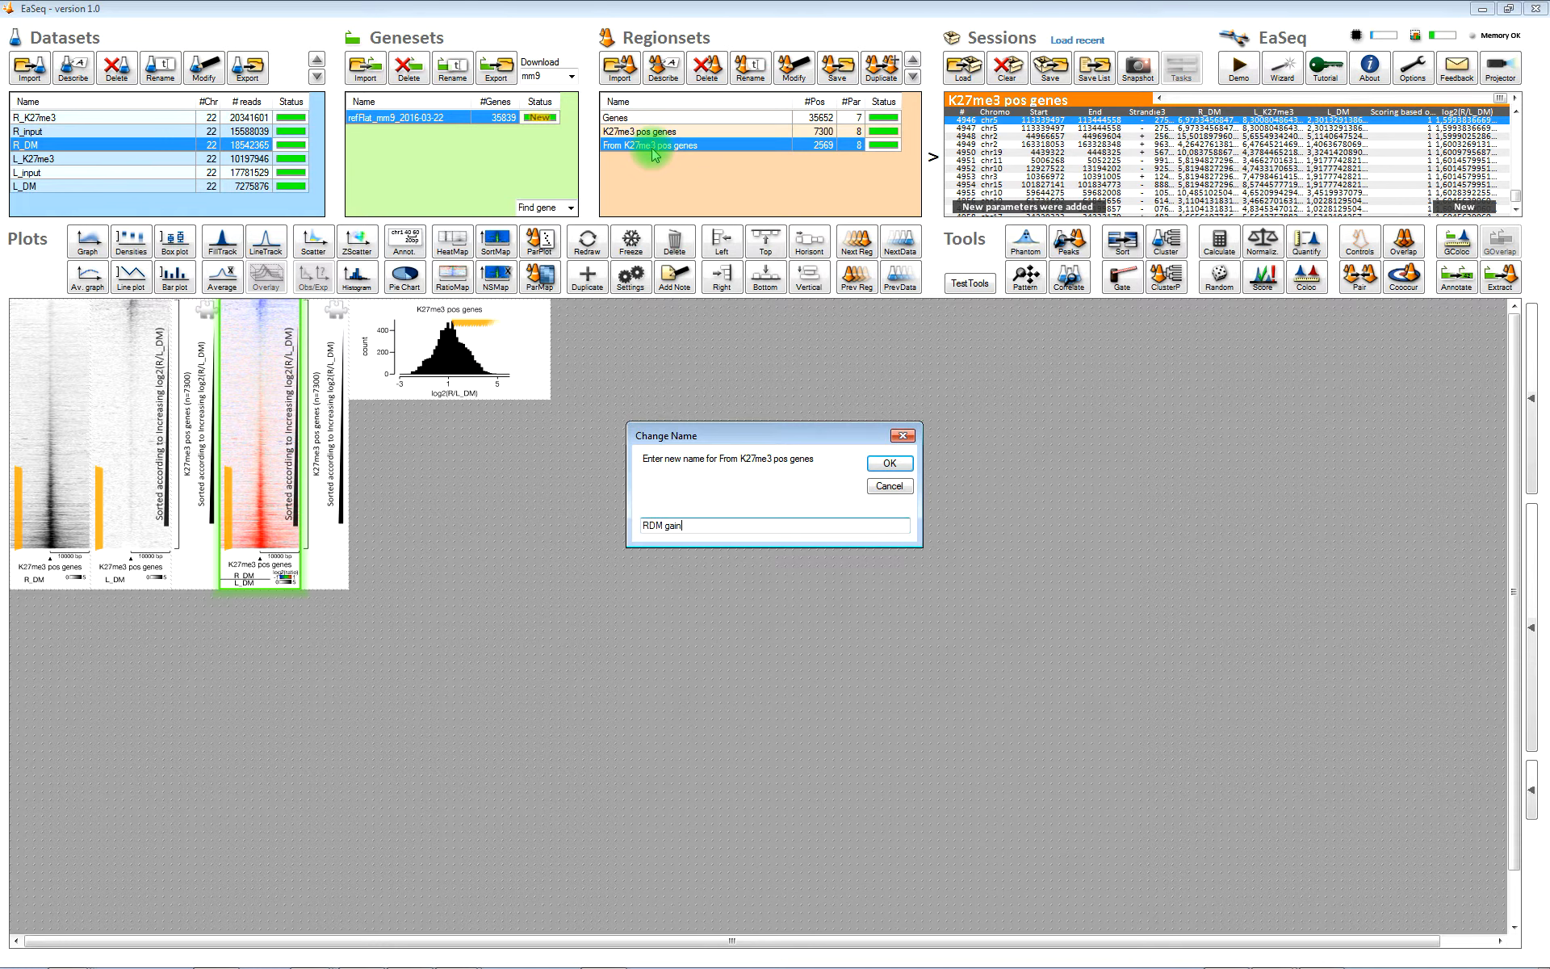
pyautogui.click(888, 463)
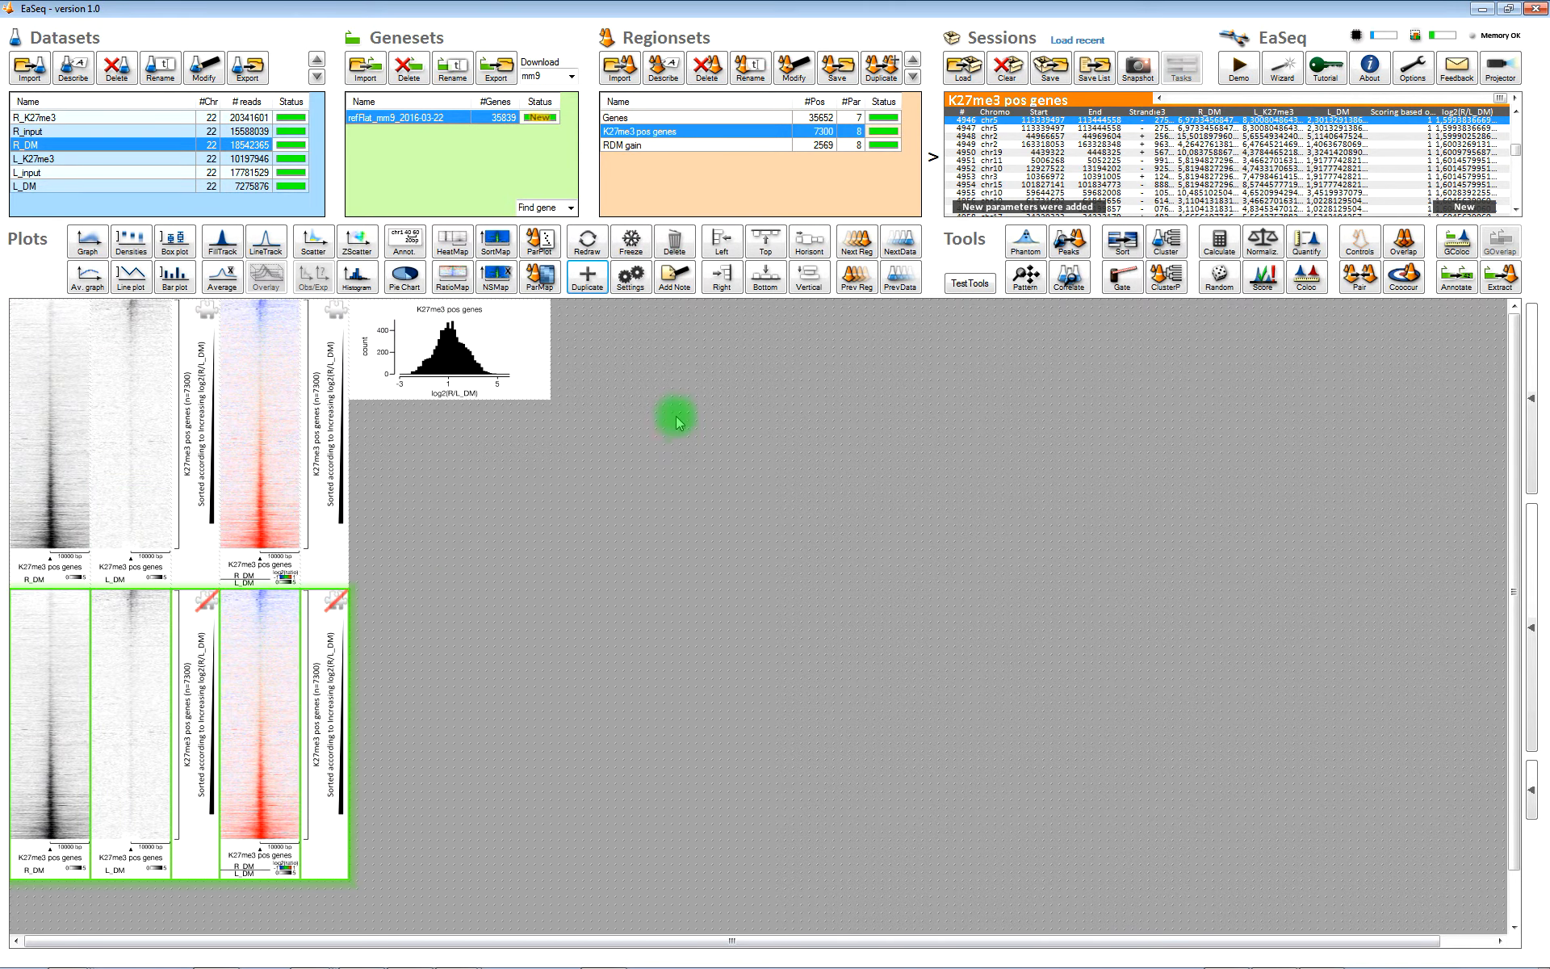
# - Switch the duplicated heatmaps to the RDM gain set and duplicate the histogram
pyautogui.click(855, 242)
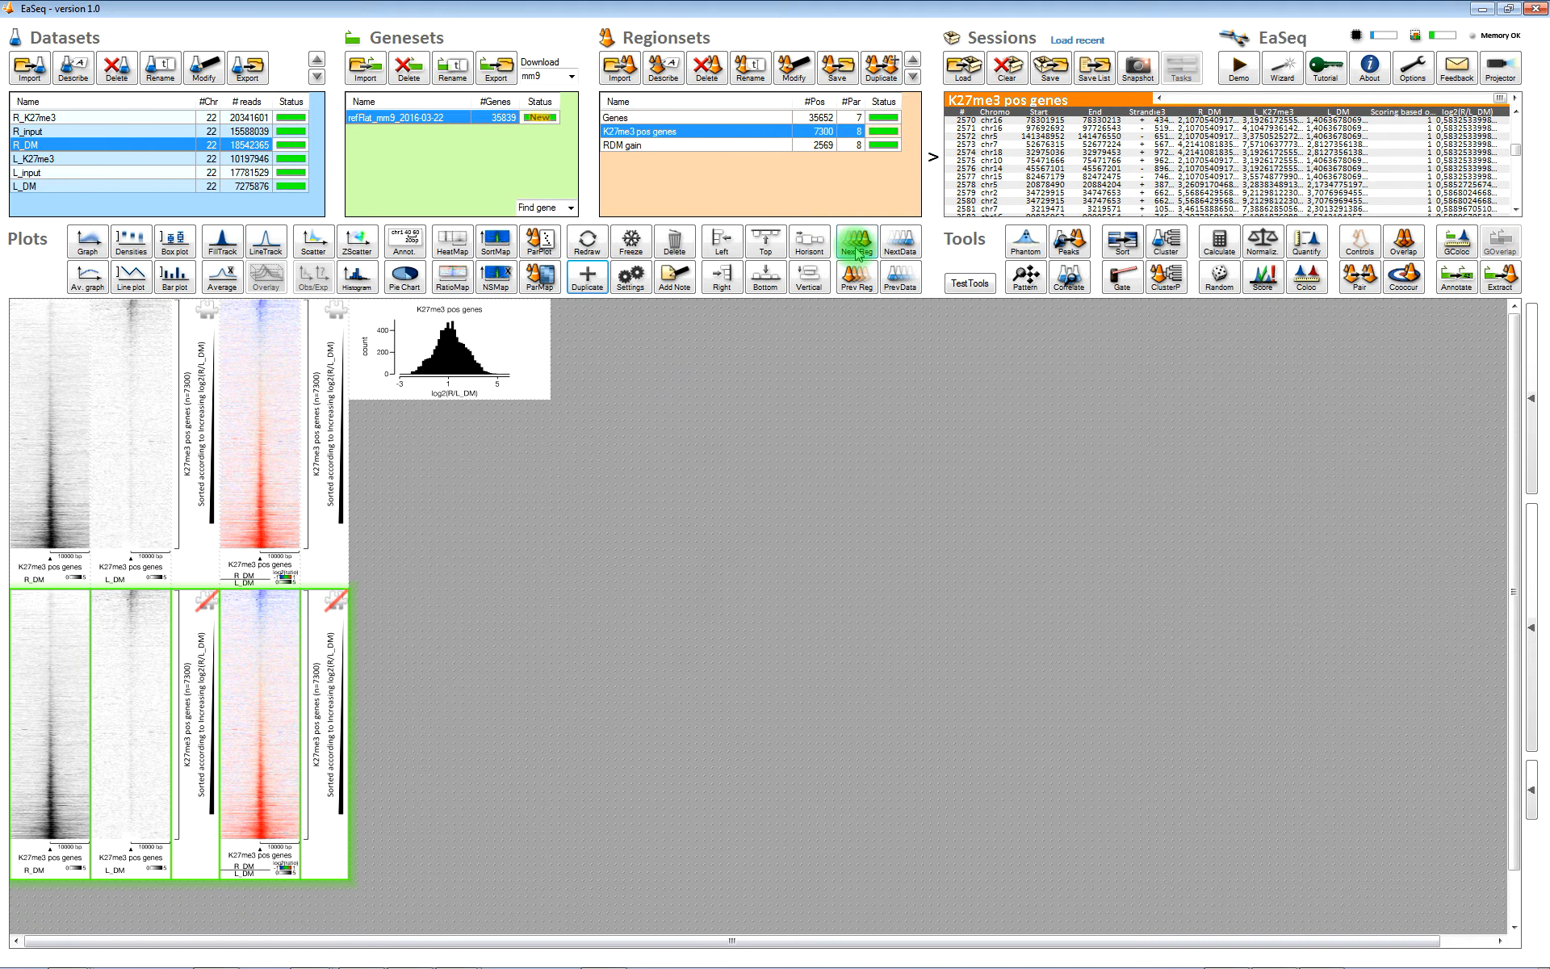
pyautogui.click(855, 242)
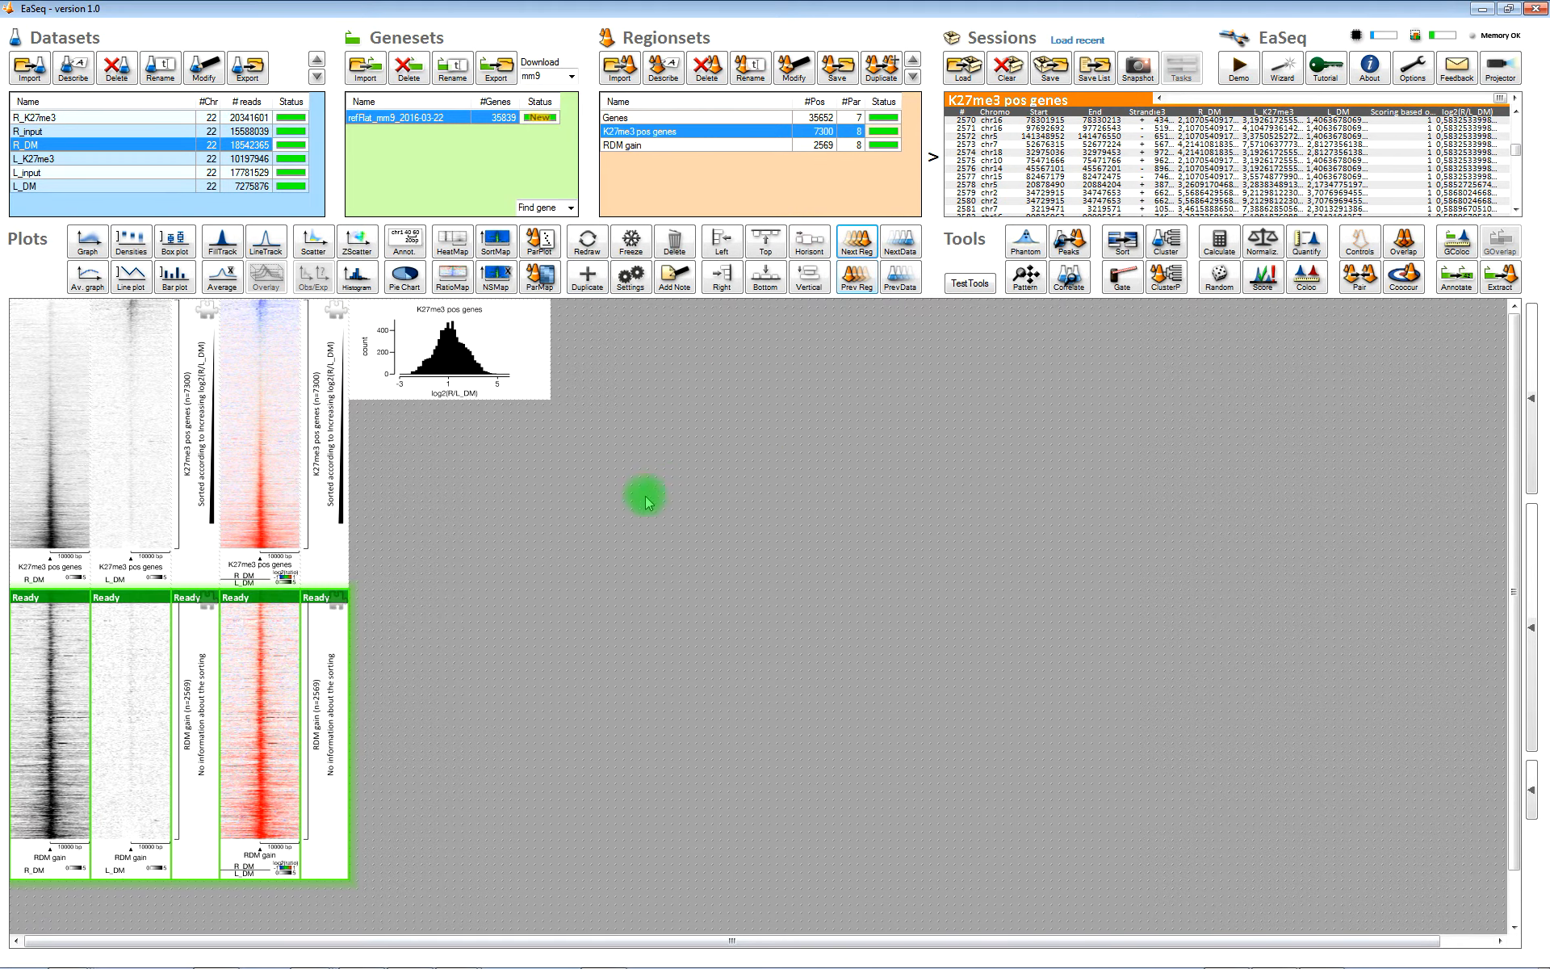
pyautogui.click(450, 346)
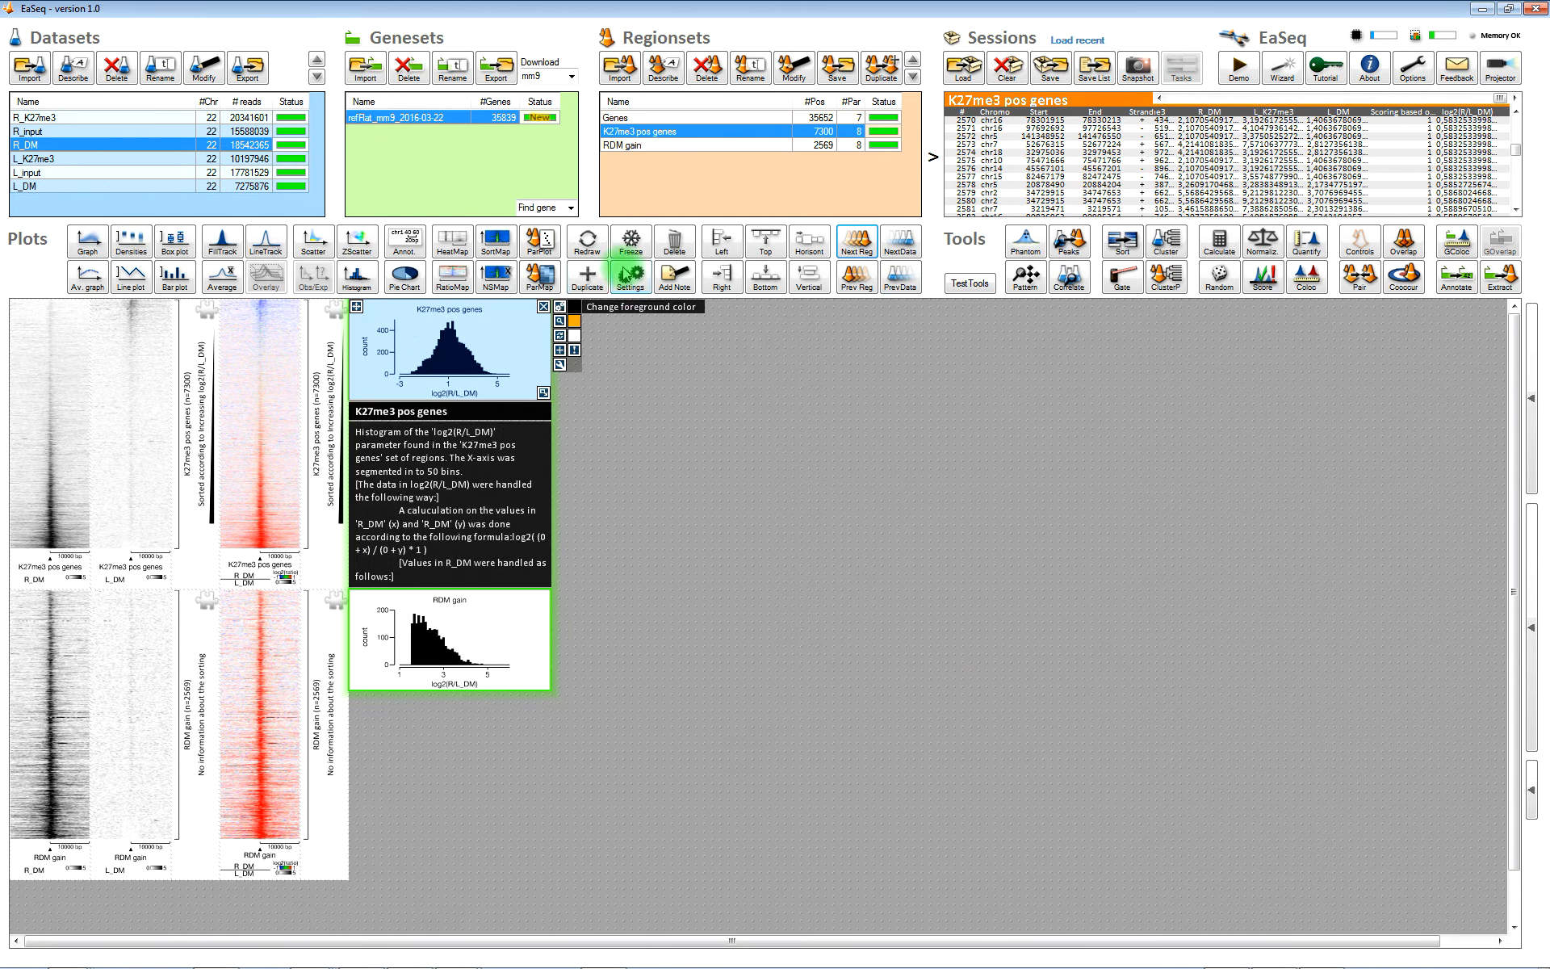
# - Turn off the automatic x-axis minimum on the RDM gain histogram and set it to -10
pyautogui.click(630, 274)
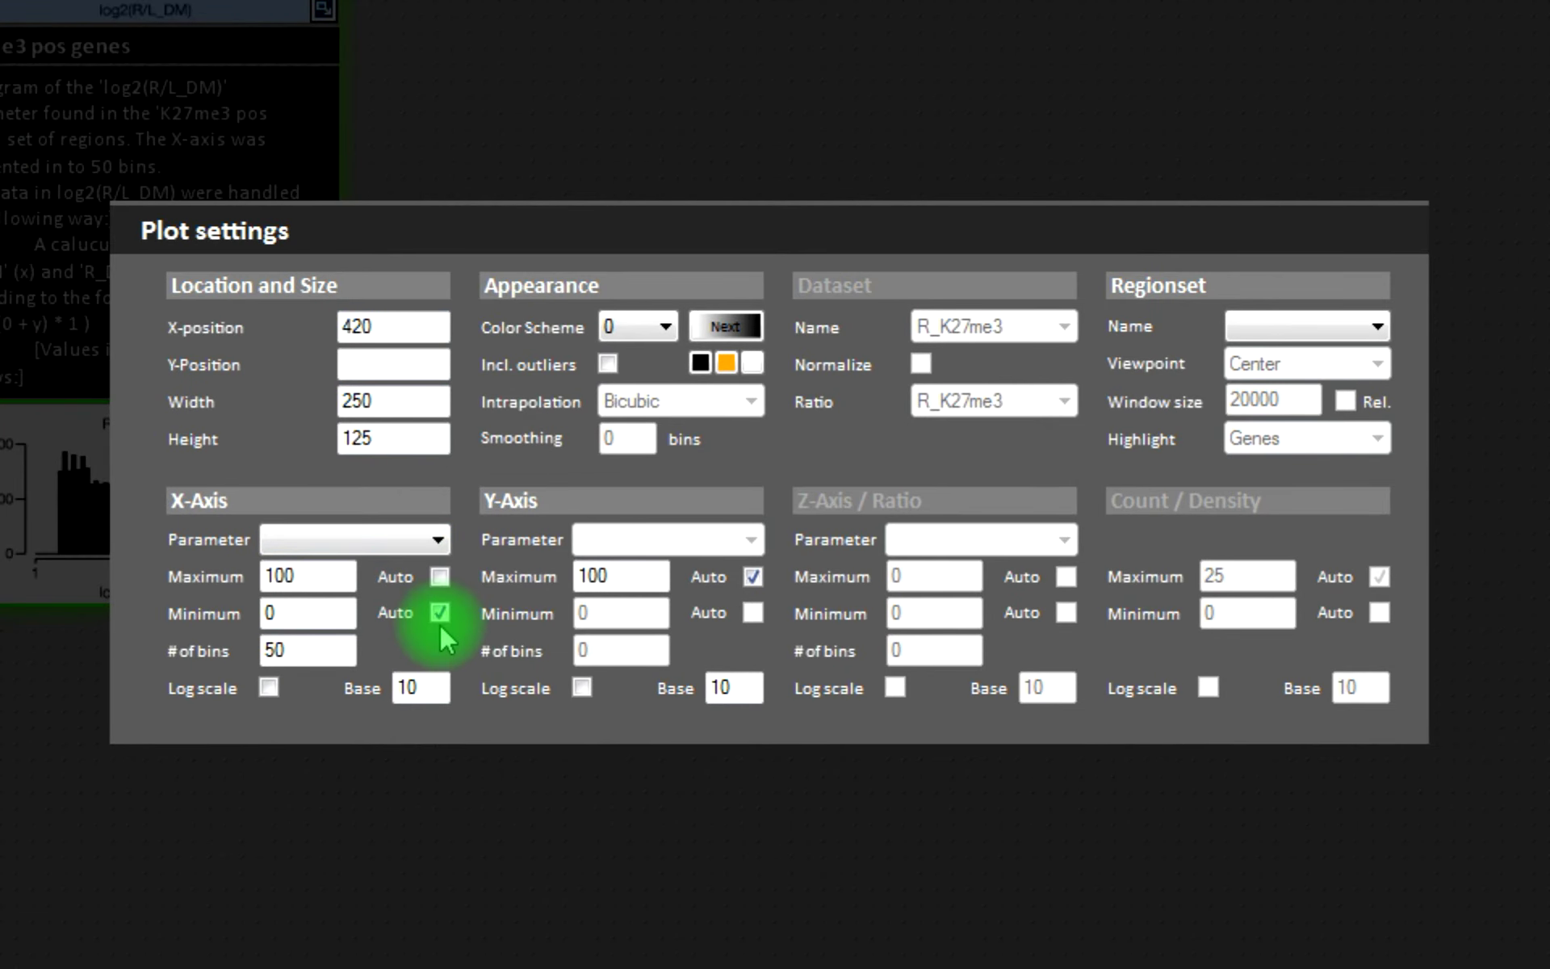
pyautogui.click(440, 613)
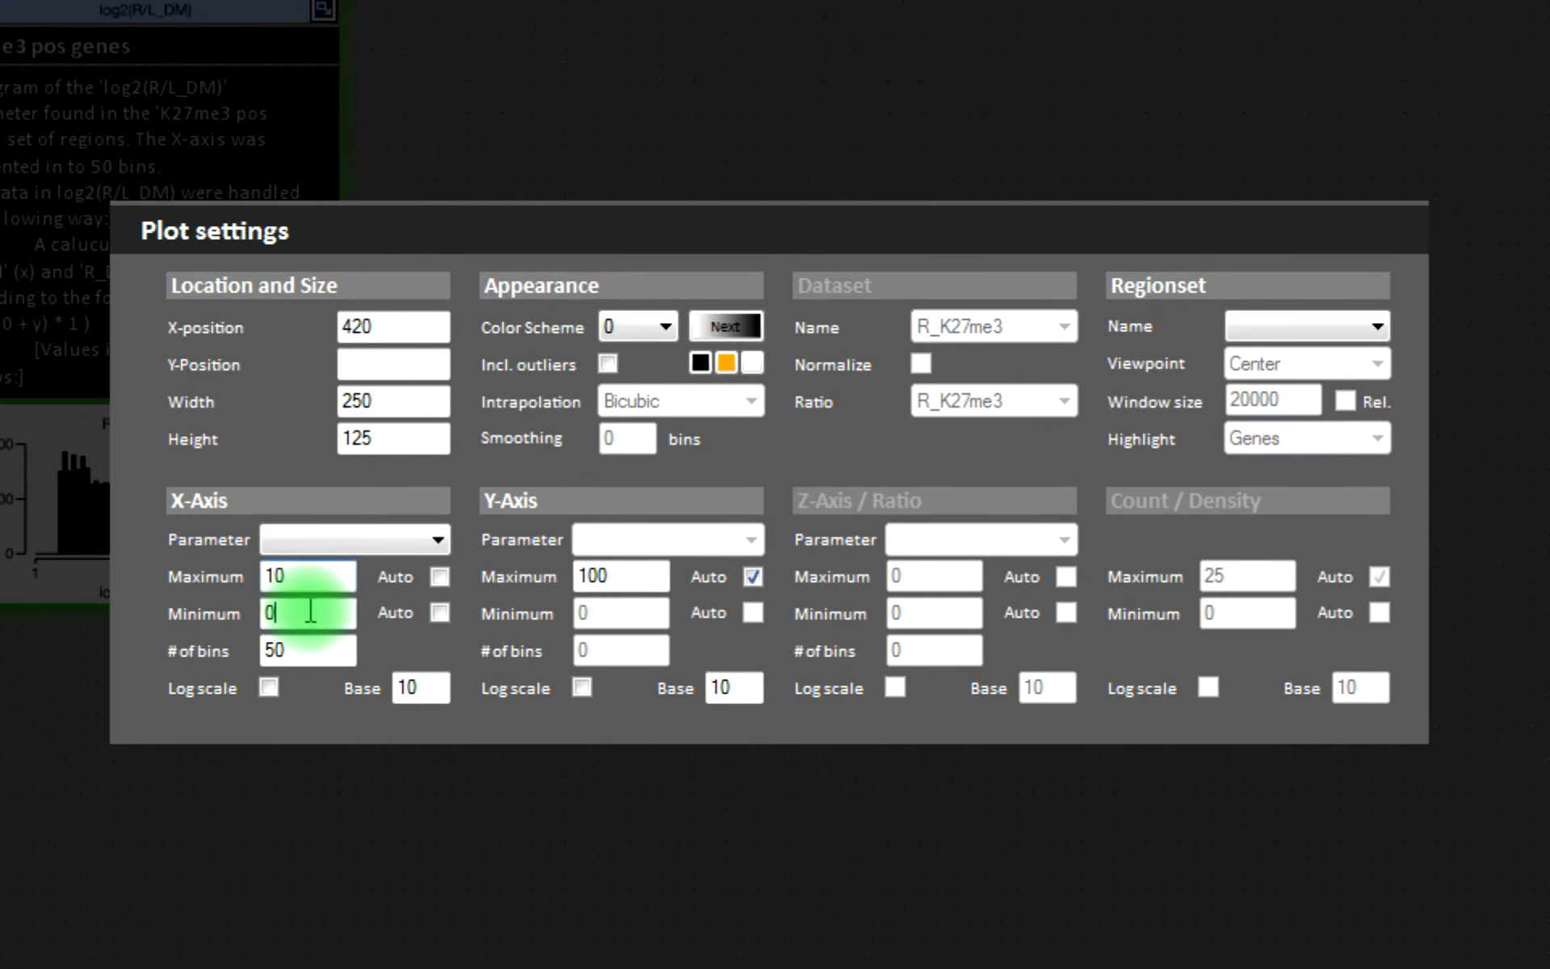
pyautogui.write('-10')
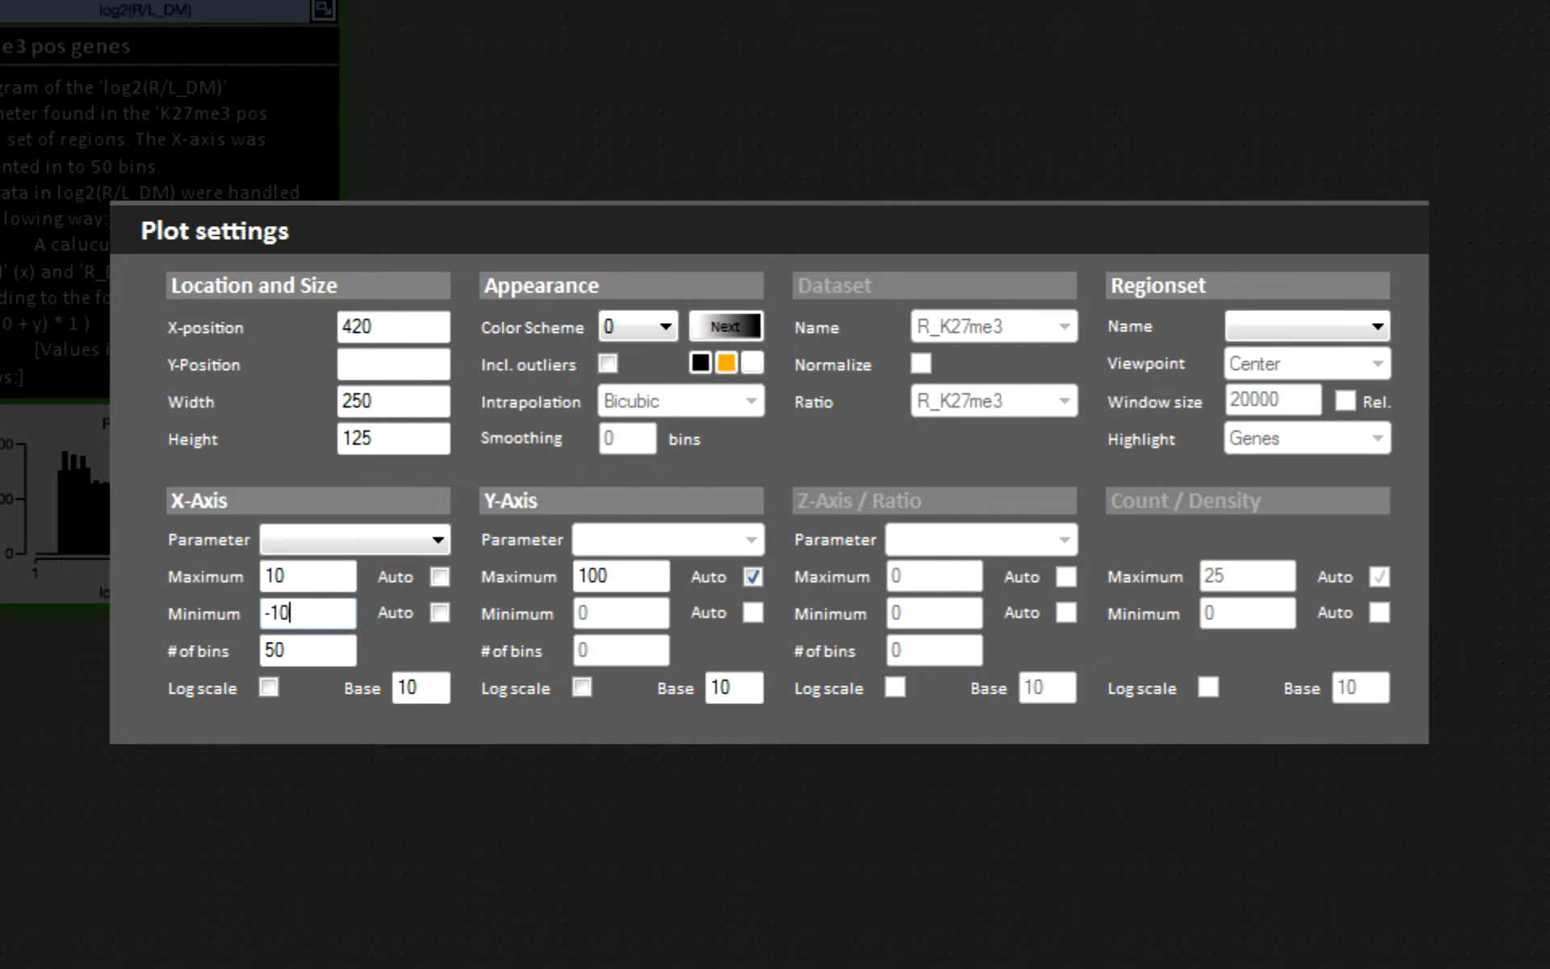